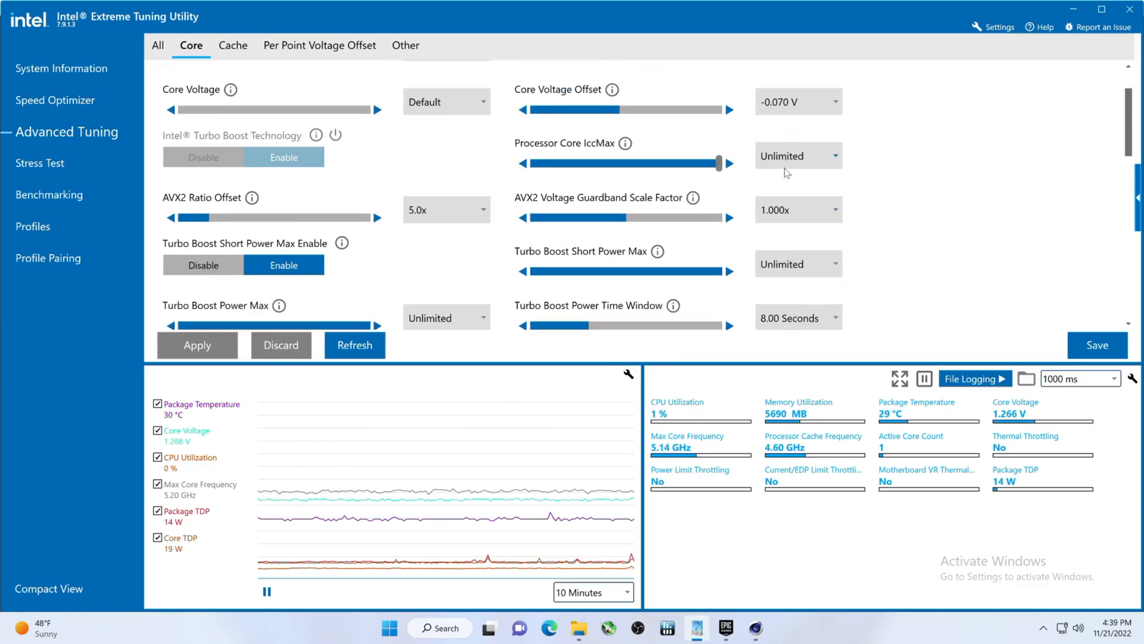
Step: Show the Benchmarking page with the XTU2 score of 12852 Marks, 5.41 GHz, 74 °C
scroll("down", 3)
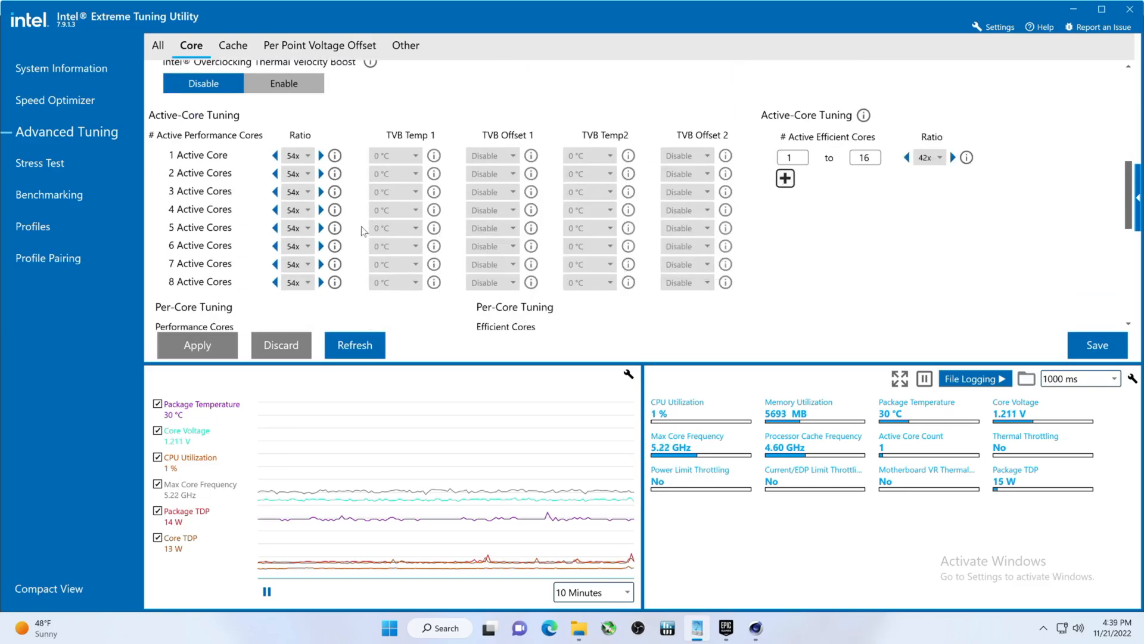
scroll("down", 3)
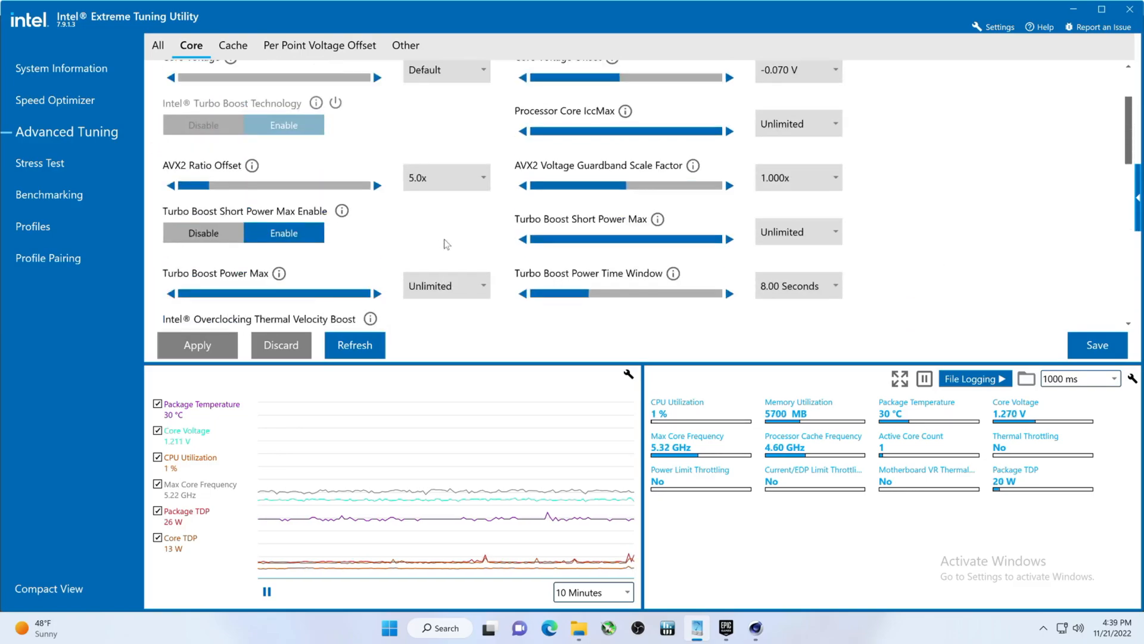
left_click(755, 628)
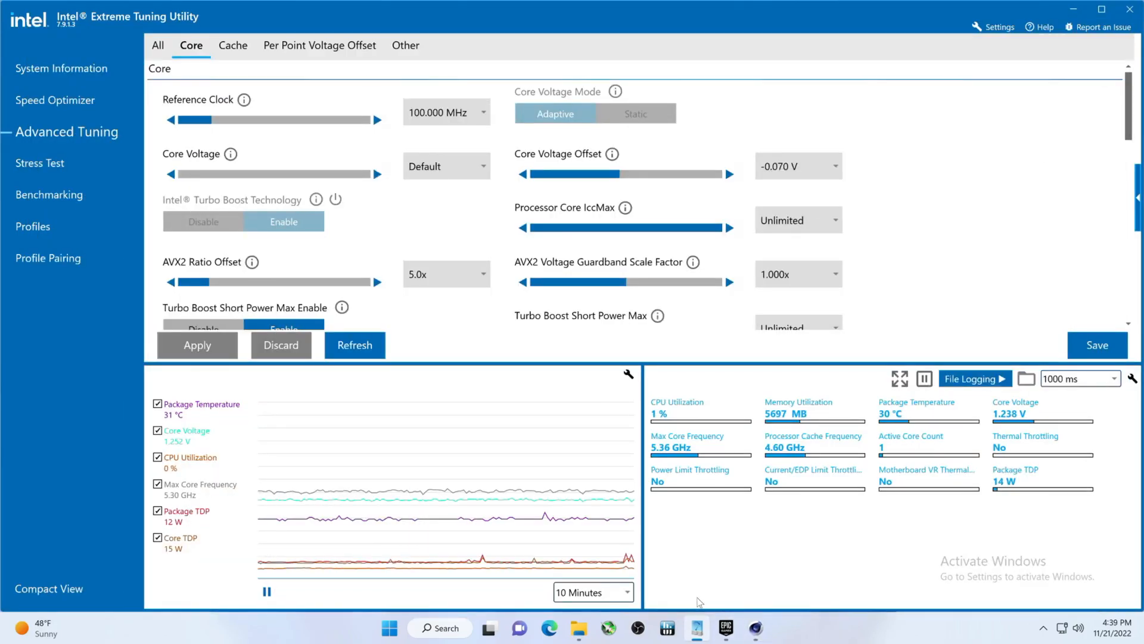
mouse_move(50, 194)
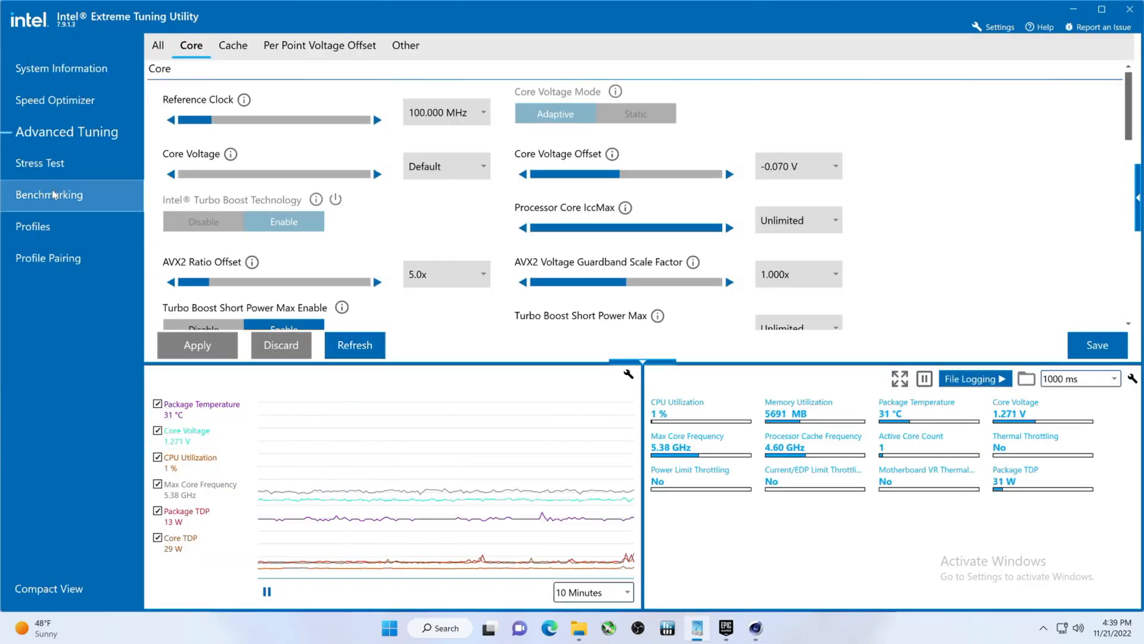
left_click(49, 194)
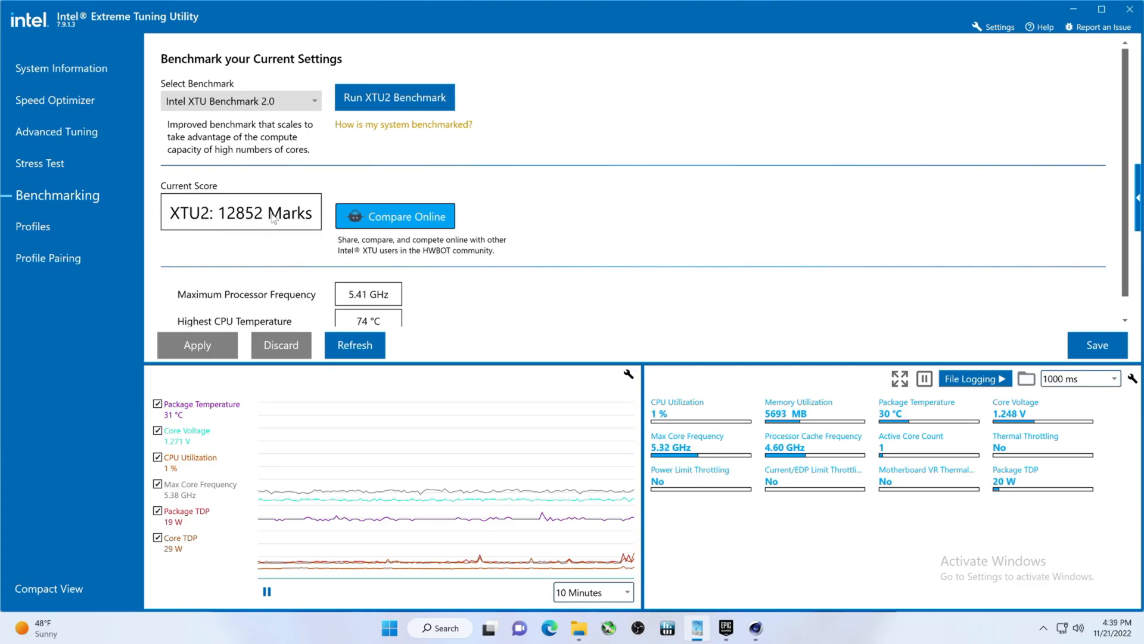
mouse_move(634, 512)
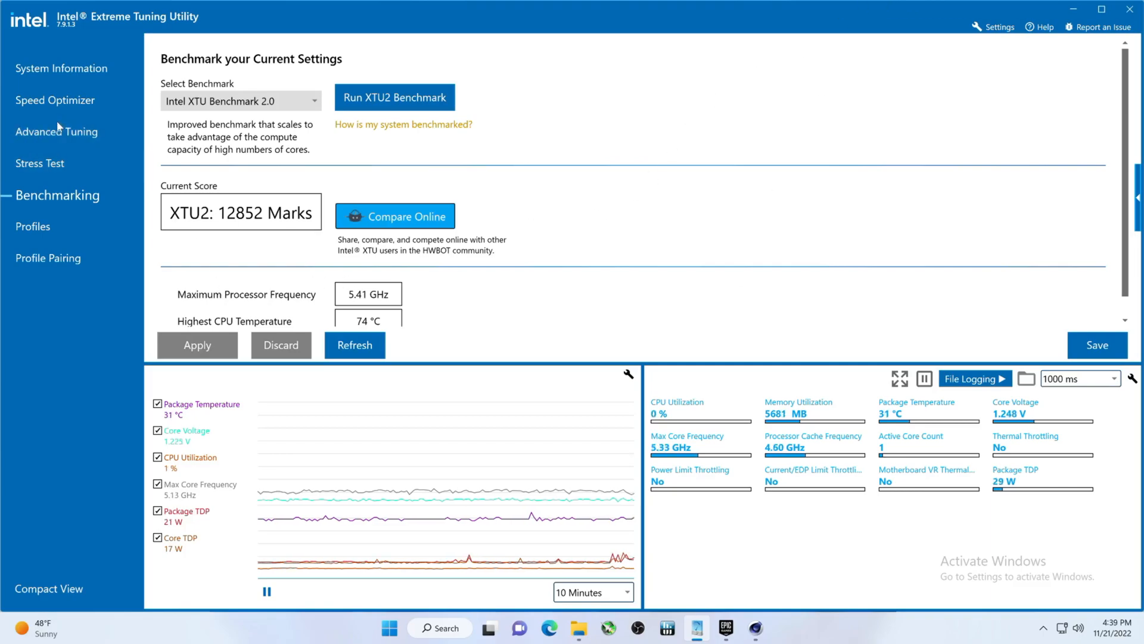
Step: Raise Core Voltage to 1.320 V and the P-core ratios to 56x, then apply
left_click(66, 132)
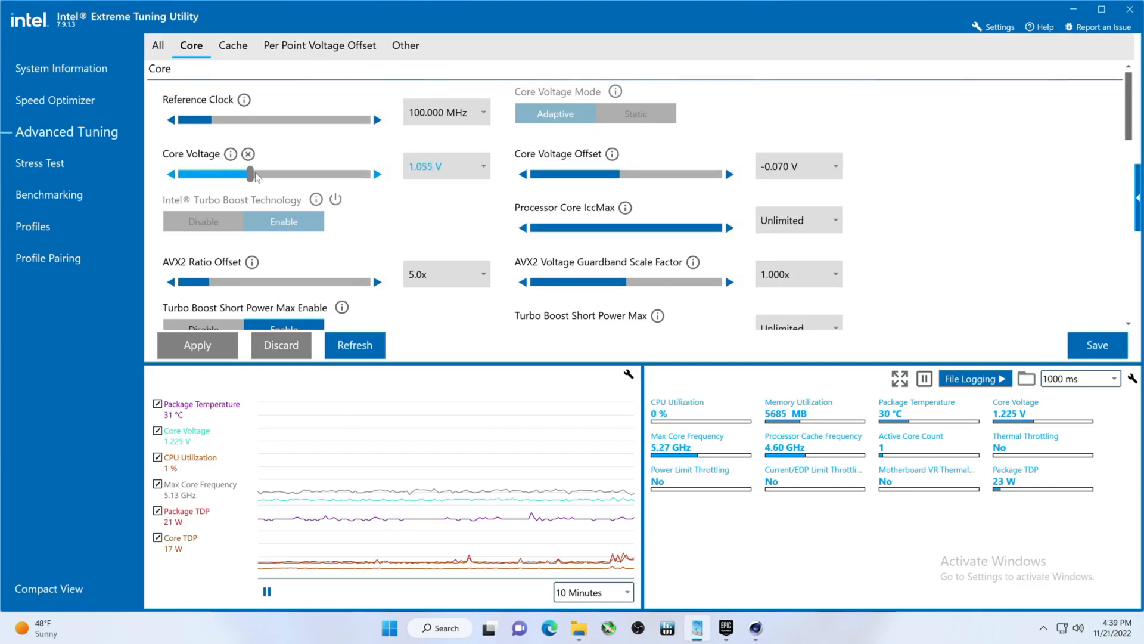
left_click_drag(252, 173, 281, 174)
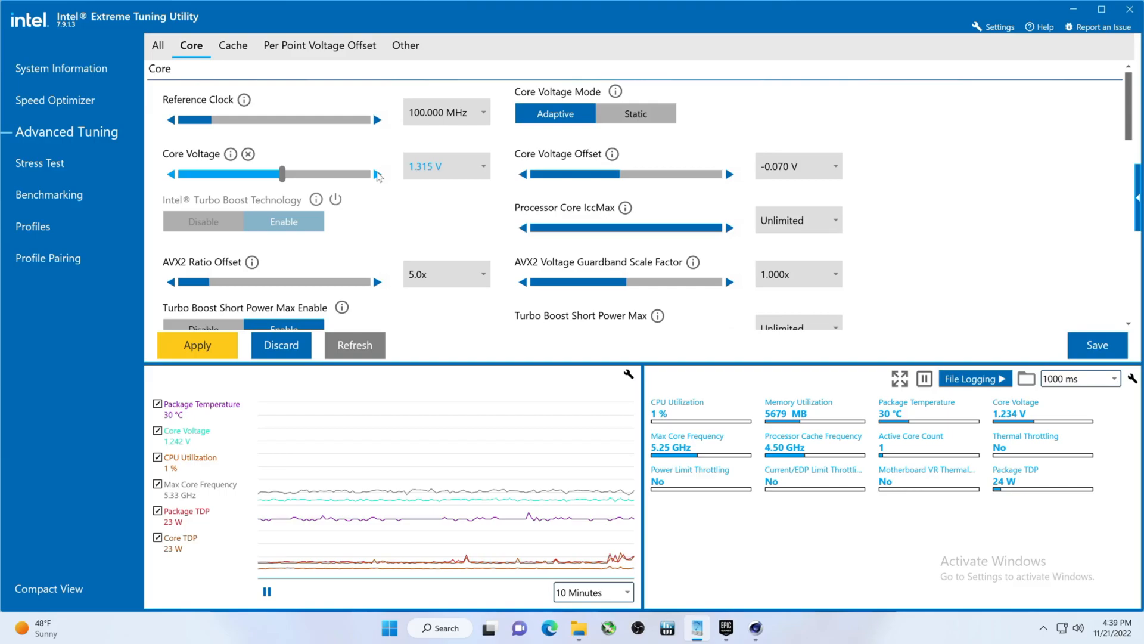
scroll("down", 3)
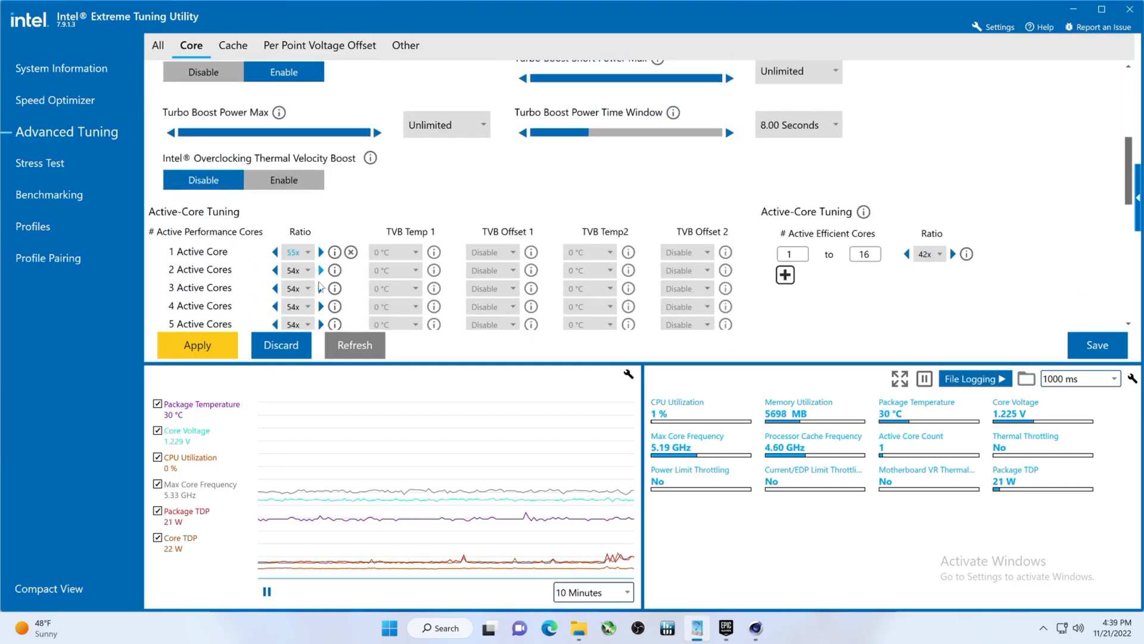
scroll("down", 3)
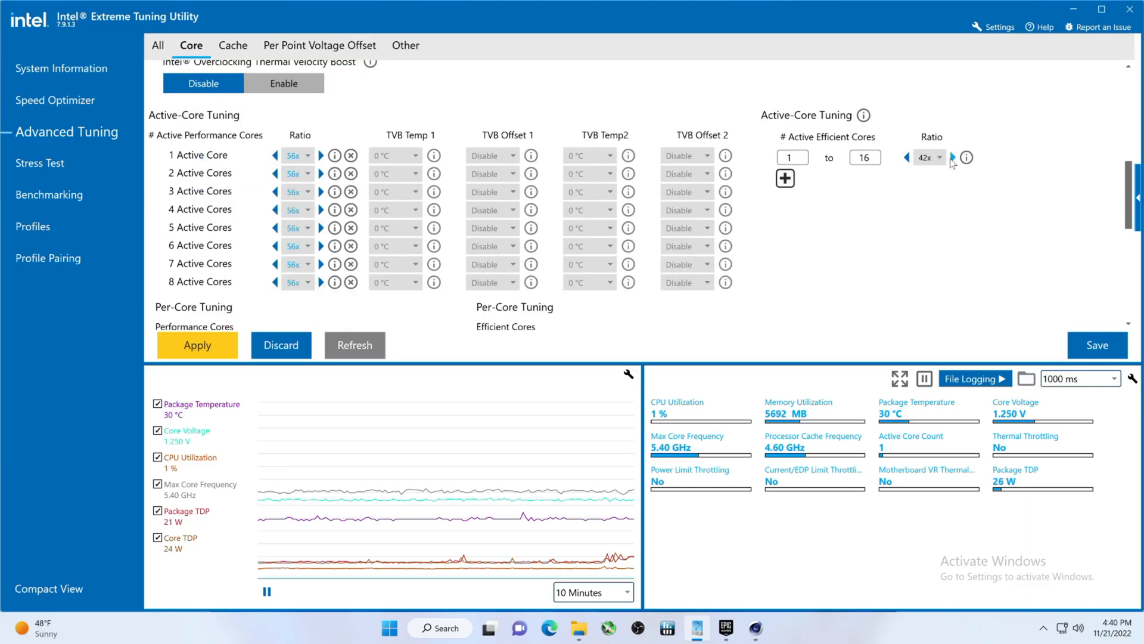
left_click(953, 156)
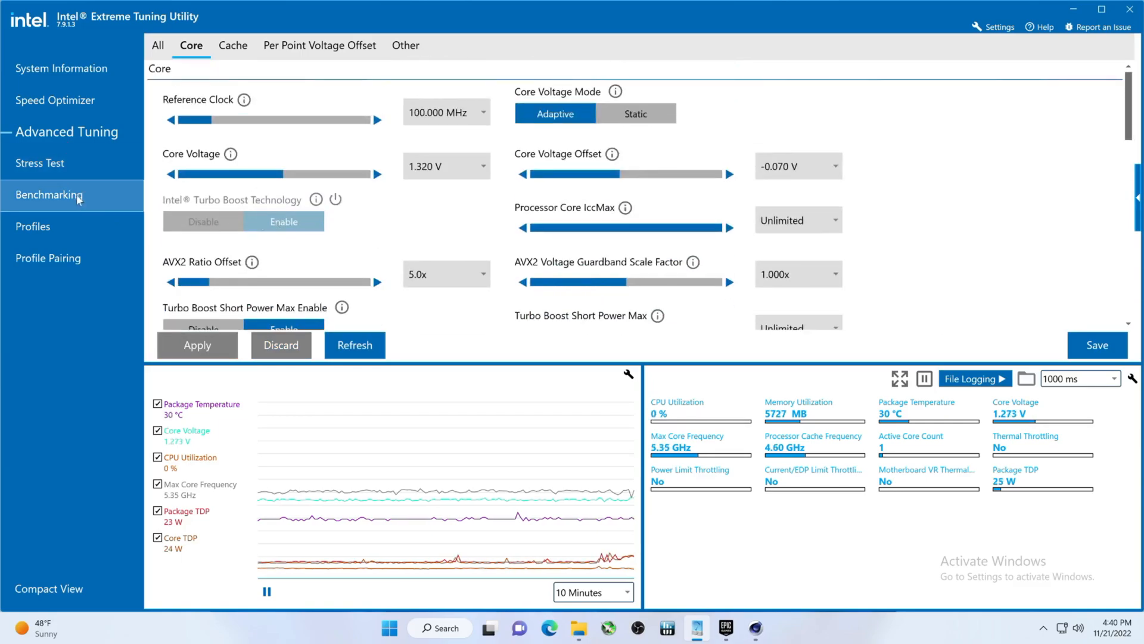
Step: Run the XTU2 benchmark on the overclock: 13300 Marks at 5.61 GHz, 80 °C
left_click(56, 195)
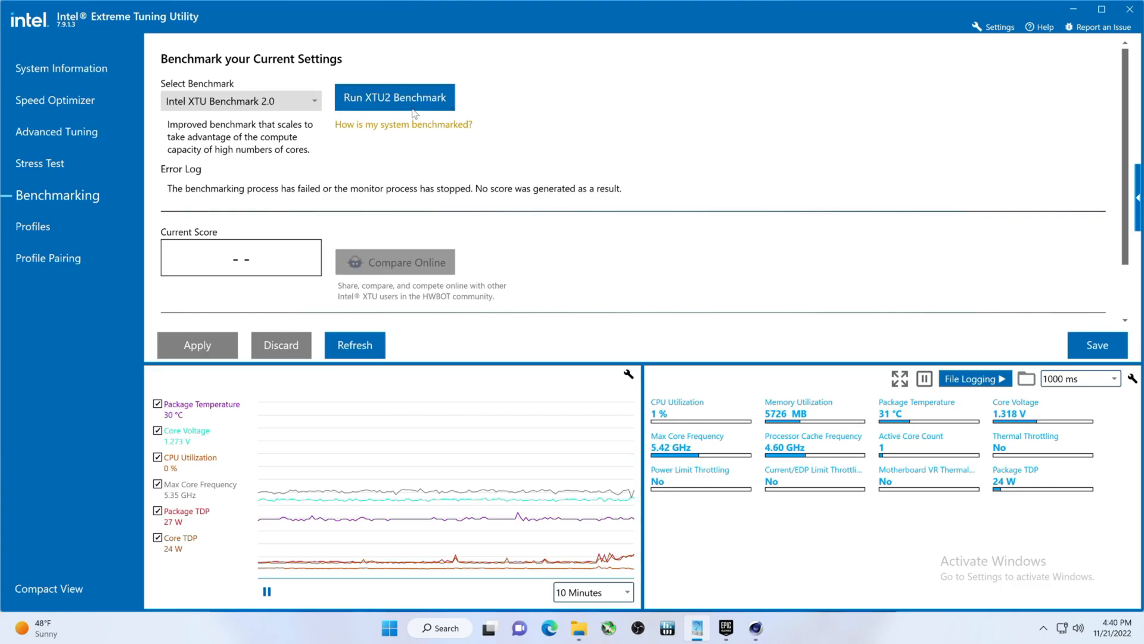
left_click(393, 97)
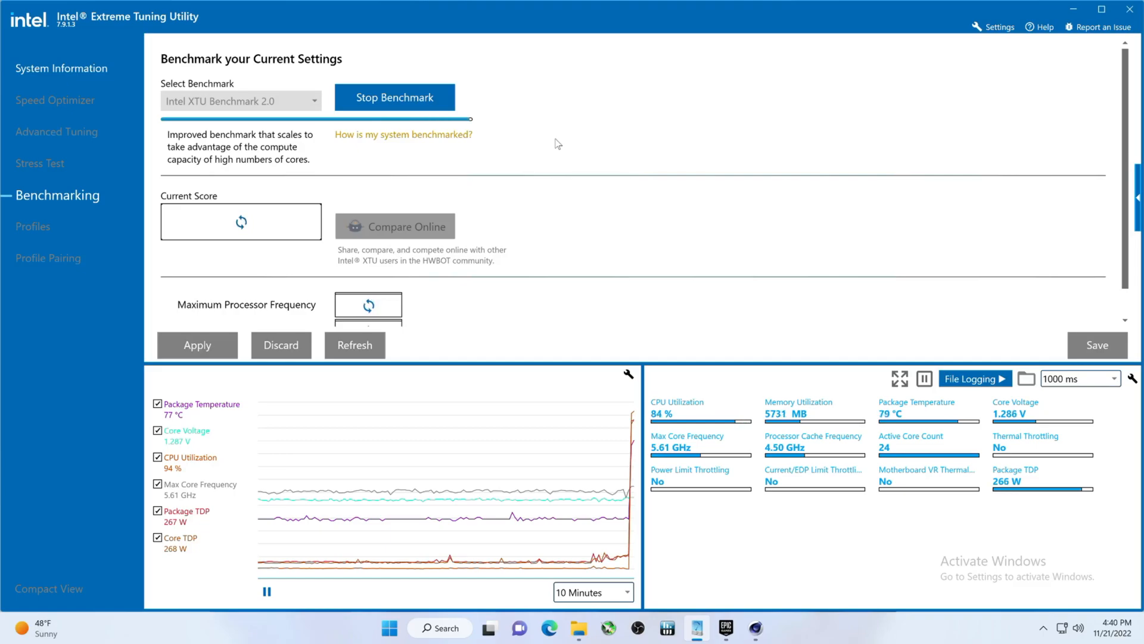
left_click(394, 98)
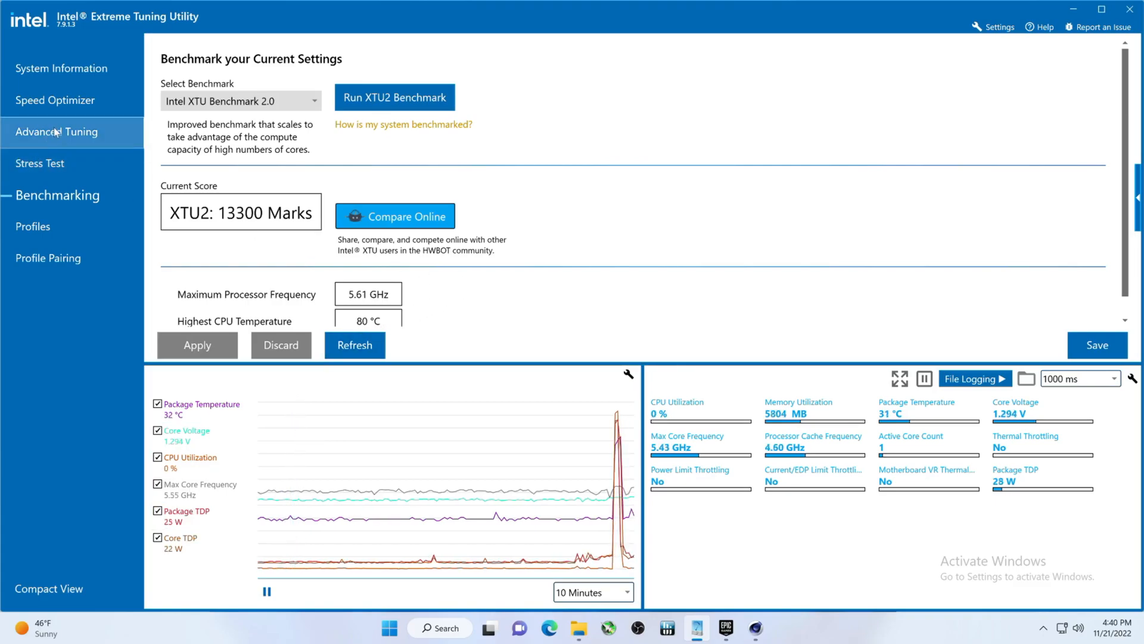
Step: Set a -0.035 V core voltage offset, then benchmark: 13513 Marks at 5.72 GHz, 86 °C
left_click(66, 133)
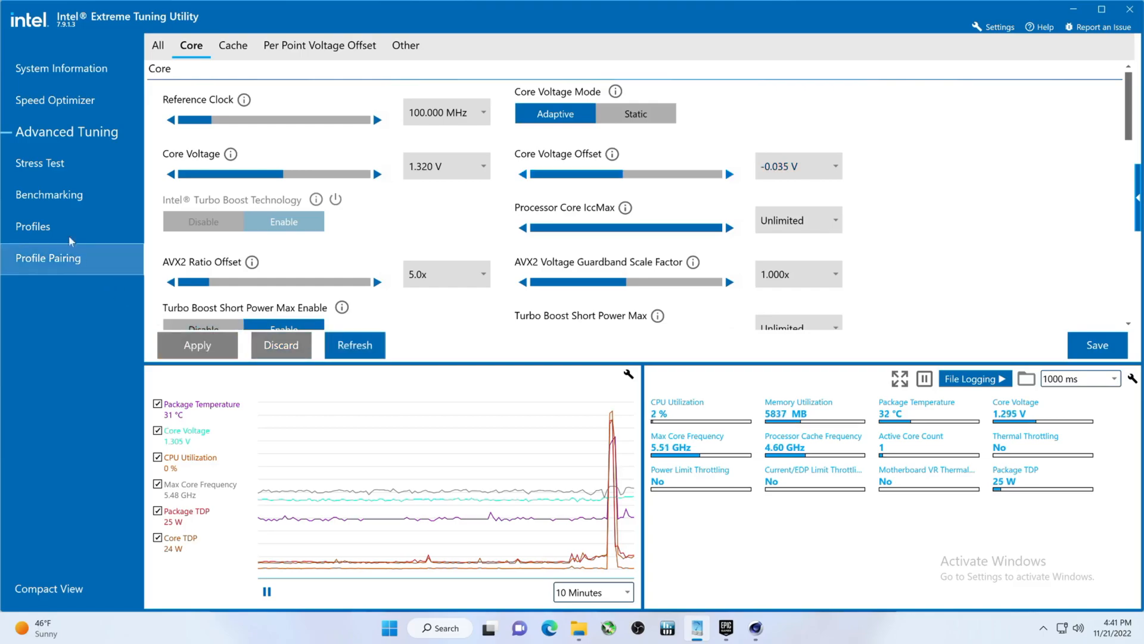
left_click(57, 195)
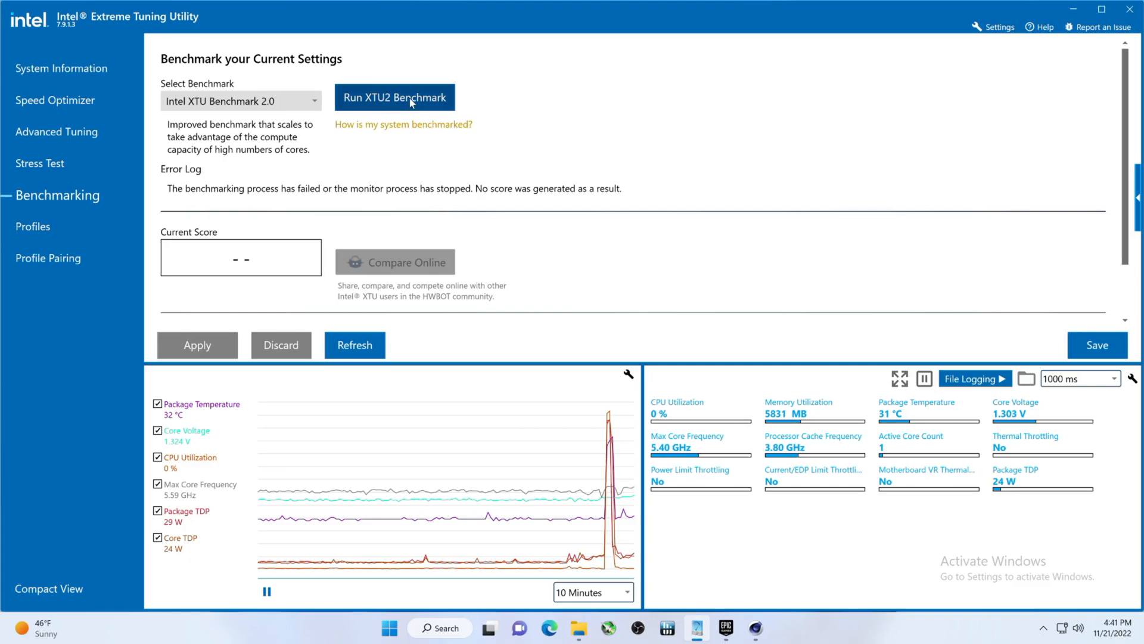
left_click(394, 97)
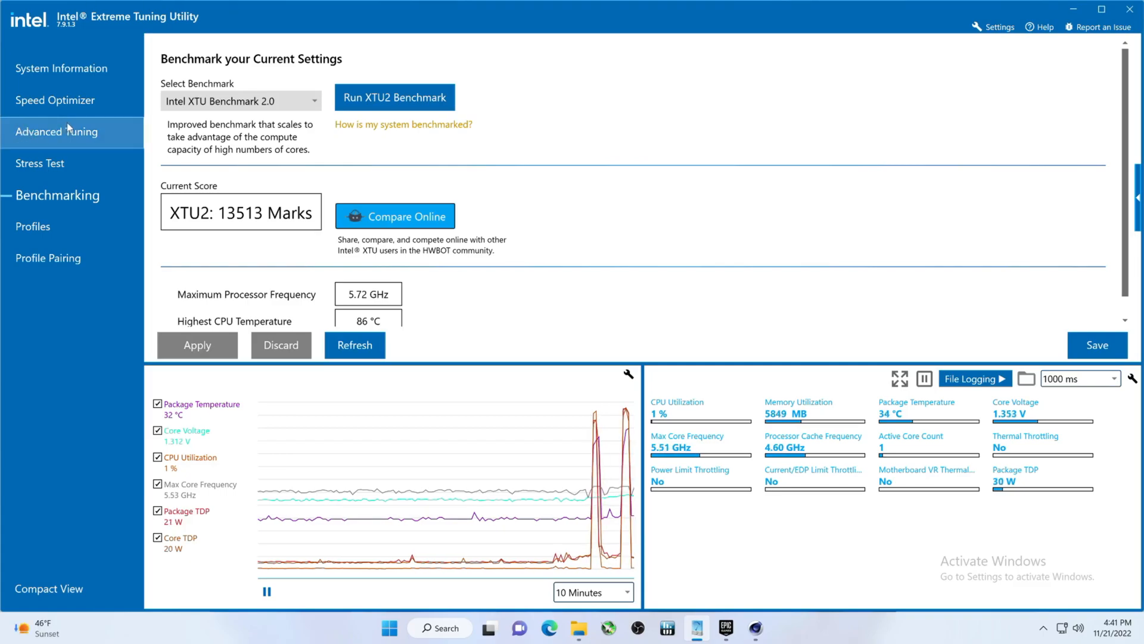
Step: Change the core voltage offset to -0.020 V and rerun XTU2: 13452 Marks at 87 °C
left_click(67, 133)
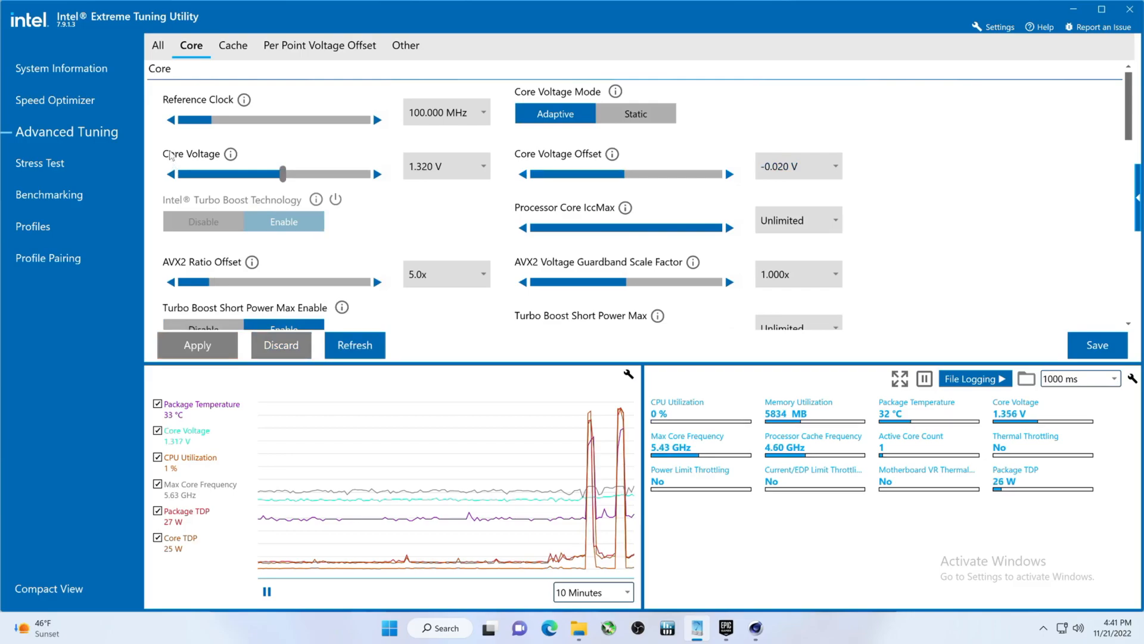
left_click(57, 195)
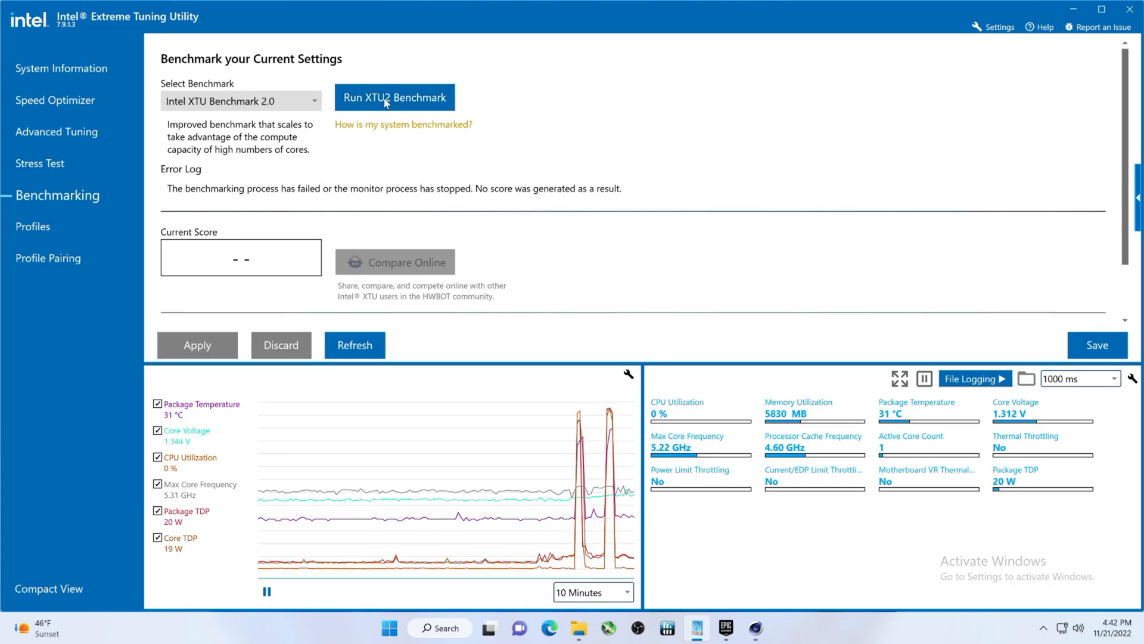
left_click(393, 97)
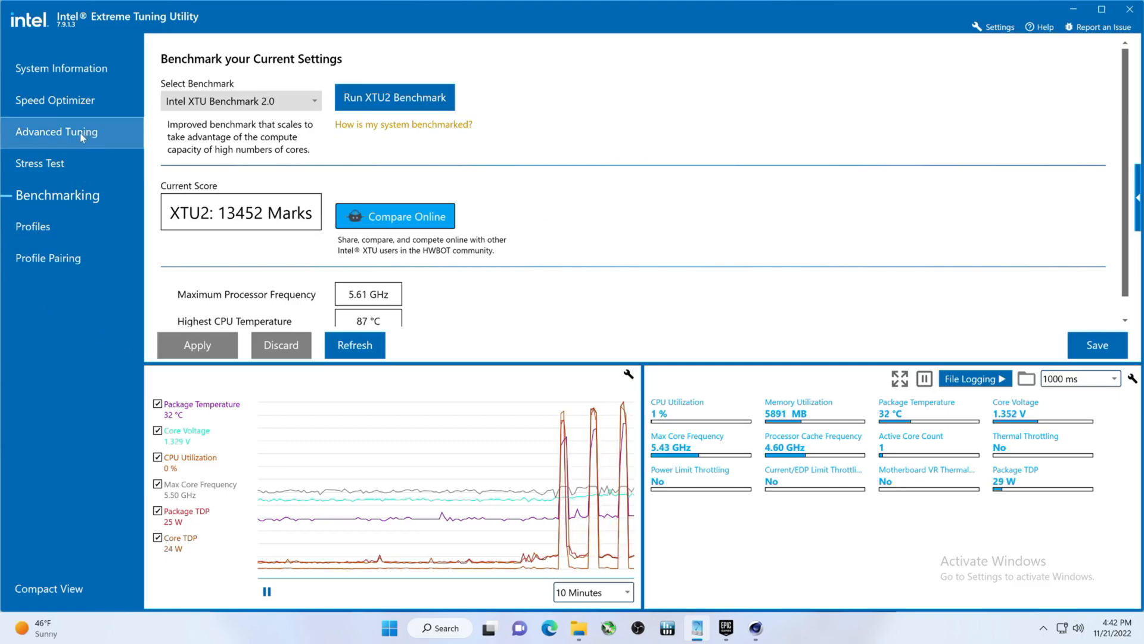
Step: Lower the core voltage offset to -0.045 V, apply, and benchmark: 13498 Marks at 84 °C
left_click(66, 133)
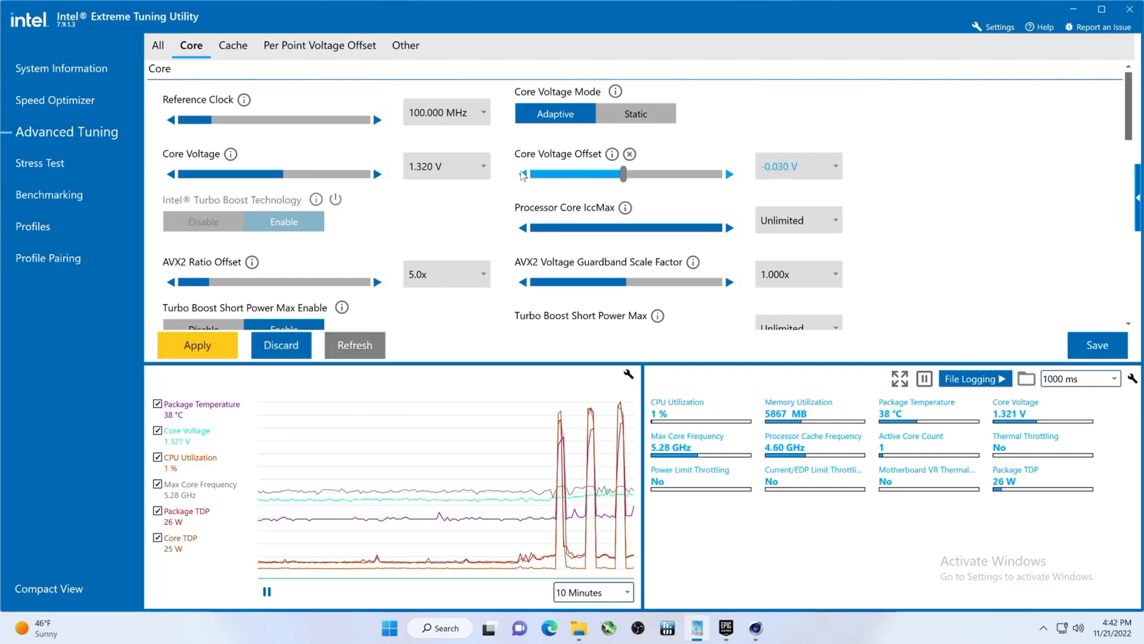
left_click(524, 174)
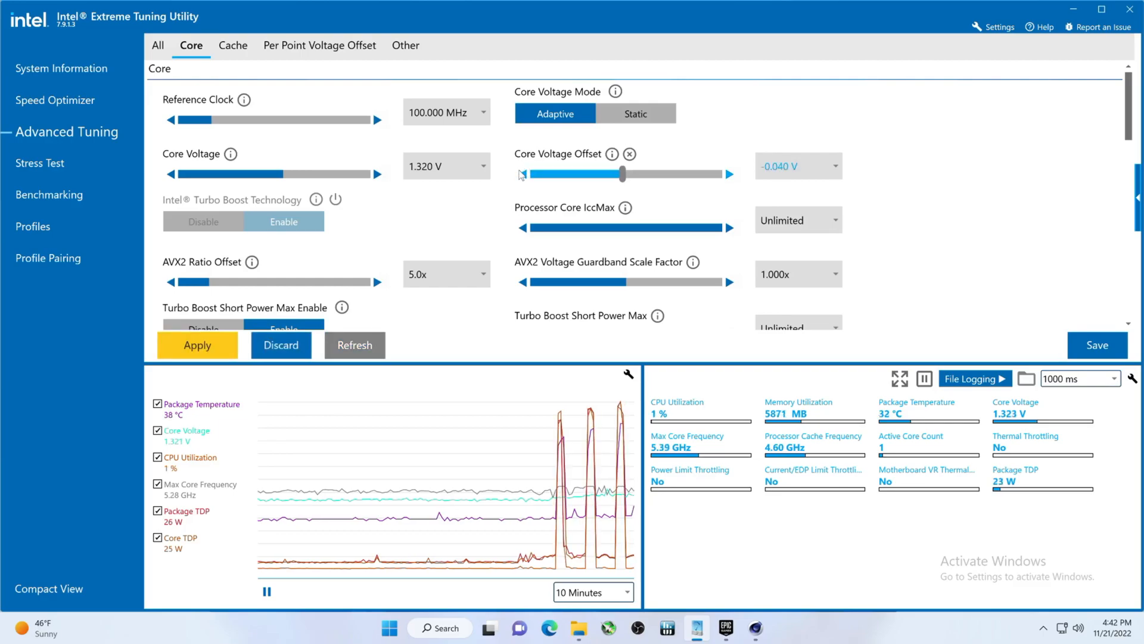
left_click(729, 173)
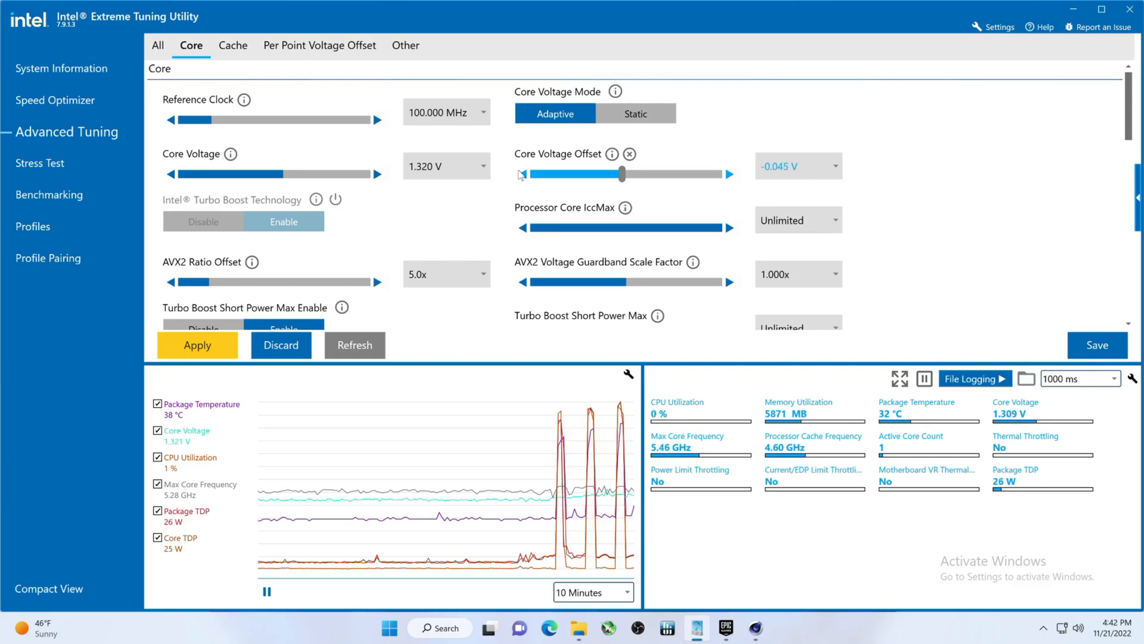
left_click(198, 345)
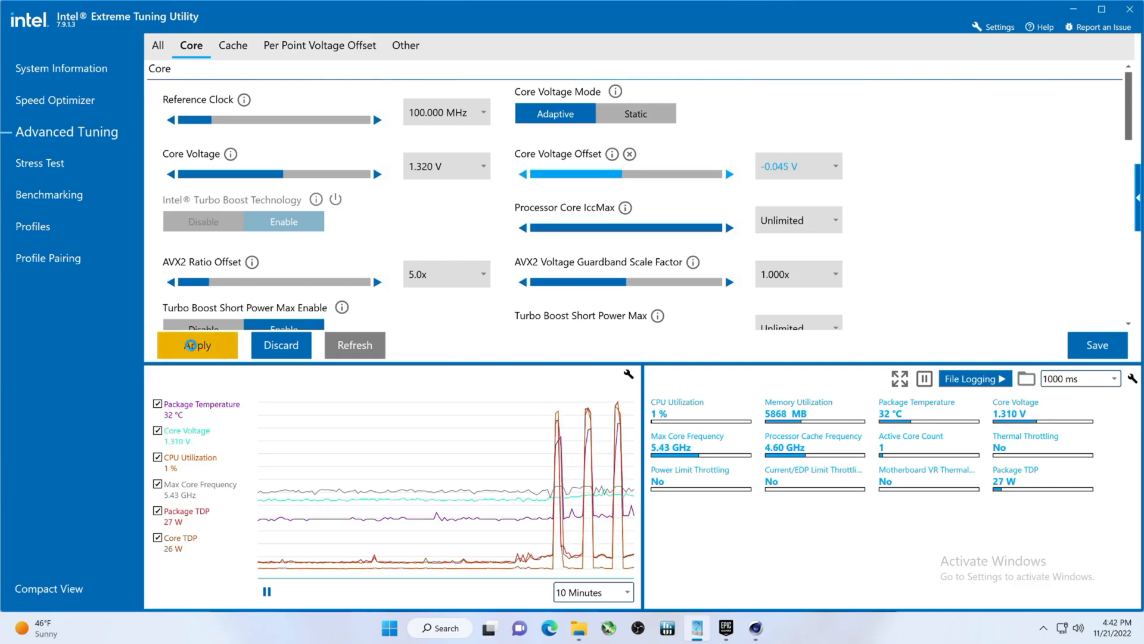
left_click(196, 344)
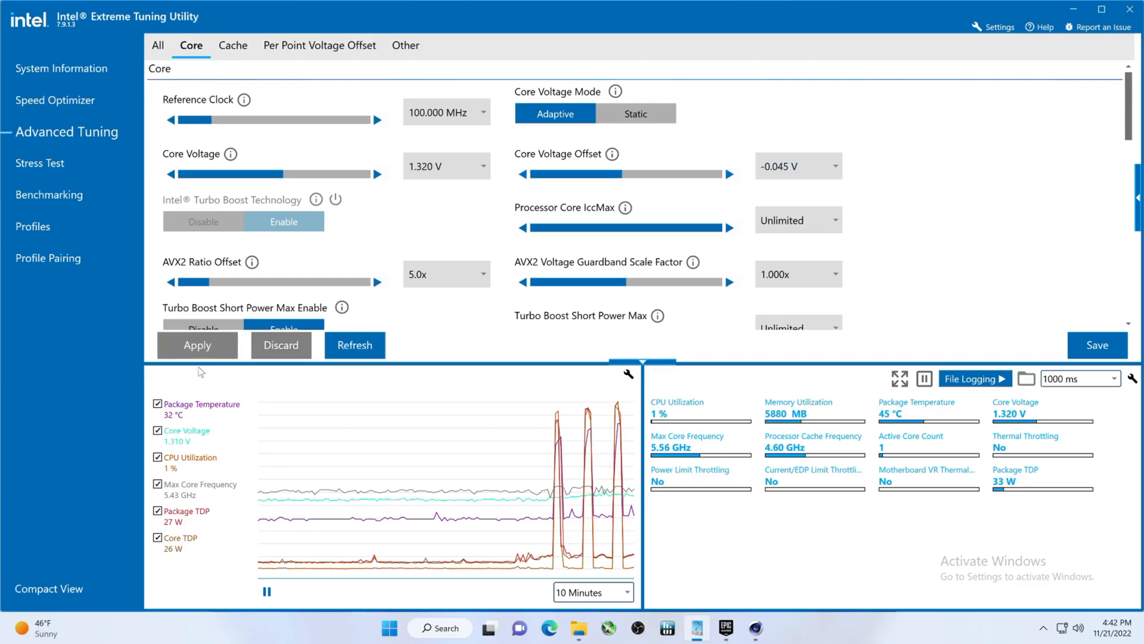
left_click(57, 195)
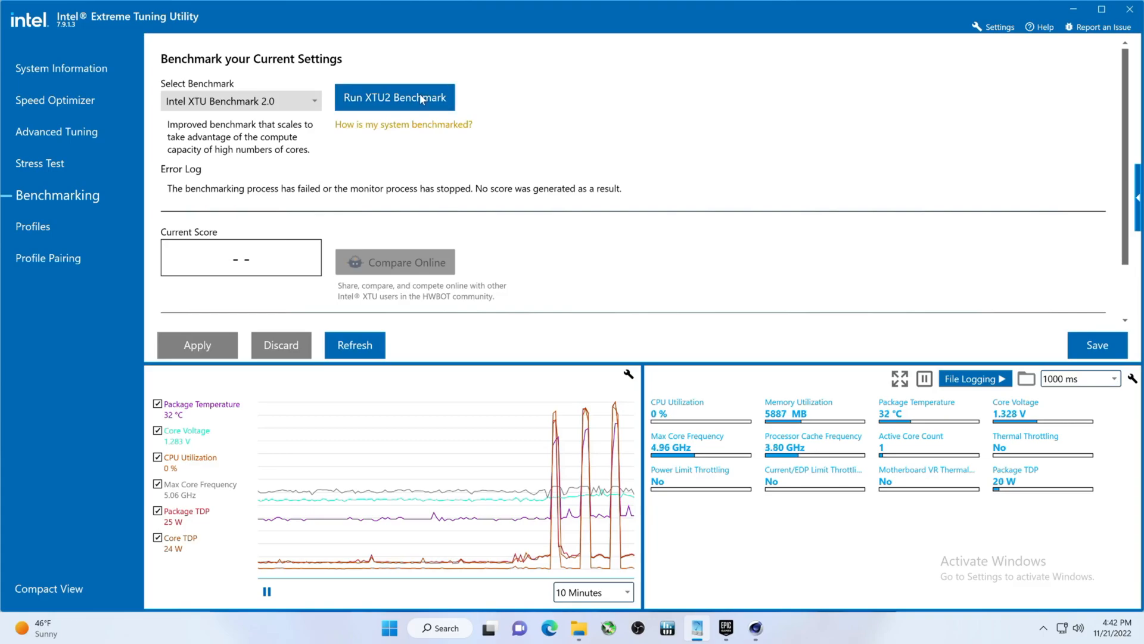
left_click(394, 97)
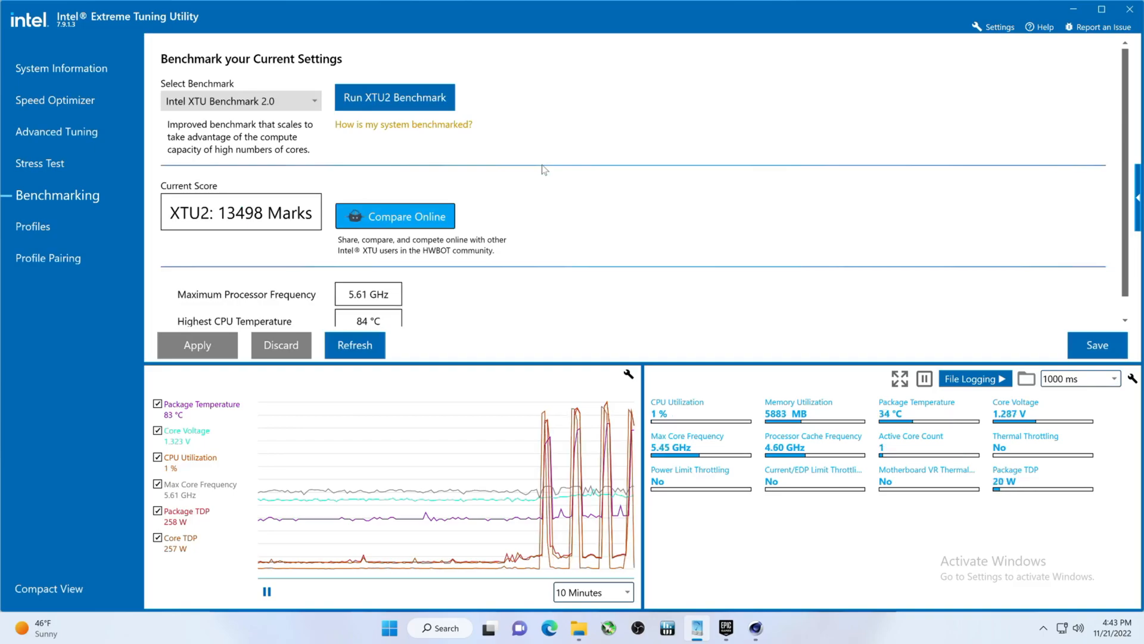
mouse_move(58, 131)
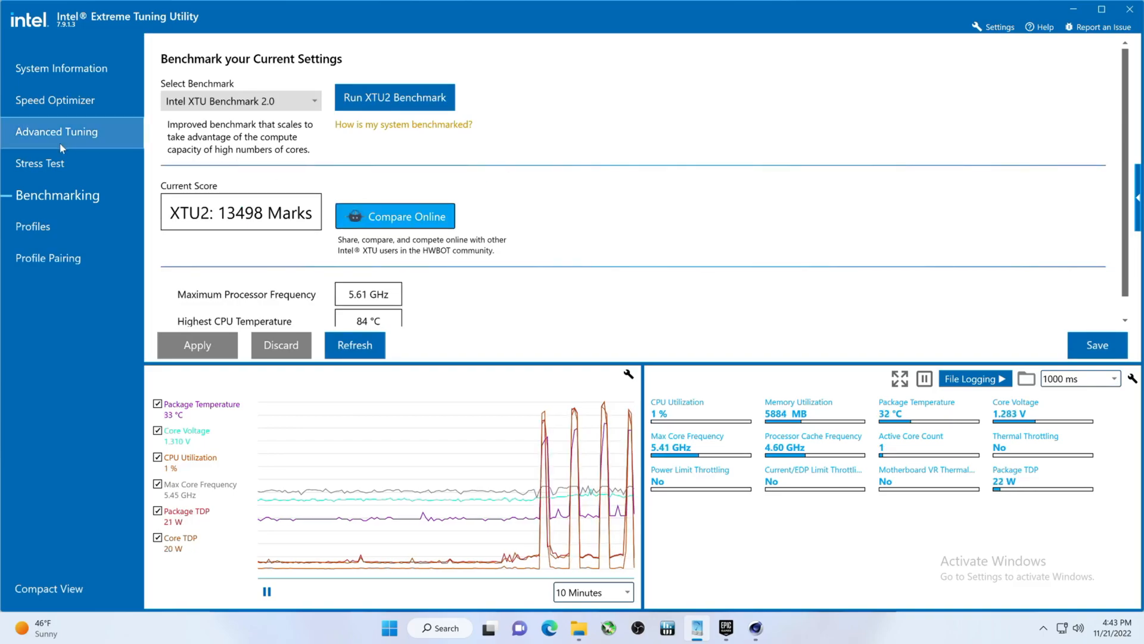
Step: Adjust the core voltage offset to -0.040 V and rerun XTU2: 13514 Marks at 85 °C
left_click(56, 131)
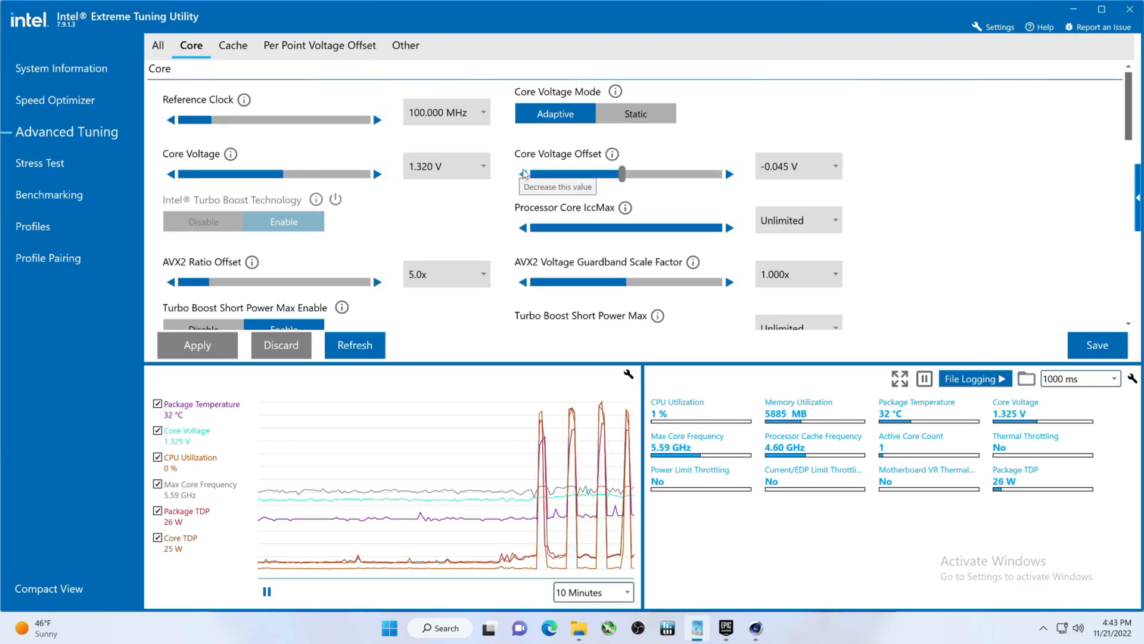
left_click(522, 174)
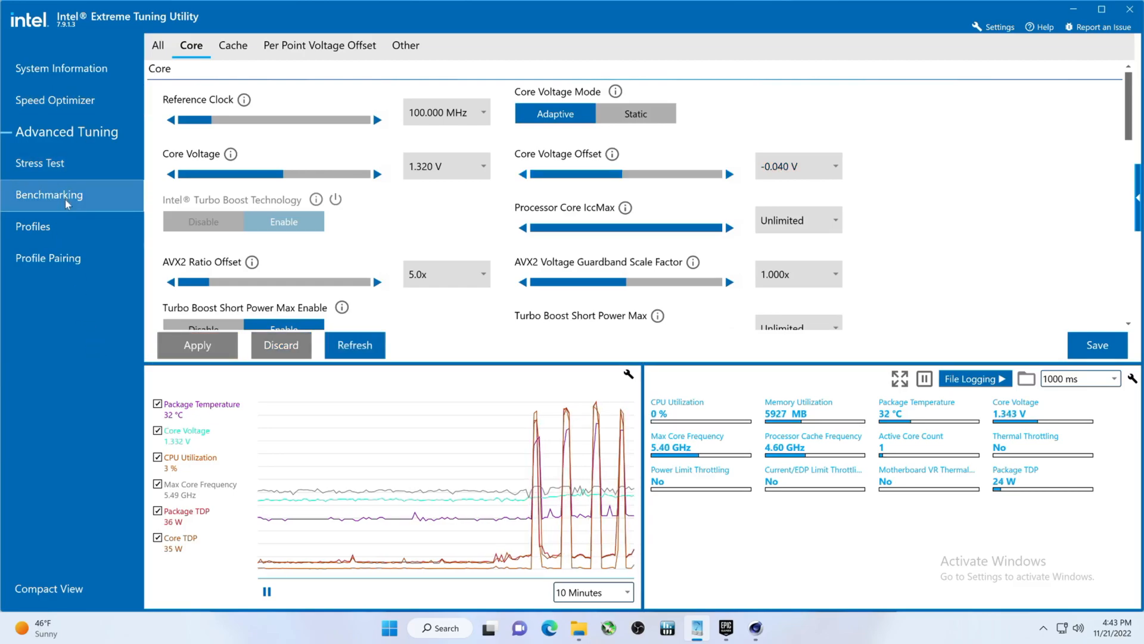
left_click(58, 195)
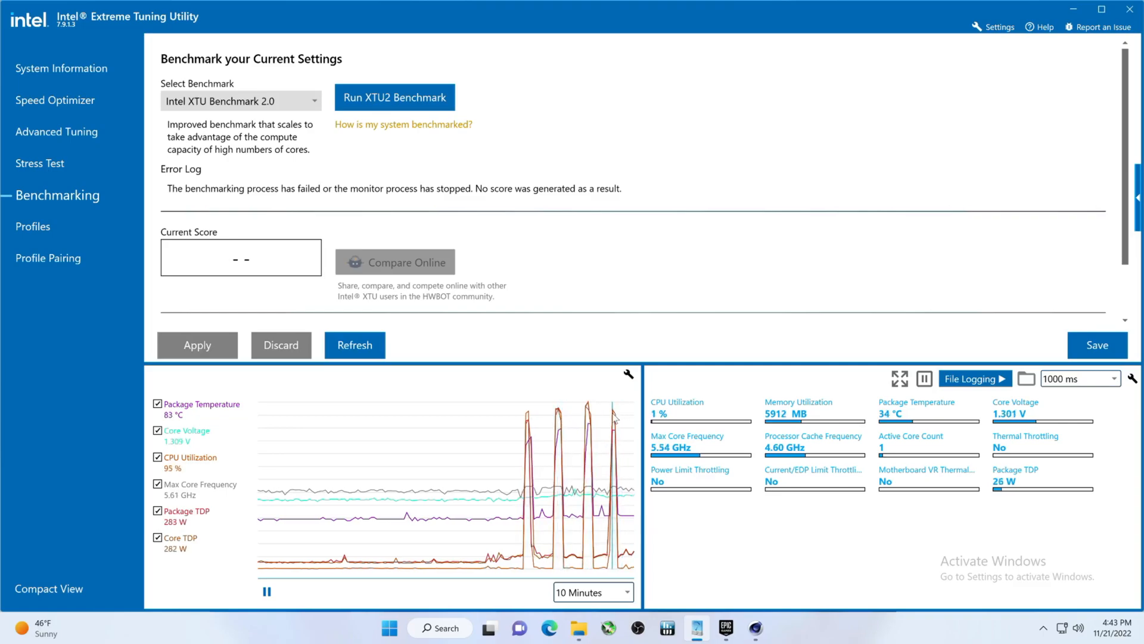
left_click(394, 97)
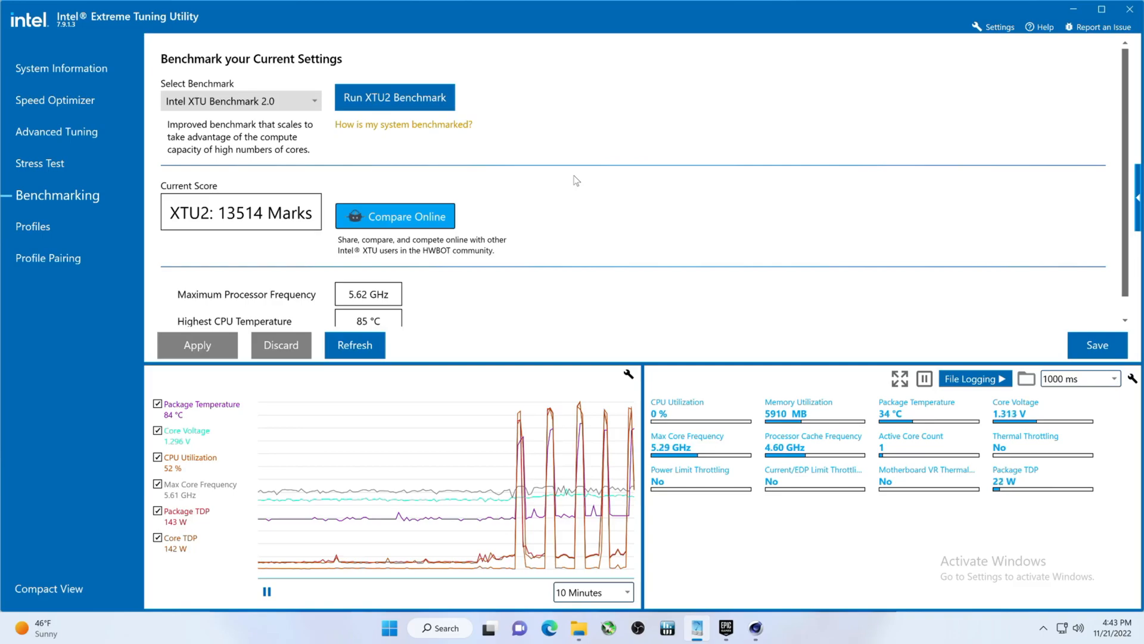
mouse_move(26, 364)
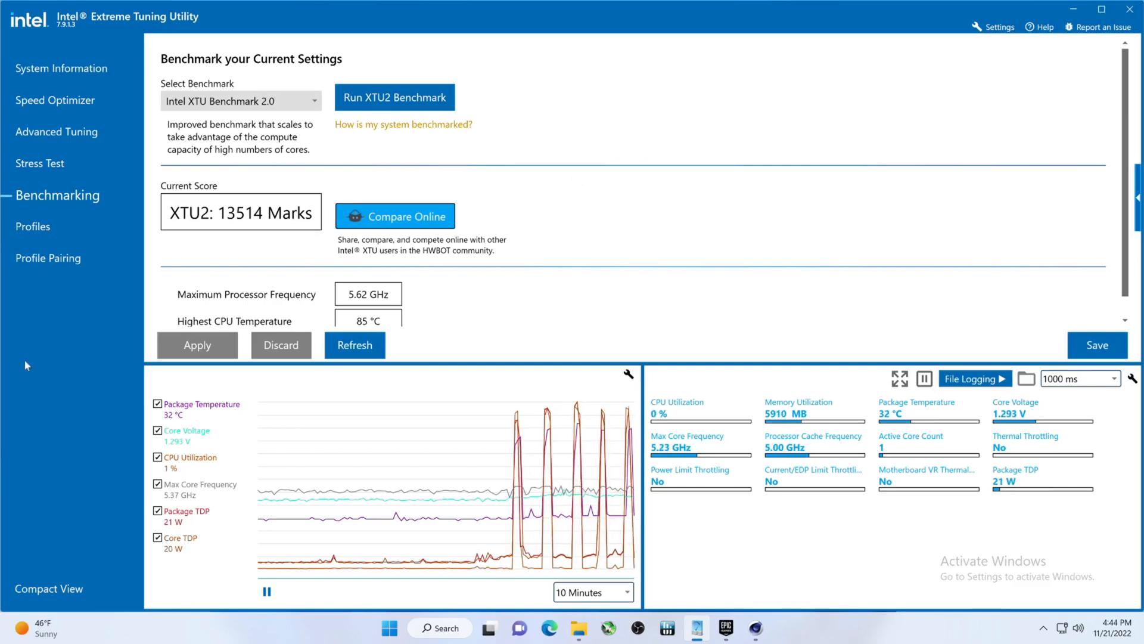
Step: Step the core voltage offset up to -0.035 V, apply it, and reopen Benchmarking
left_click(56, 133)
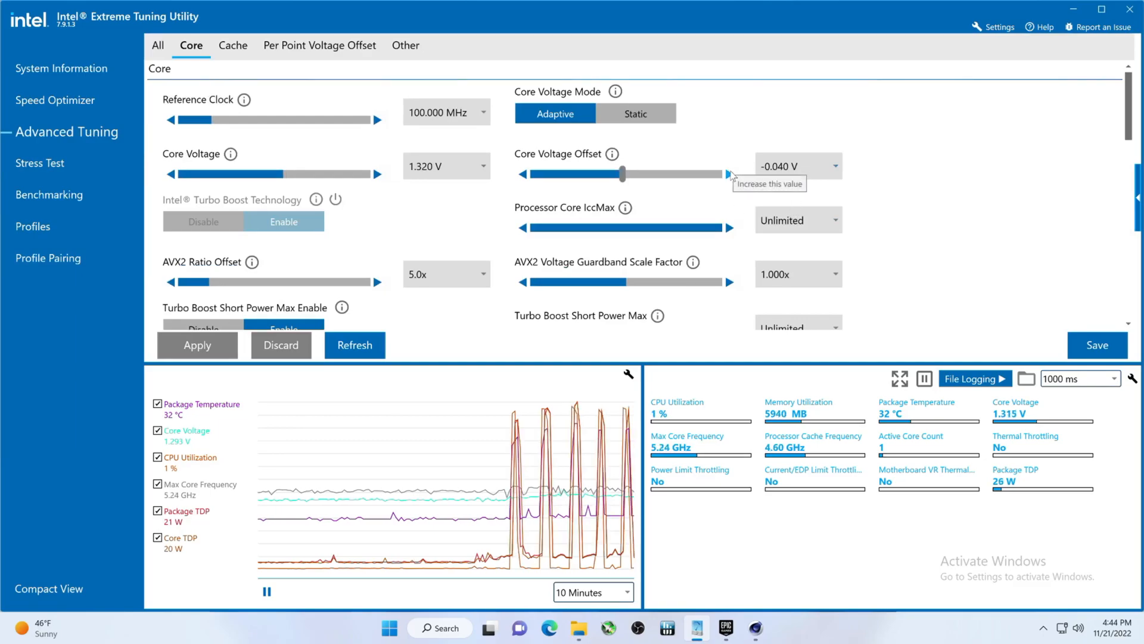
left_click(727, 173)
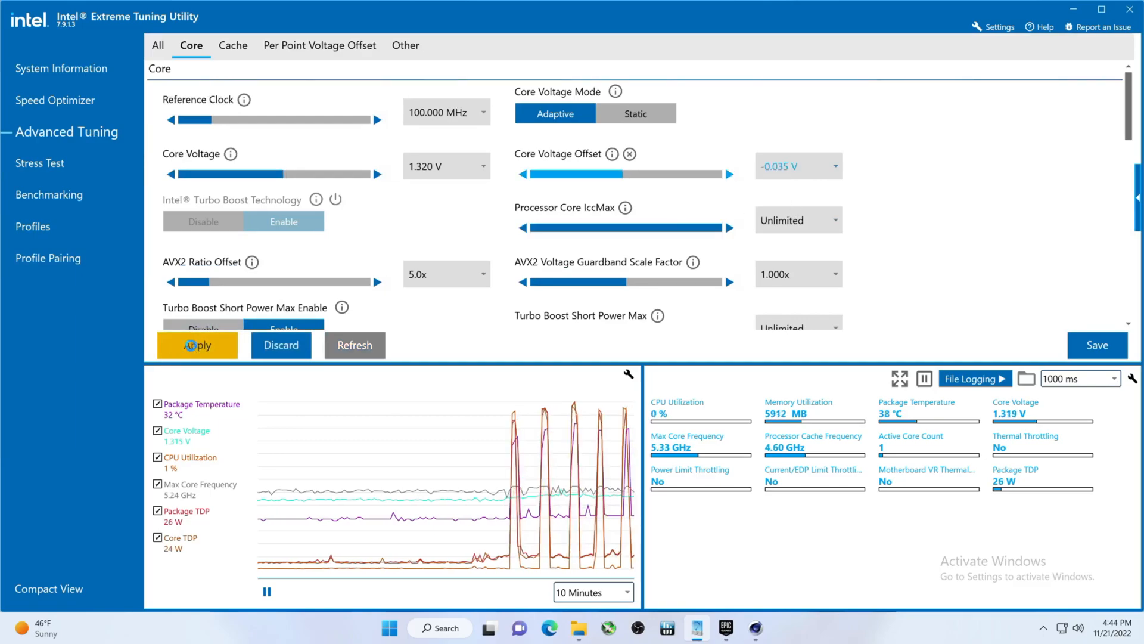
left_click(196, 344)
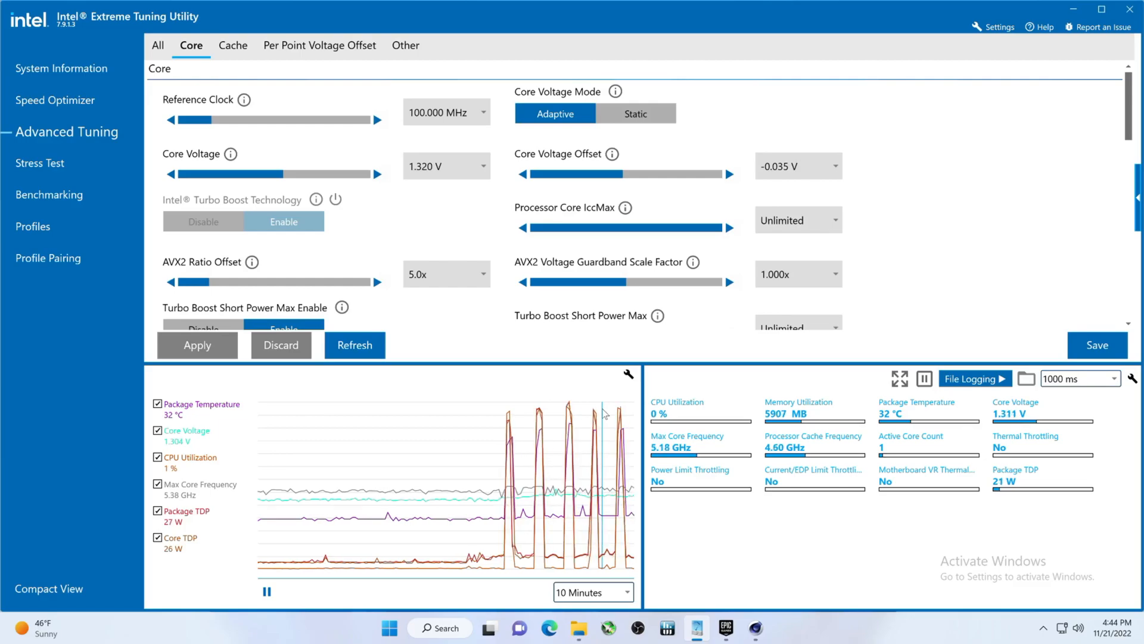
left_click(56, 195)
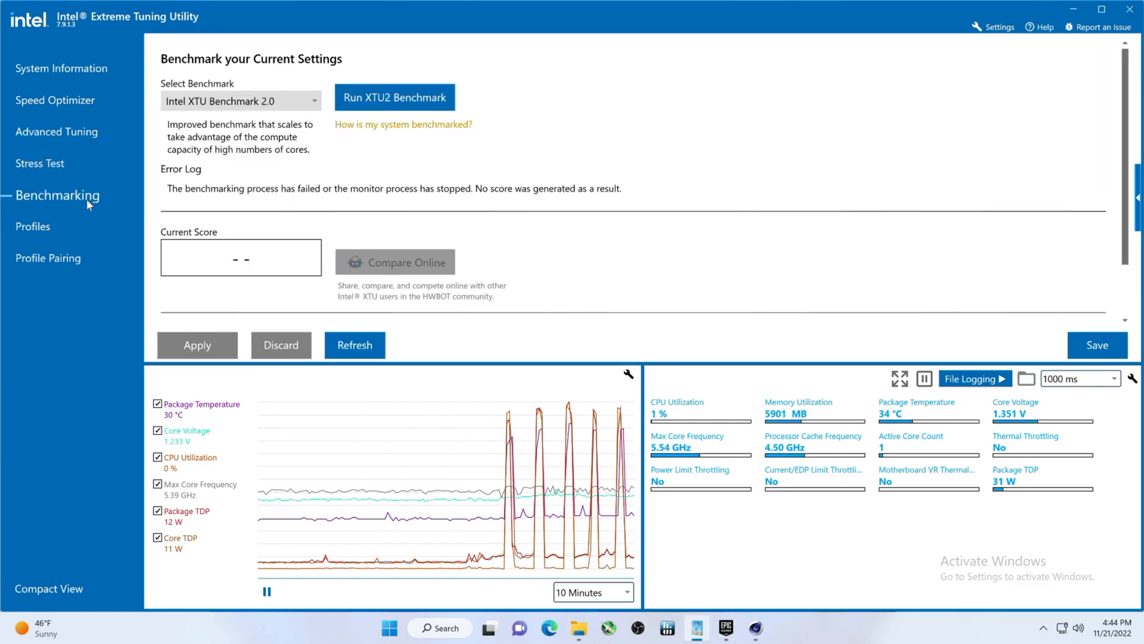
Step: Benchmark the -0.035 V offset (13397 Marks, 87 °C) and return to Advanced Tuning
left_click(394, 97)
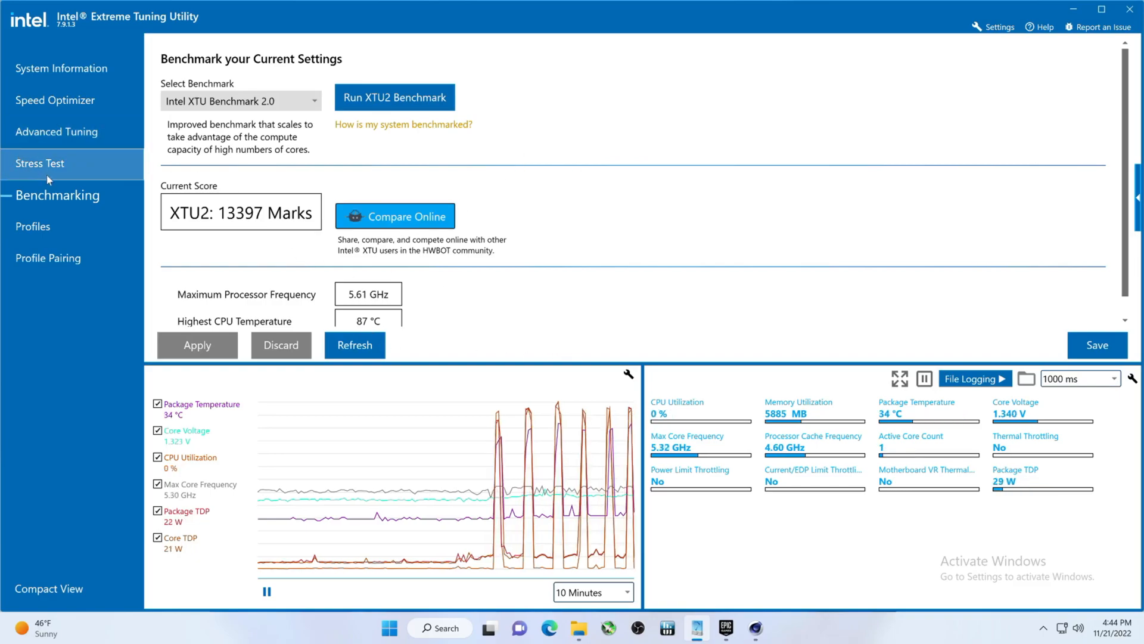
left_click(56, 131)
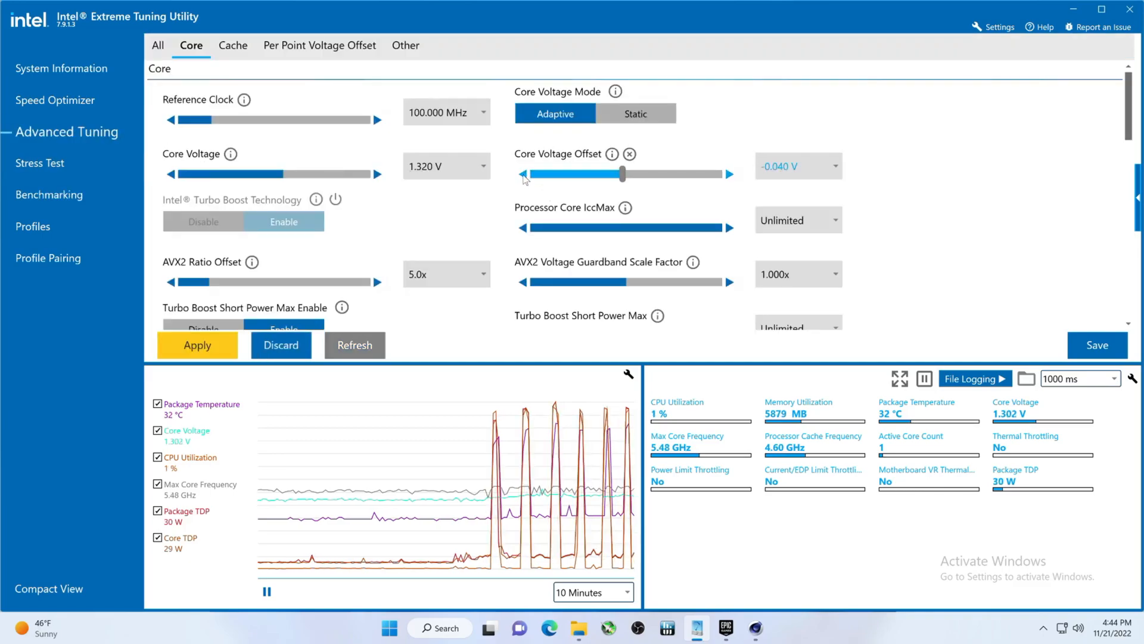
Step: Apply the -0.040 V offset and scroll to Active-Core Tuning showing 56x P-core, 44x E-core ratios
left_click(197, 344)
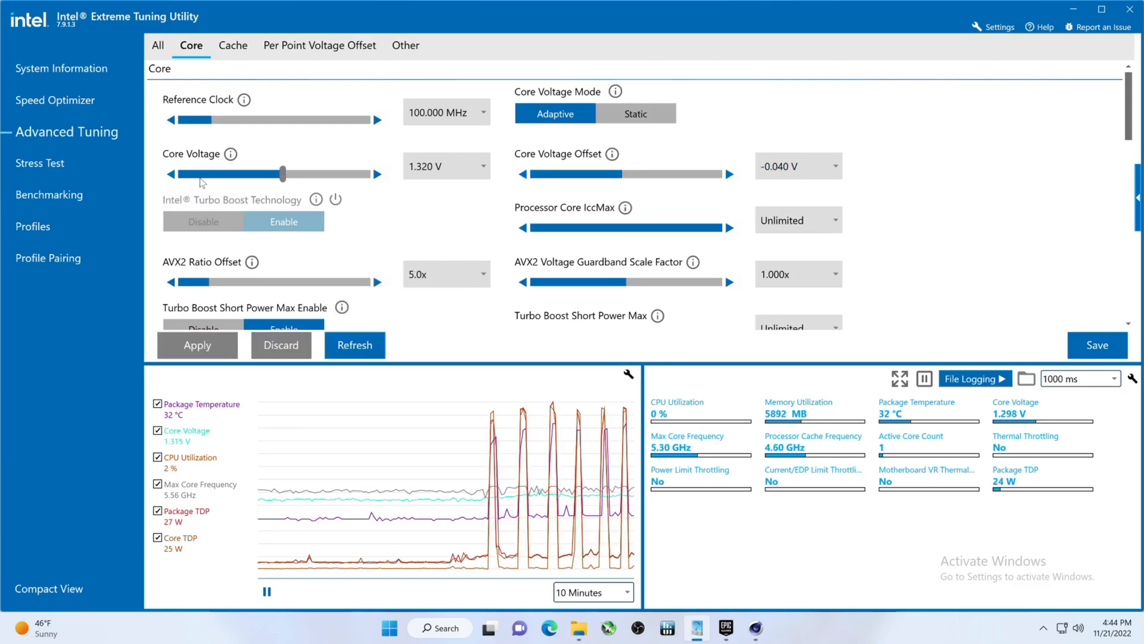
left_click(57, 195)
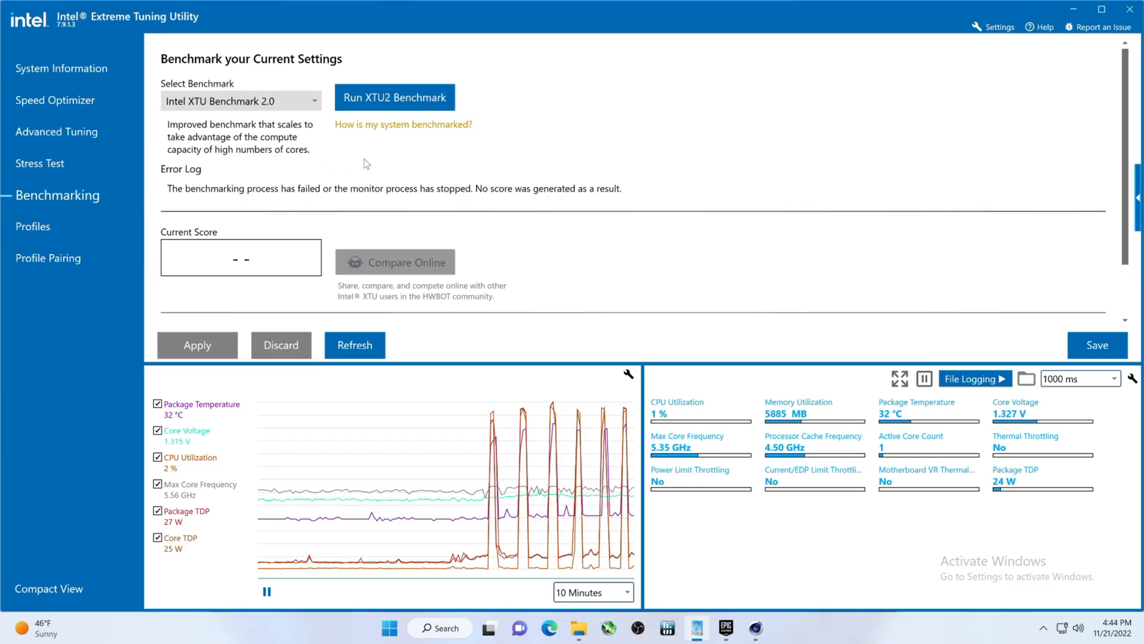
left_click(56, 132)
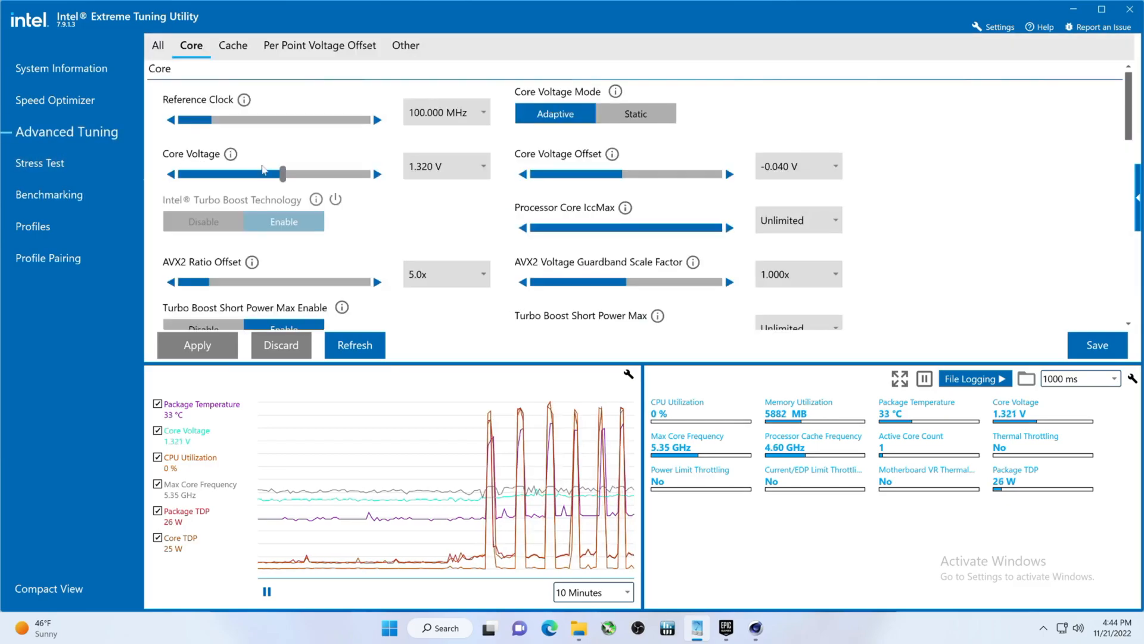
scroll("down", 3)
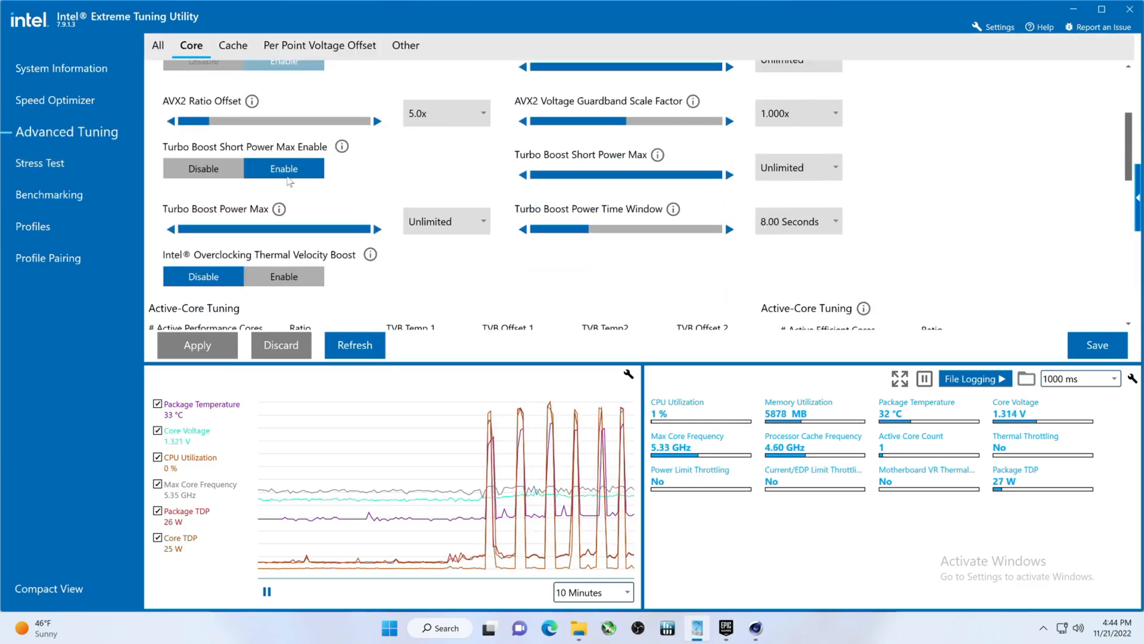
scroll("down", 3)
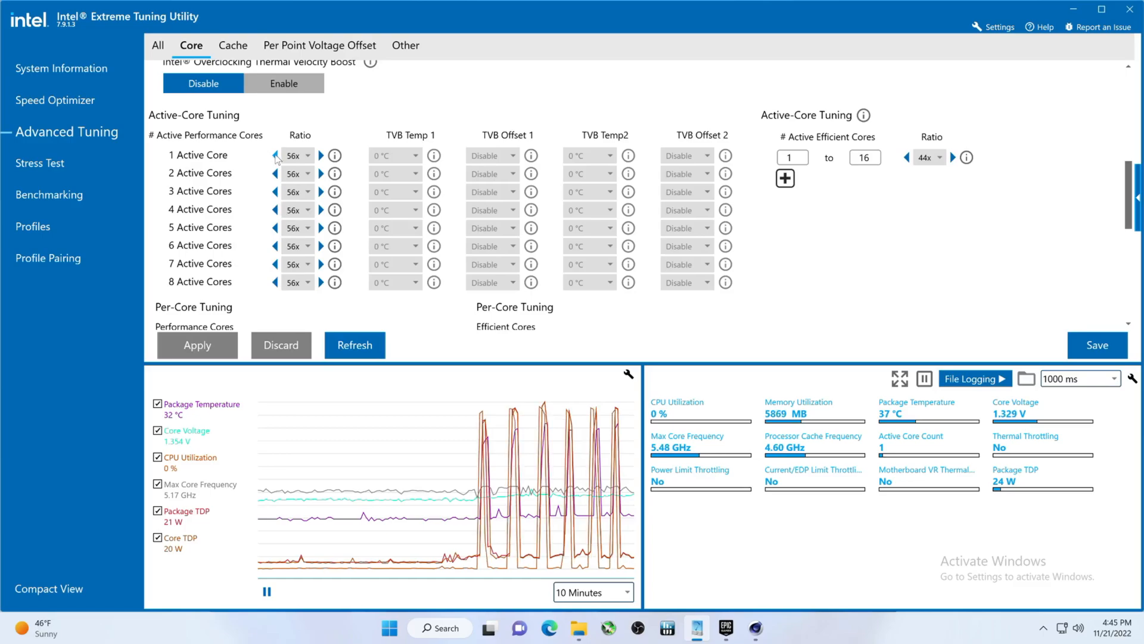
Step: Apply 57x ratios for 1–3 active P-cores and benchmark them at 13445 Marks
left_click(275, 156)
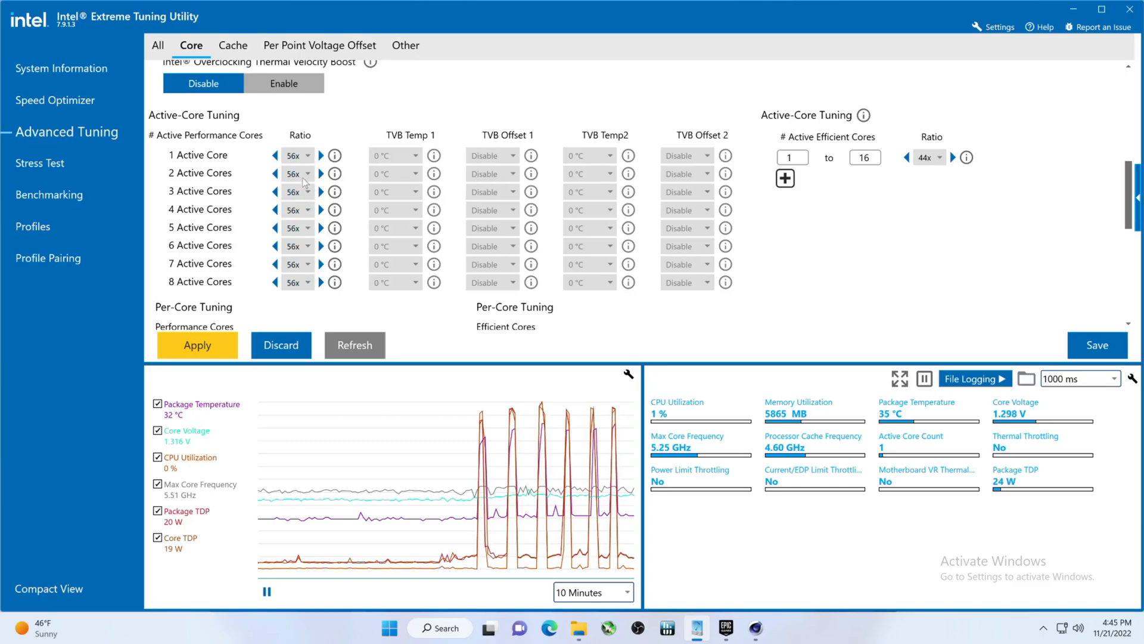
left_click(321, 153)
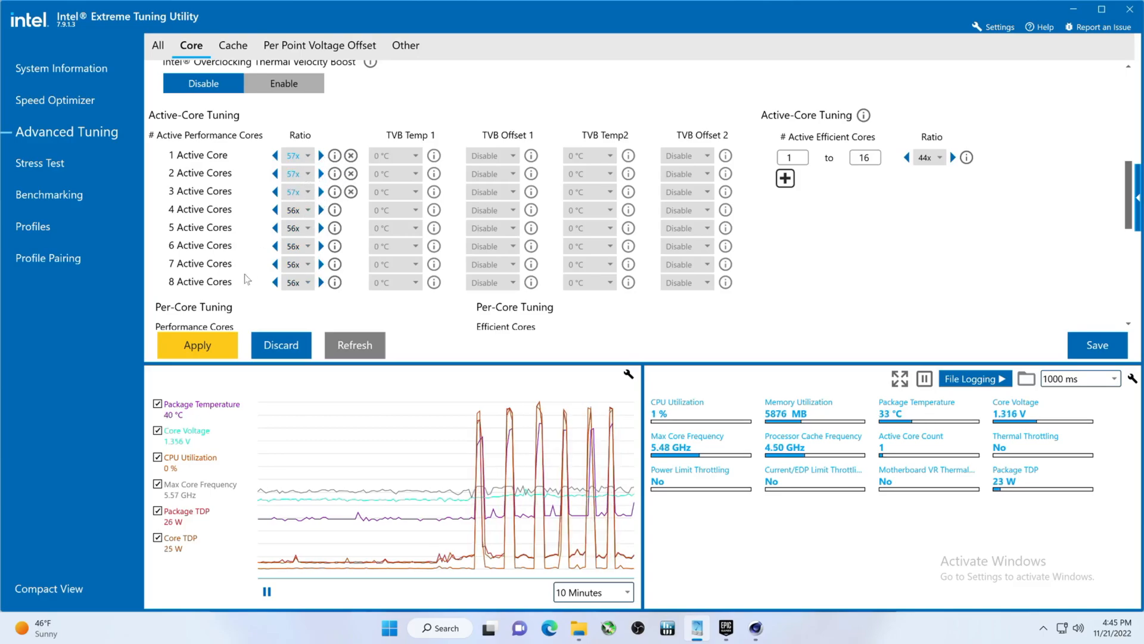
left_click(198, 345)
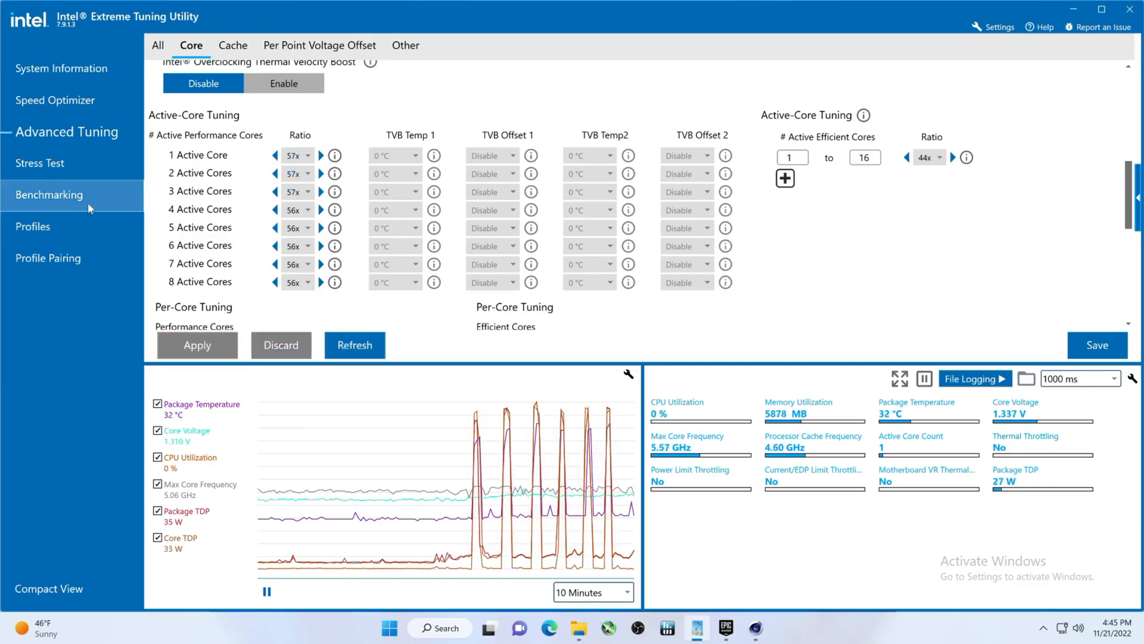
left_click(48, 195)
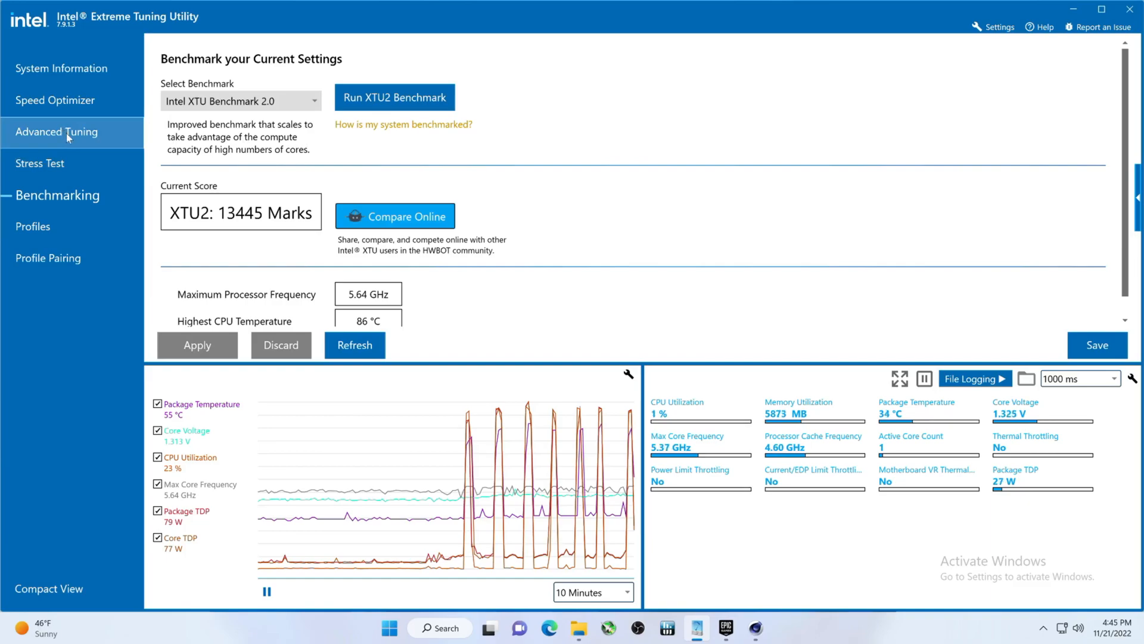
left_click(56, 132)
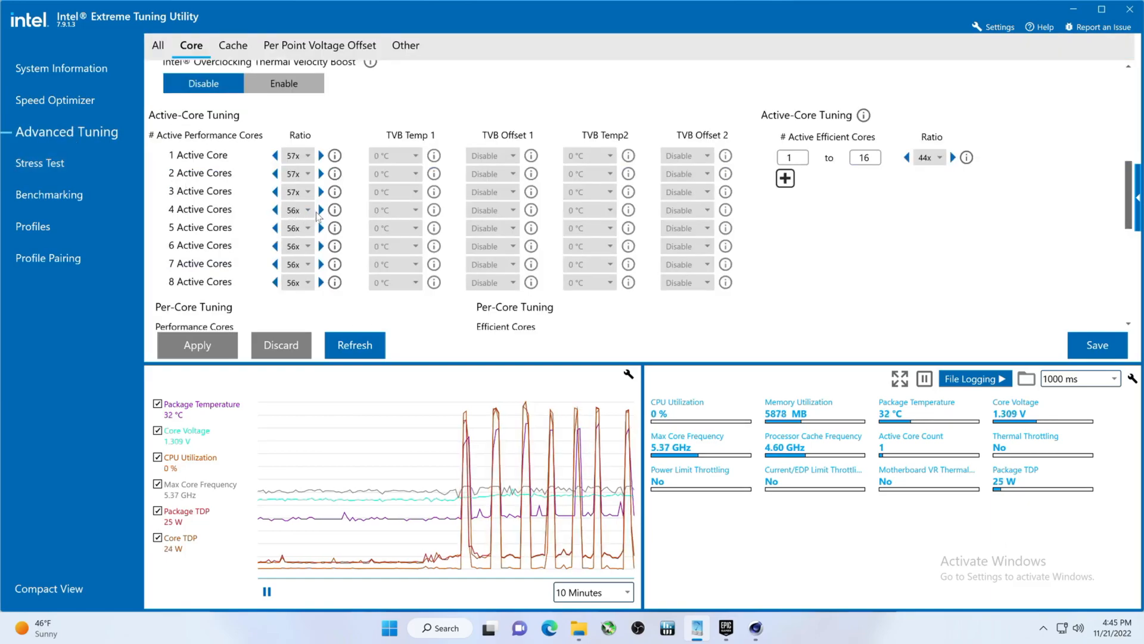
Step: Set the 4–6 active-core ratios to 57x and run XTU2, scoring 13748 Marks at 86 °C
left_click(320, 209)
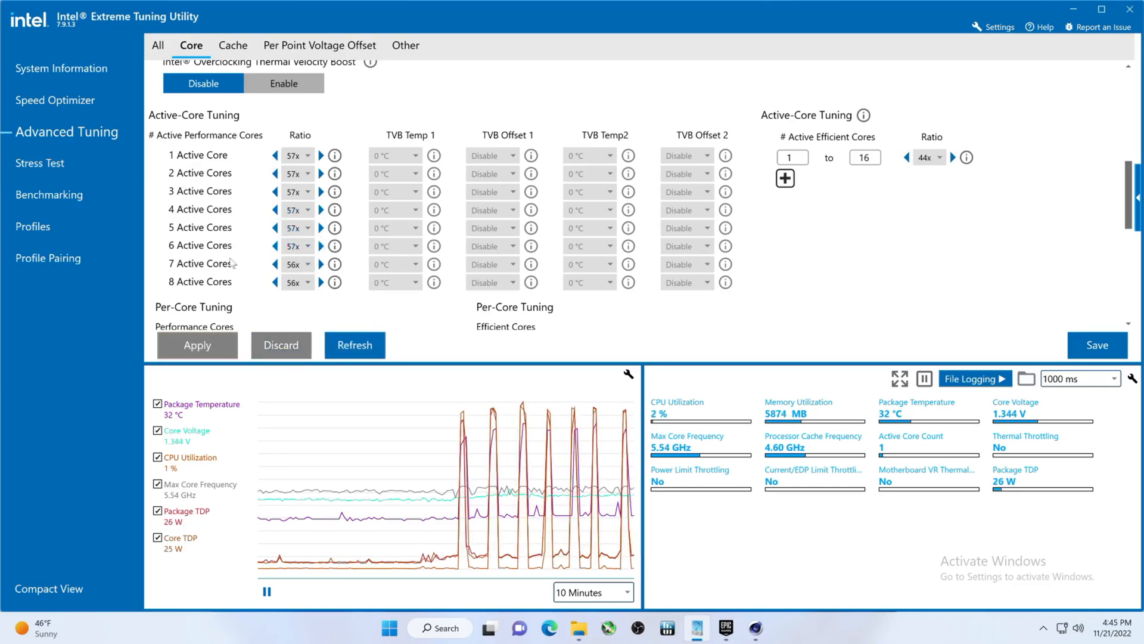
left_click(57, 195)
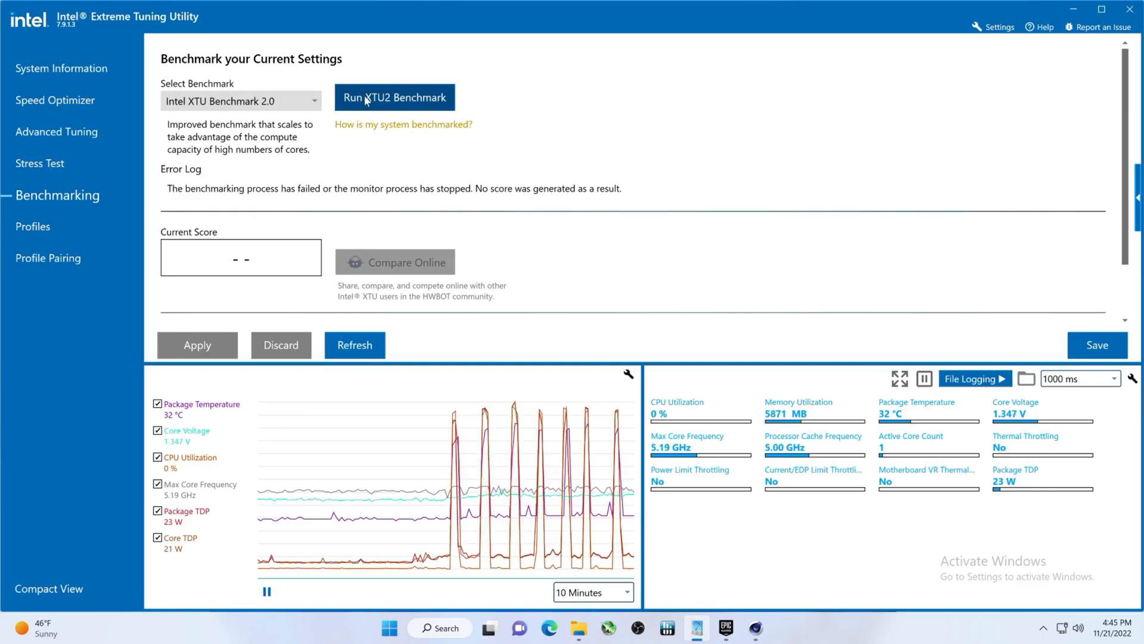
left_click(394, 97)
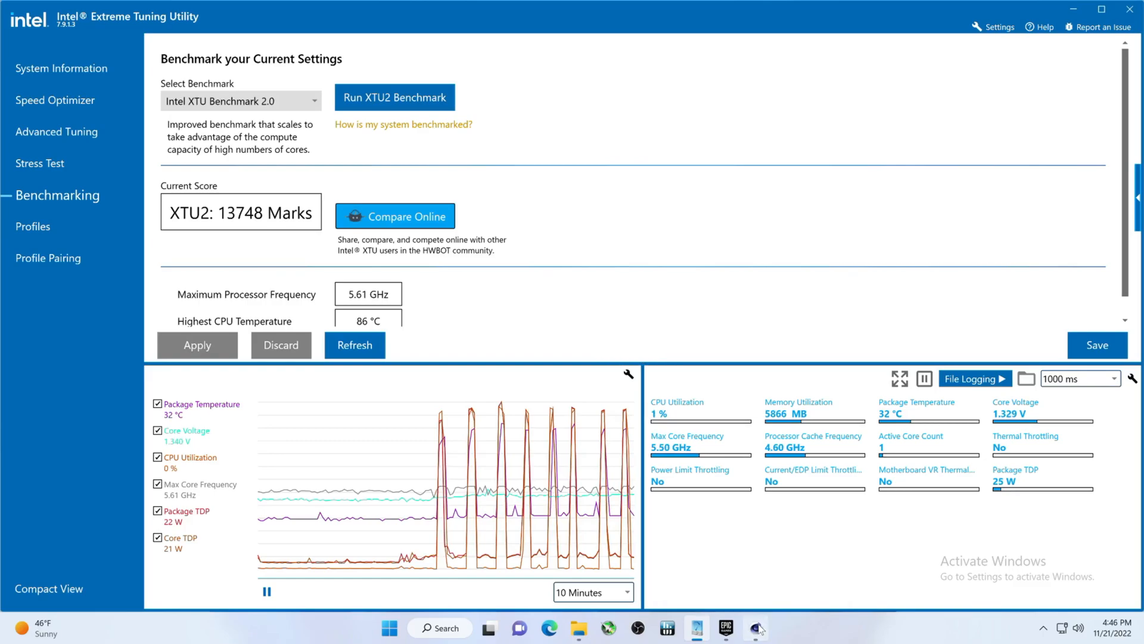
Step: Rerun Cinebench R23 CPU multi-core under 57x tuning, scoring 40839 pts (up from 39176)
left_click(756, 628)
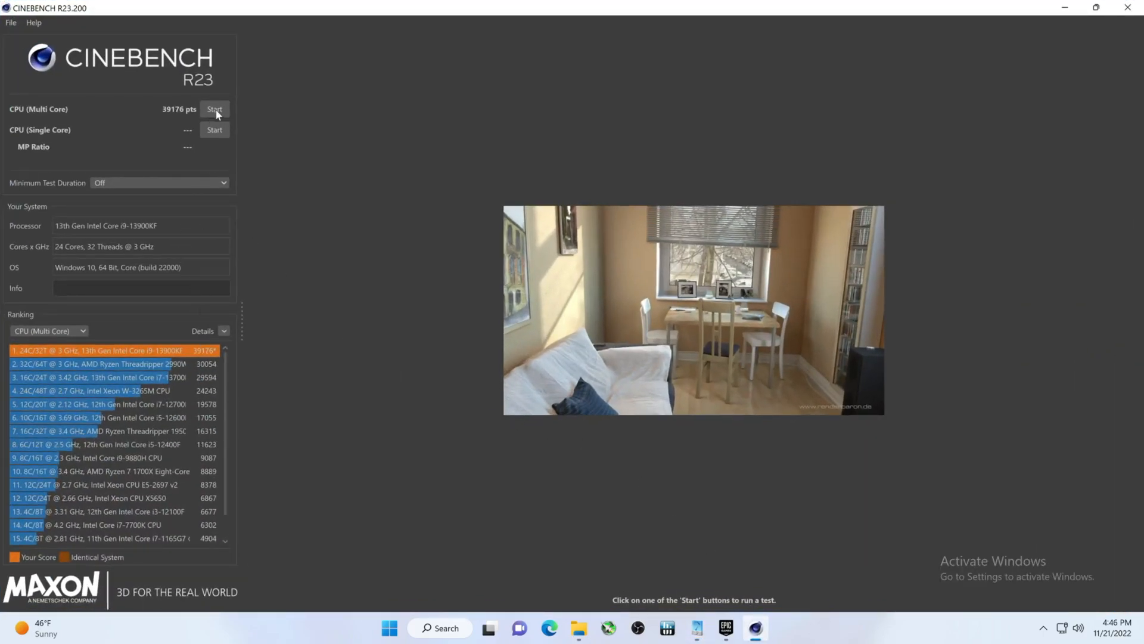
left_click(215, 108)
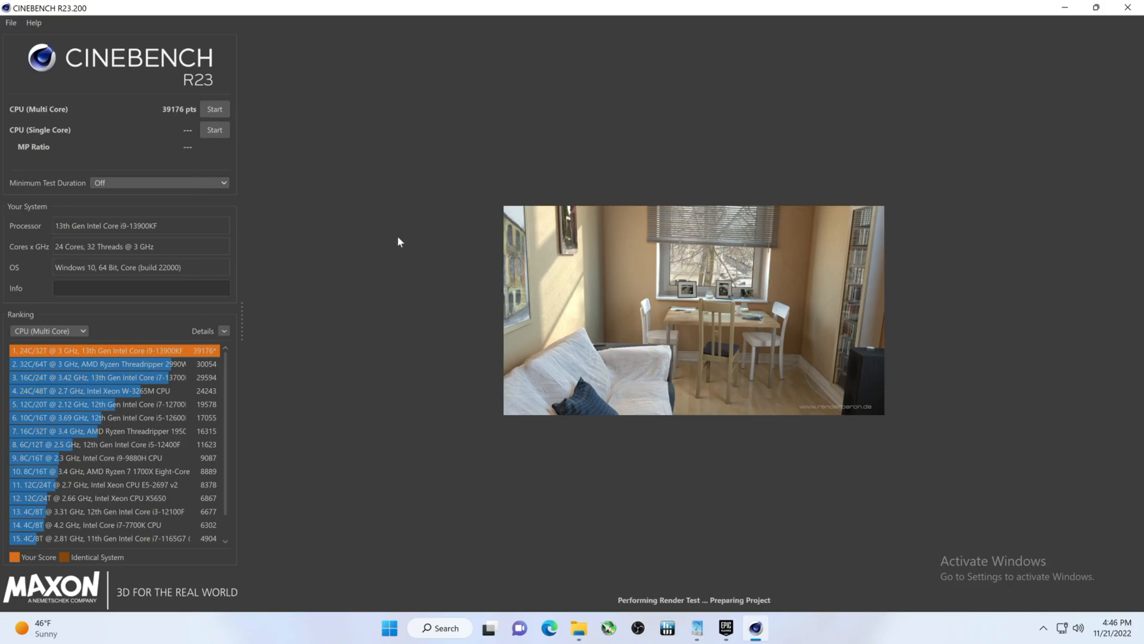
left_click(215, 109)
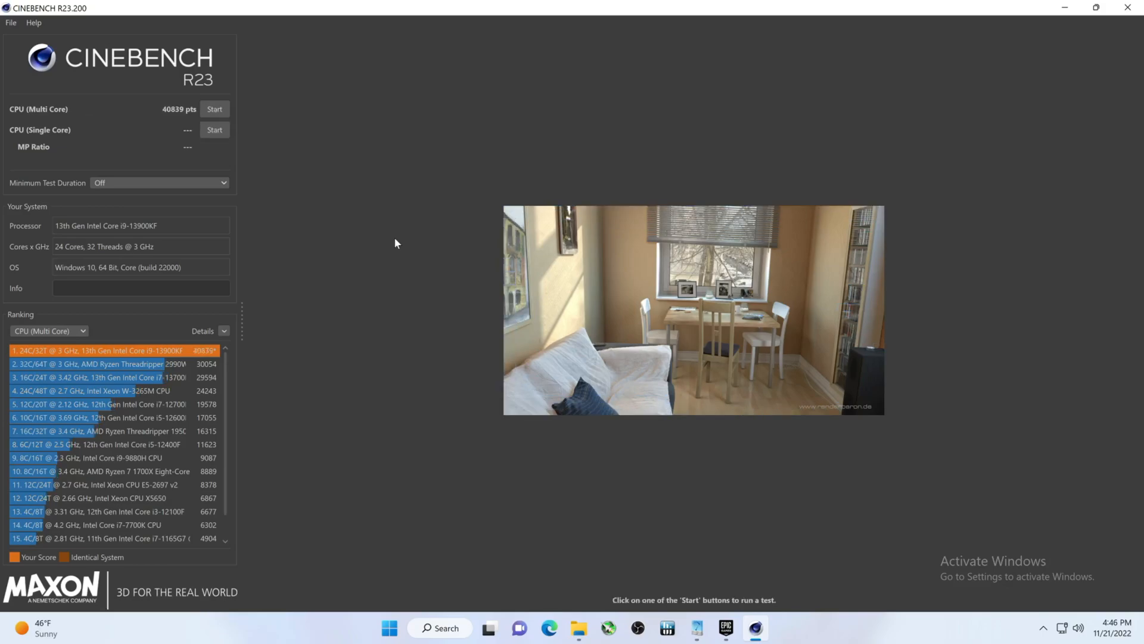
mouse_move(403, 441)
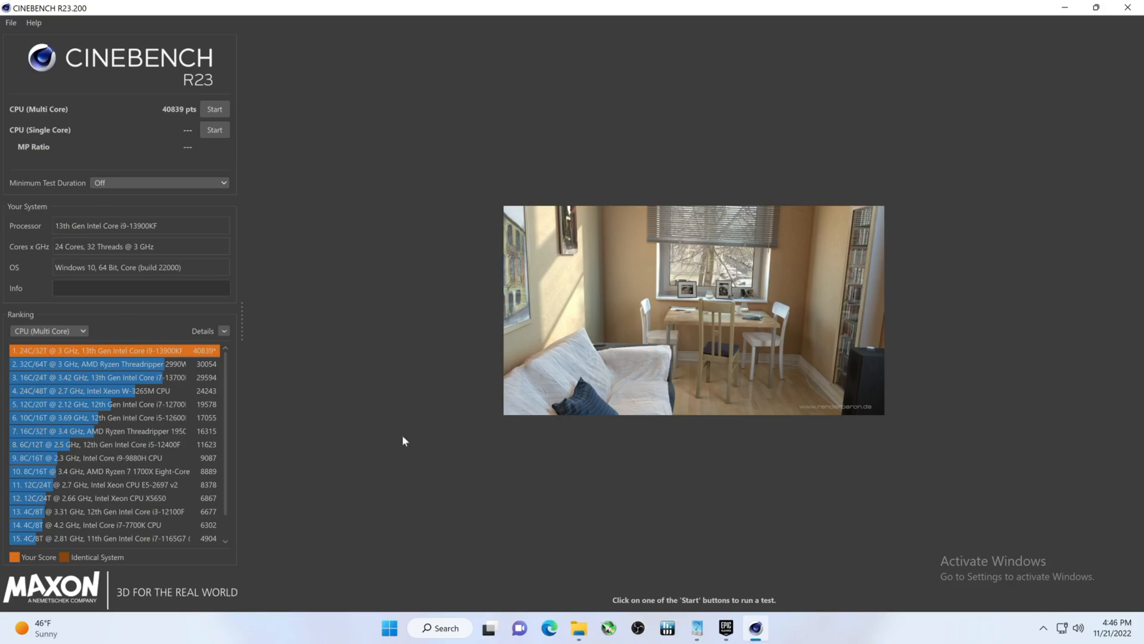
mouse_move(672, 571)
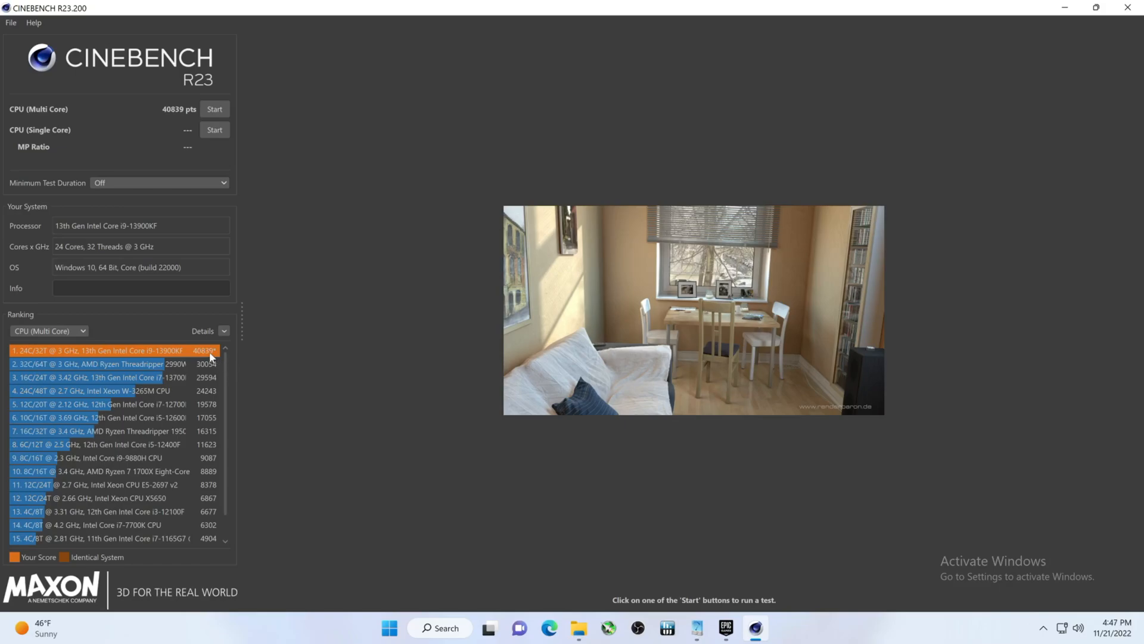
mouse_move(685, 536)
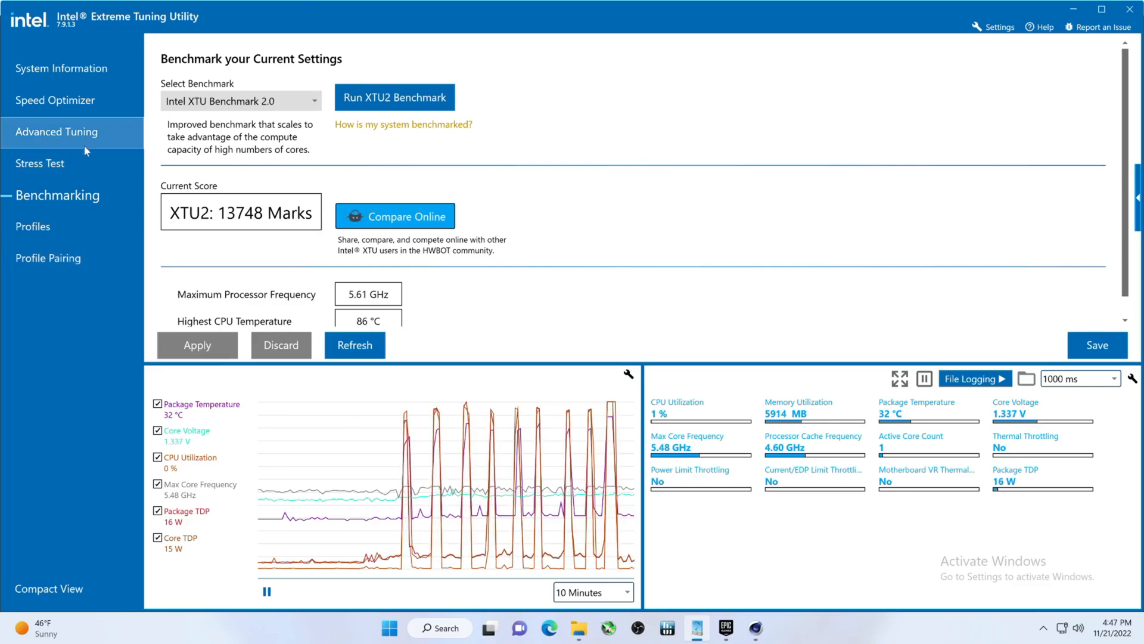
Step: Apply 57x ratios for 7 and 8 active cores, so all eight P-cores run 57x
left_click(56, 131)
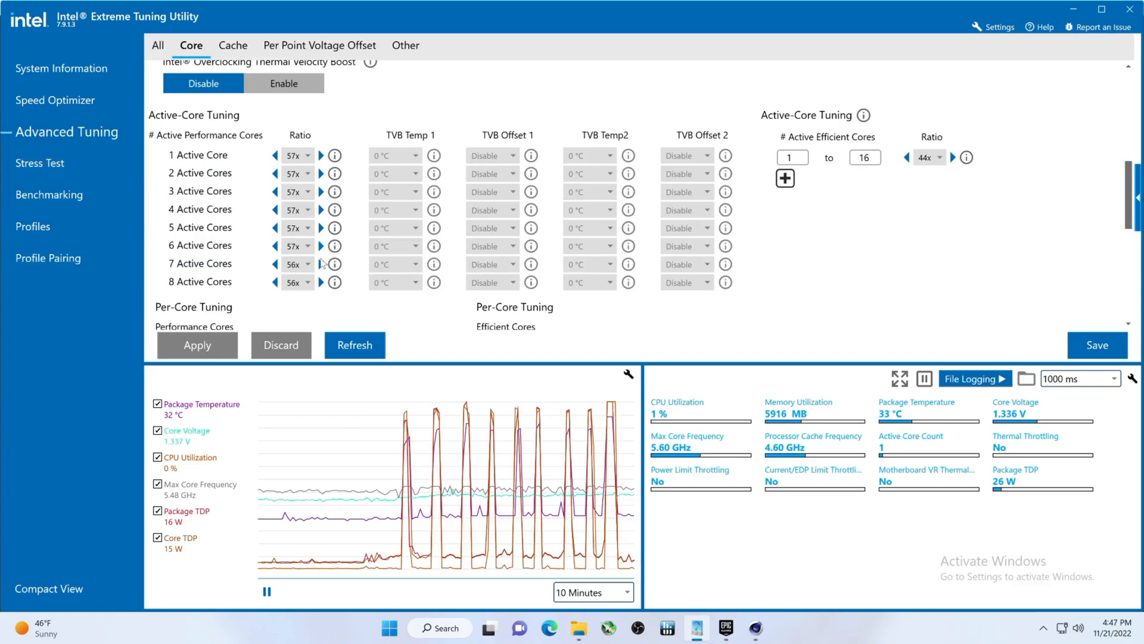
left_click(320, 263)
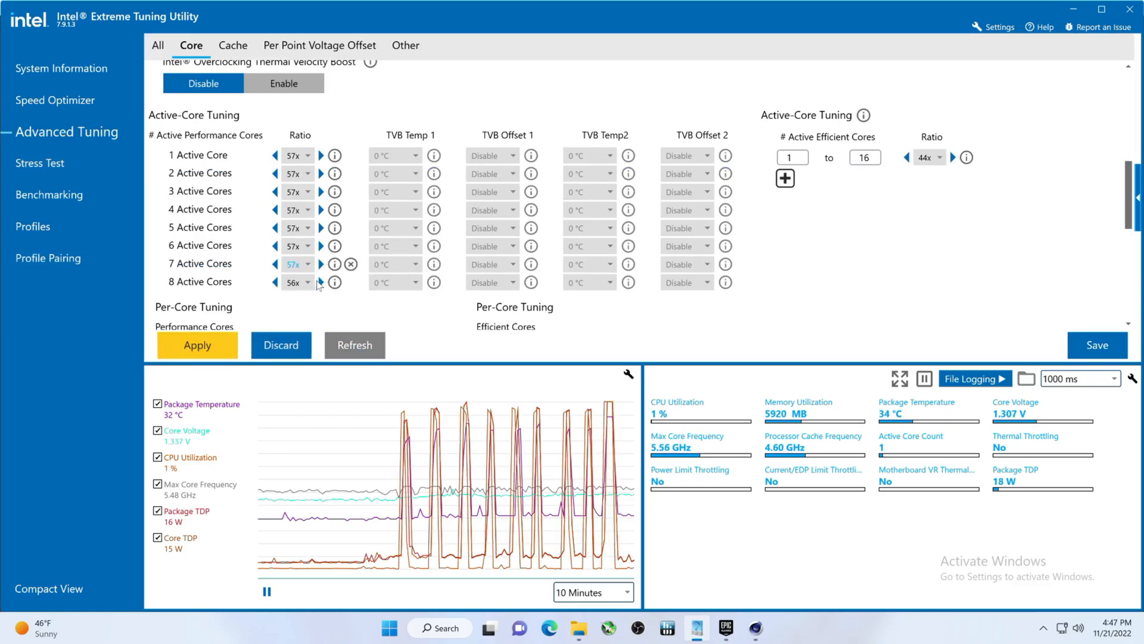
left_click(321, 279)
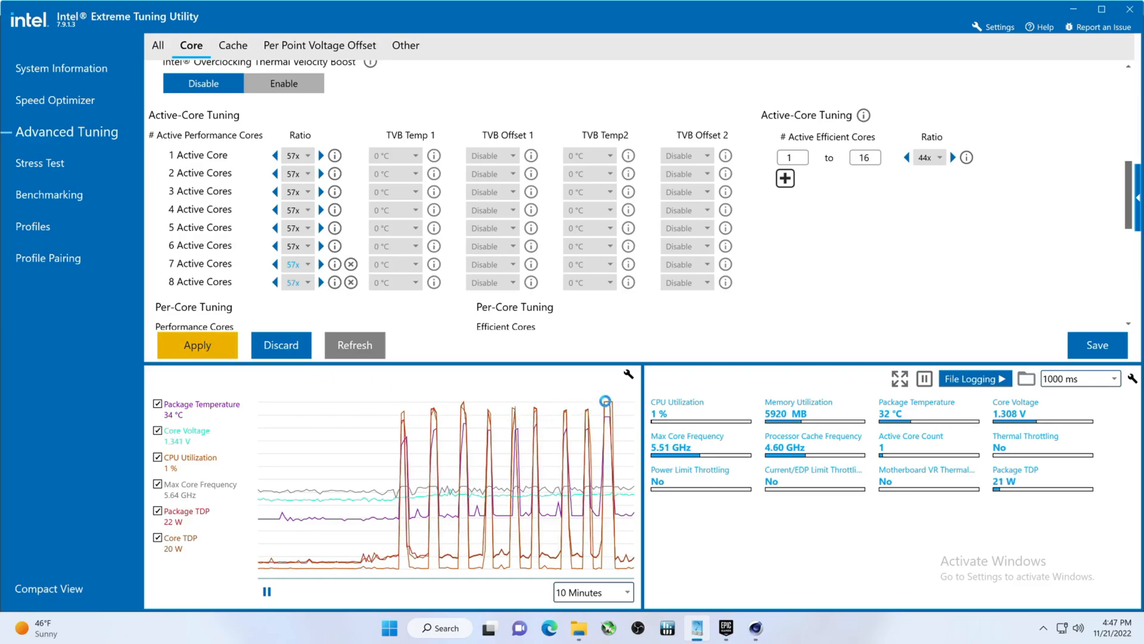
left_click(197, 345)
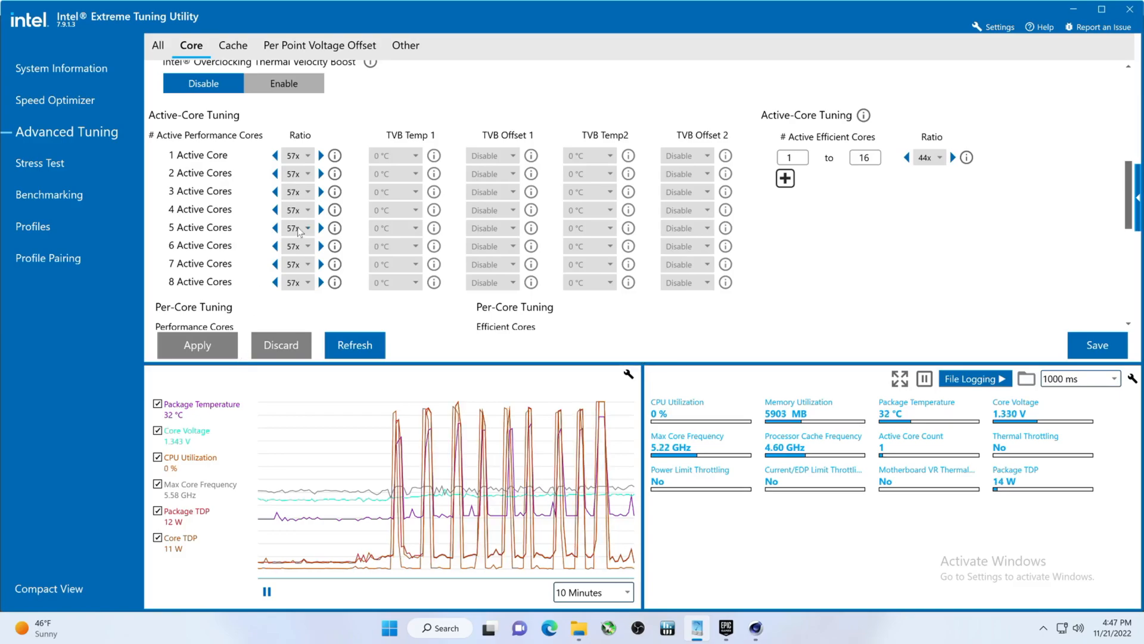
mouse_move(76, 106)
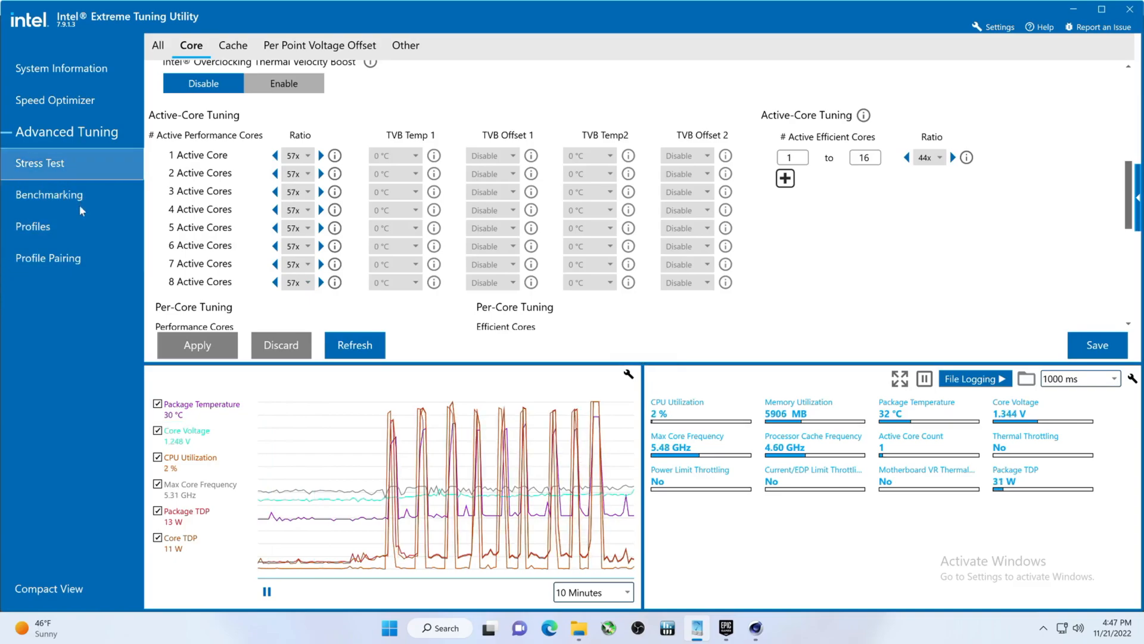
left_click(49, 194)
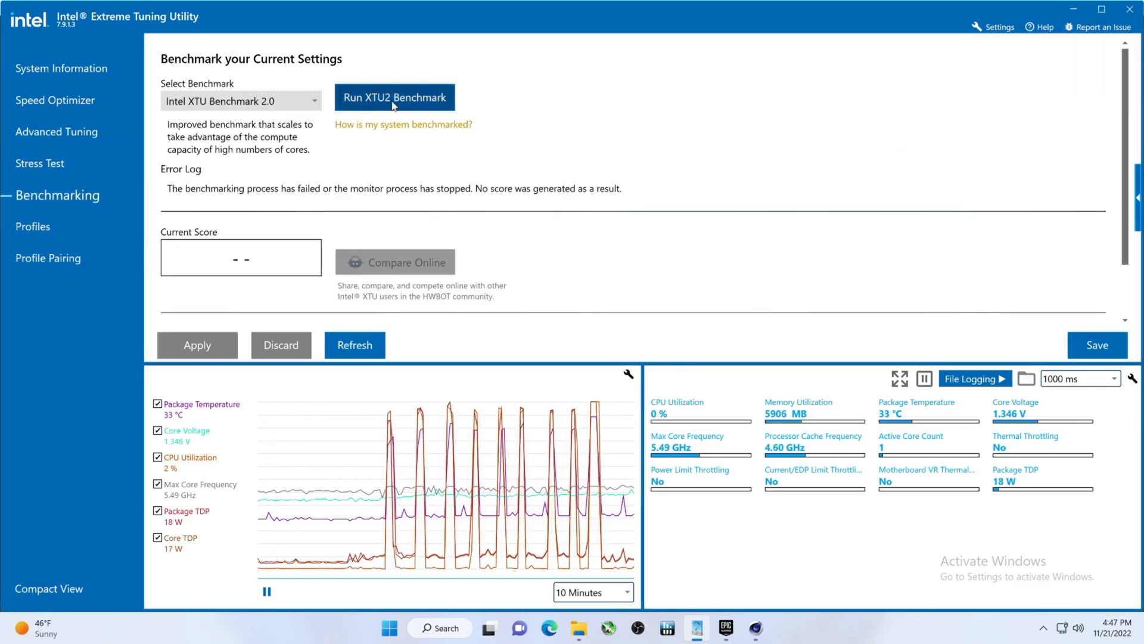
Step: Run the XTU2 benchmark with all P-cores at 57x, scoring 14057 Marks at 5.71 GHz, 90 °C
left_click(394, 97)
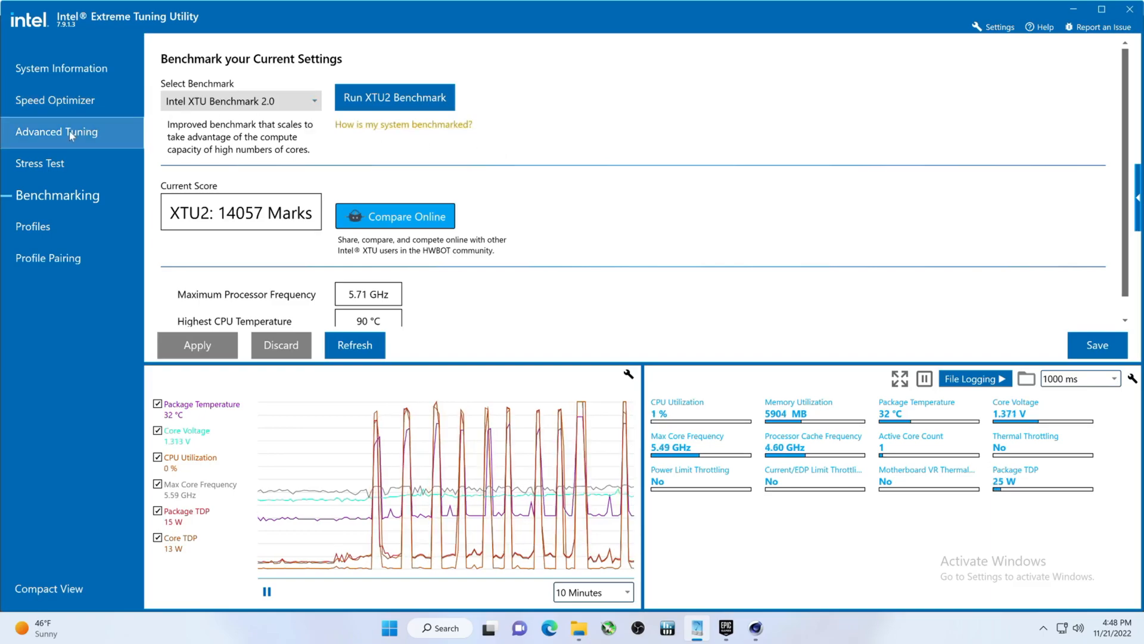
left_click(56, 132)
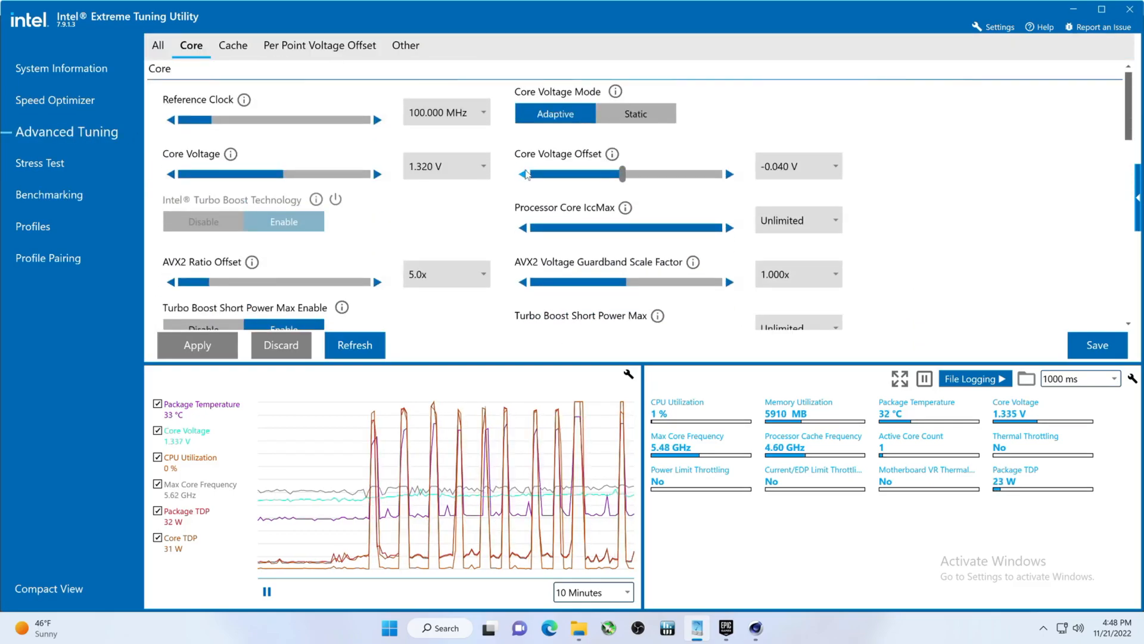
Step: Apply a -0.055 V core voltage offset
left_click_drag(624, 174, 620, 173)
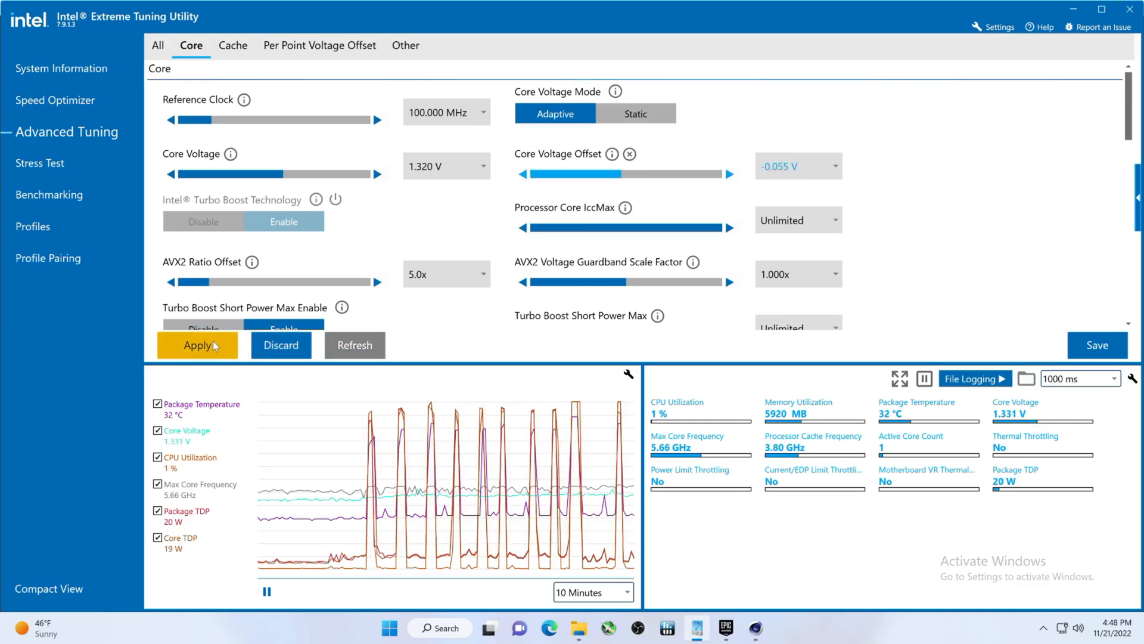
left_click(197, 344)
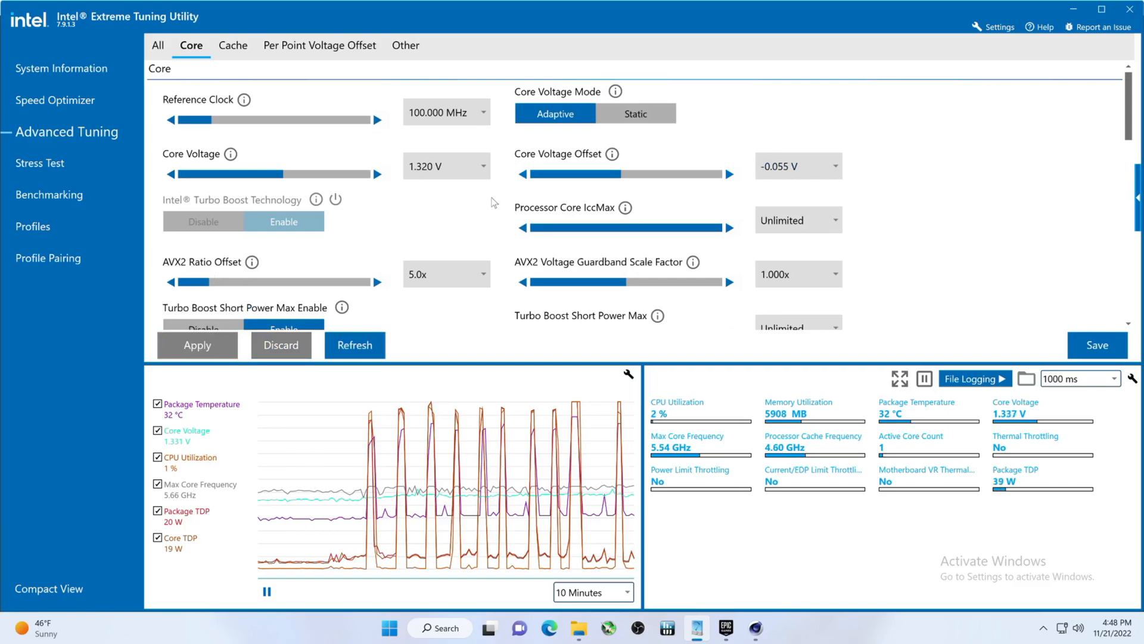
left_click(58, 195)
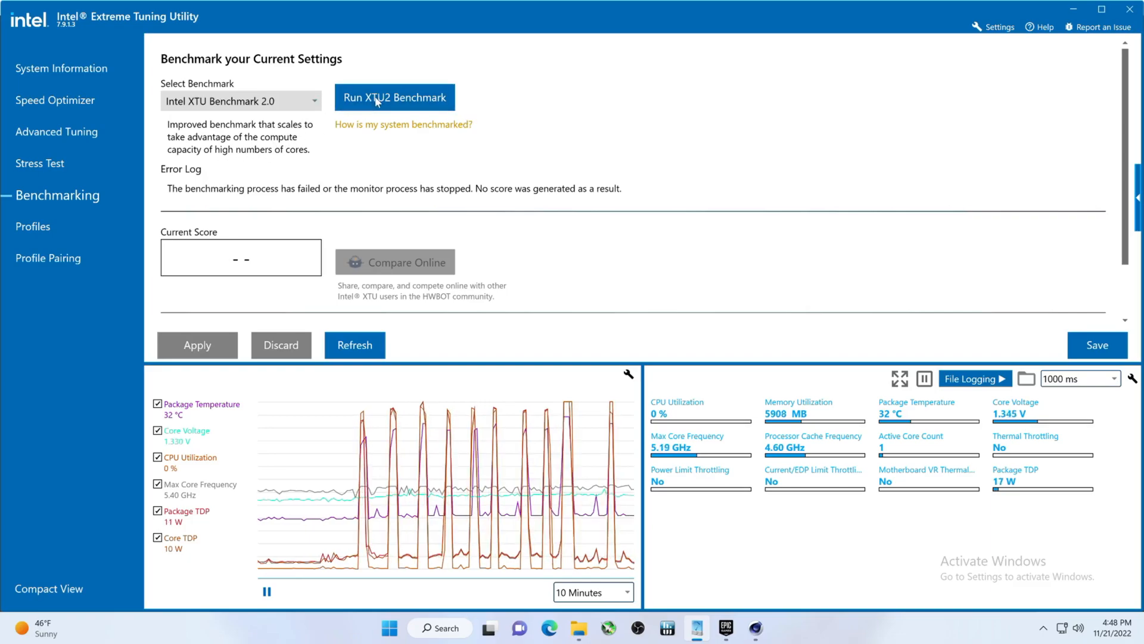
Step: Benchmark the -0.055 V offset with XTU2, scoring 13390 Marks at 87 °C
left_click(394, 98)
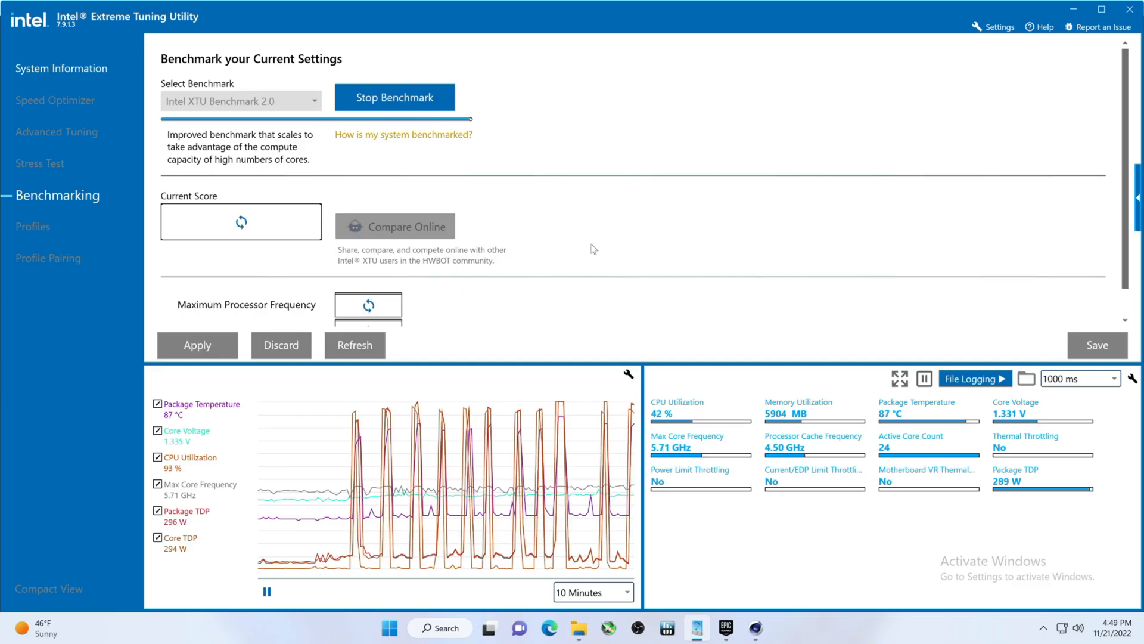
left_click(394, 97)
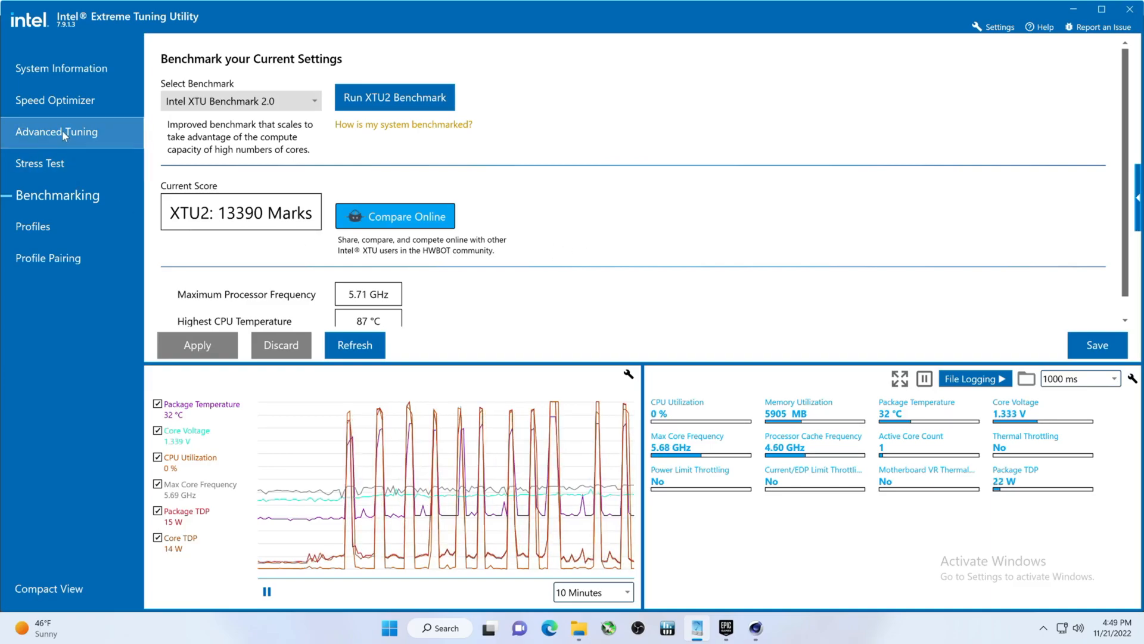
left_click(66, 132)
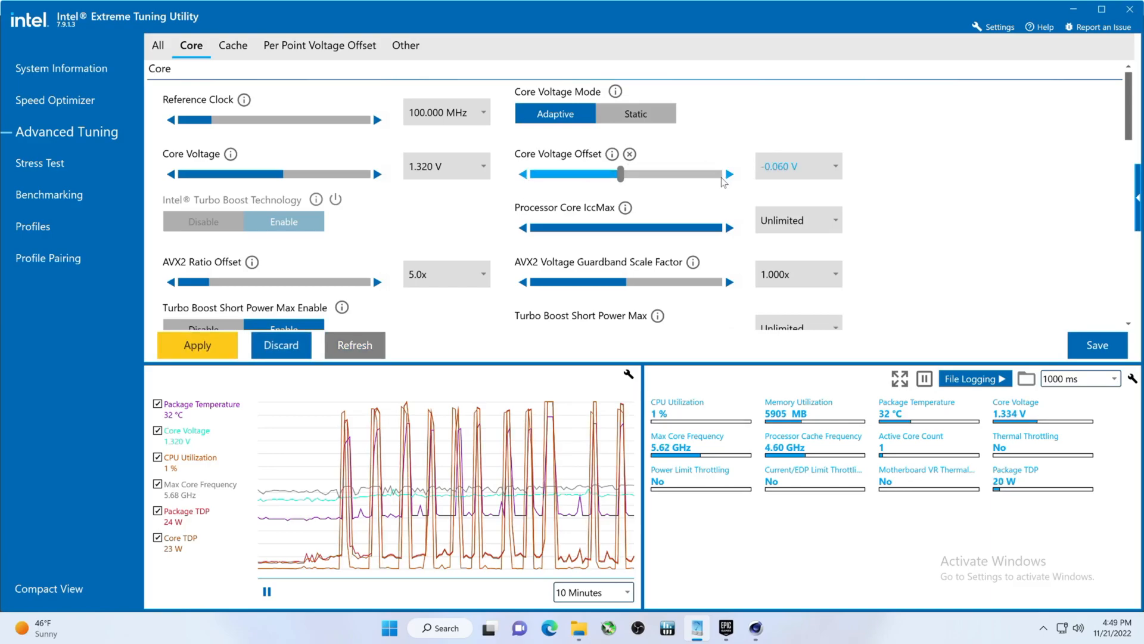
Step: Apply -0.060 V offset, benchmark it at 13718 Marks and 90 °C, then set -0.040 V
left_click(728, 173)
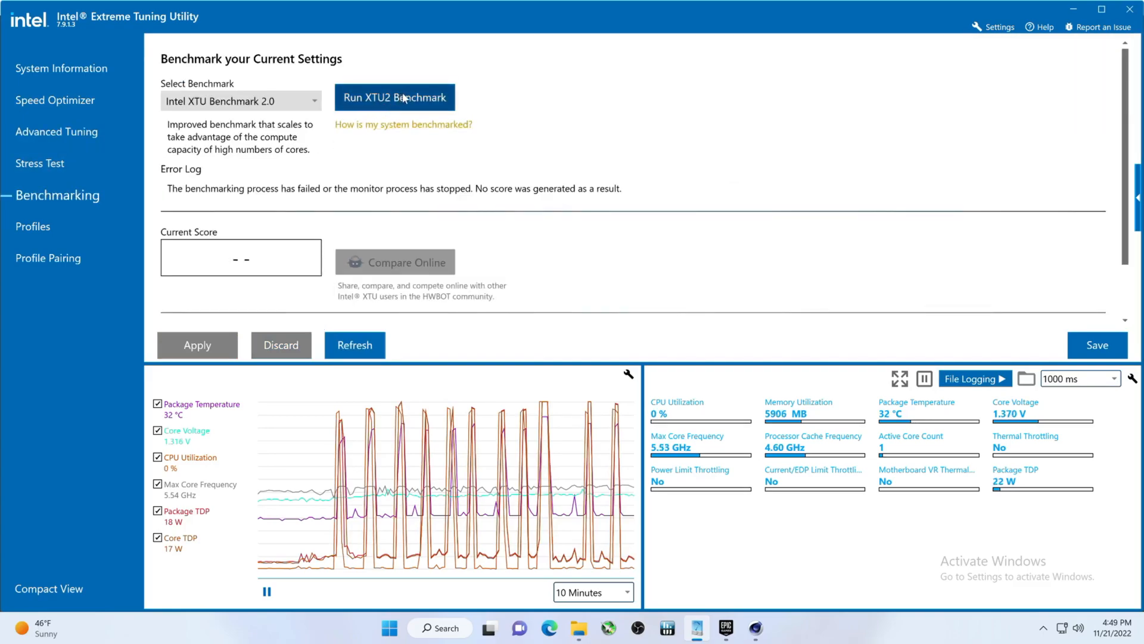
left_click(394, 97)
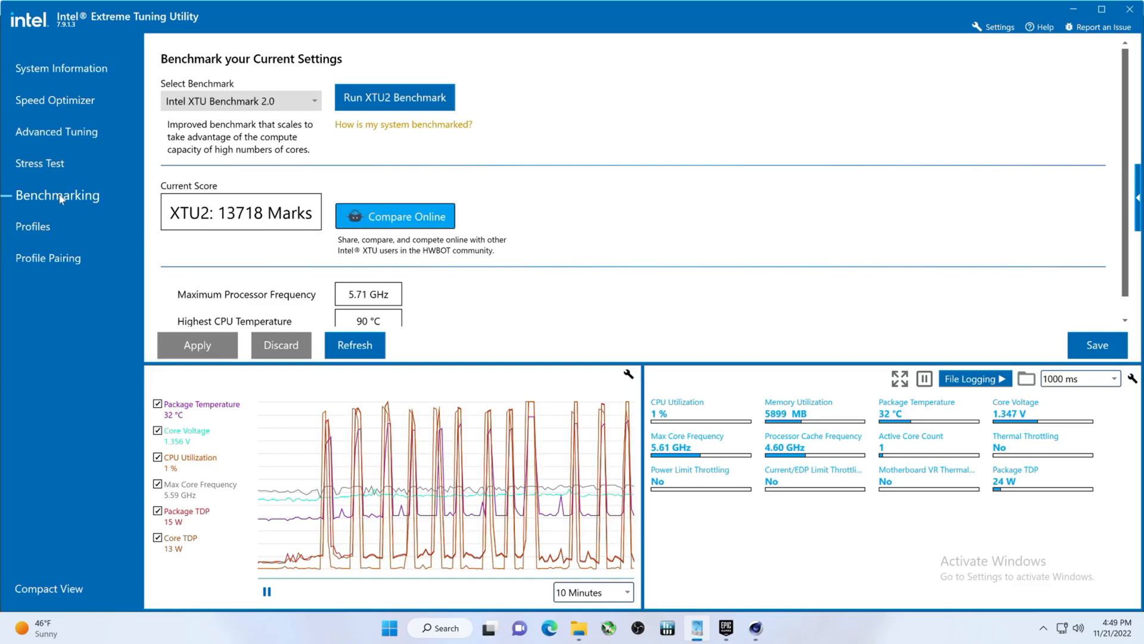
left_click(56, 132)
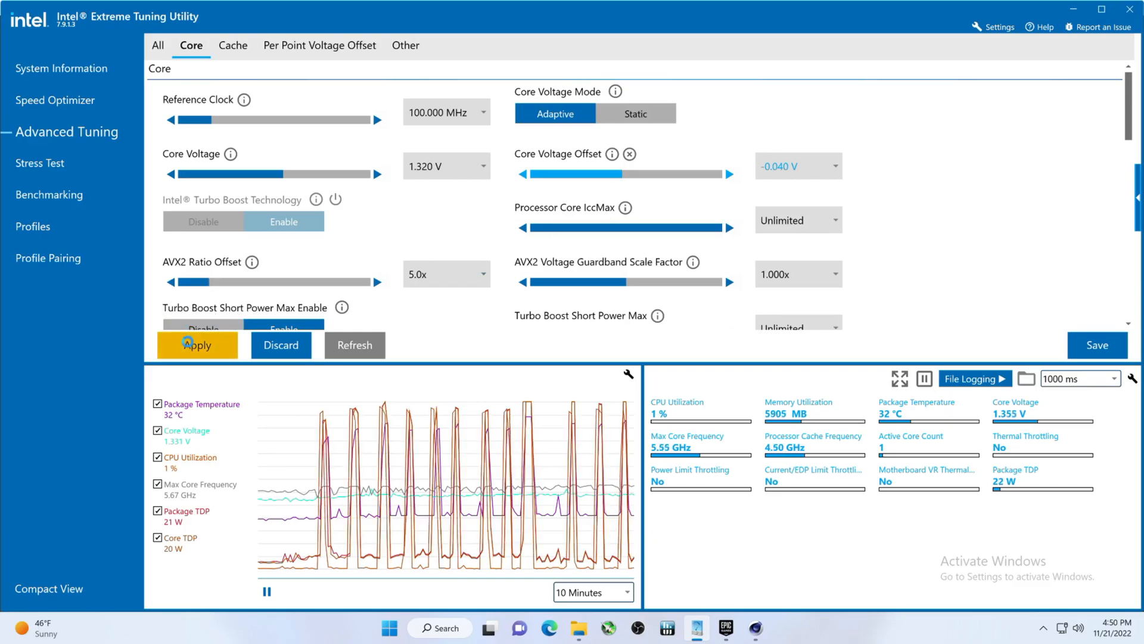
Step: Apply the -0.040 V offset and benchmark it at 13489 Marks, 5.72 GHz, 90 °C
left_click(196, 344)
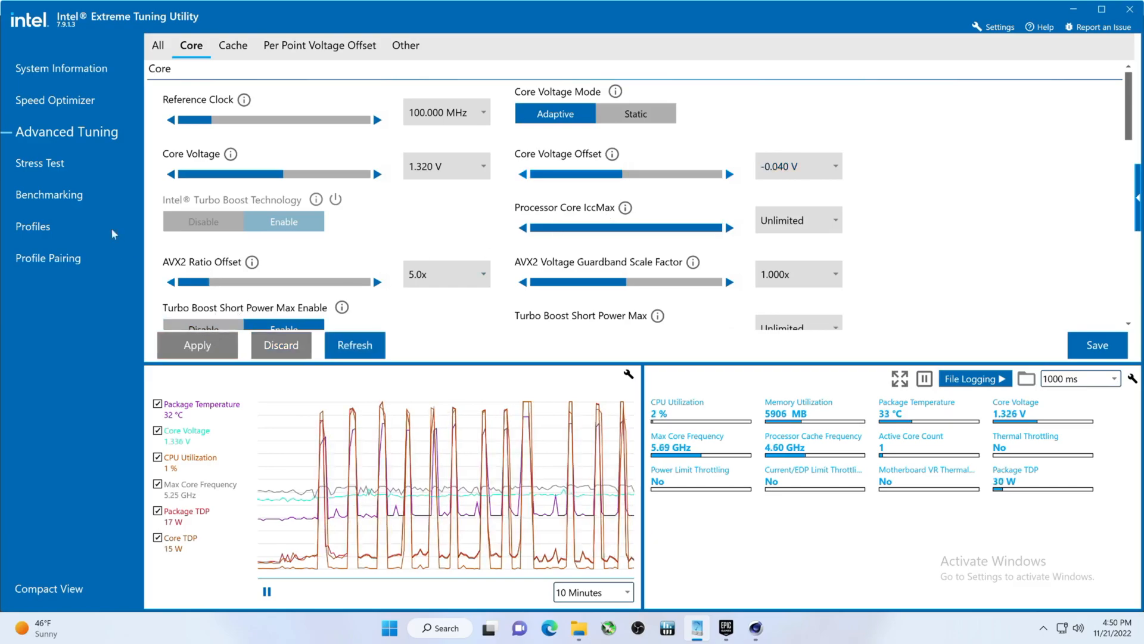
left_click(57, 195)
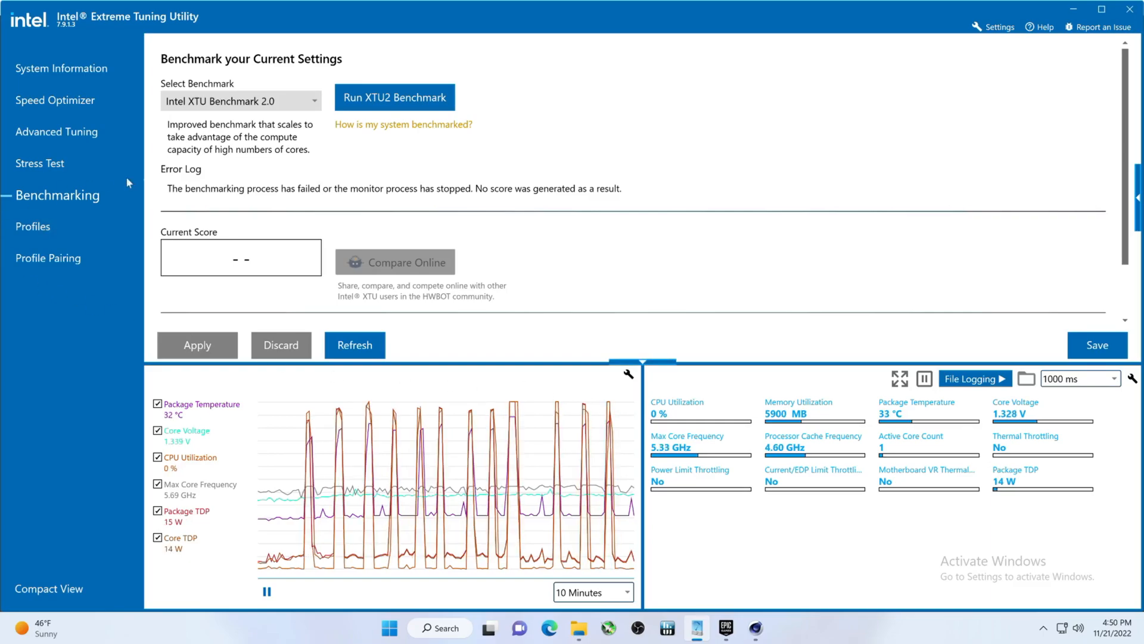
left_click(394, 97)
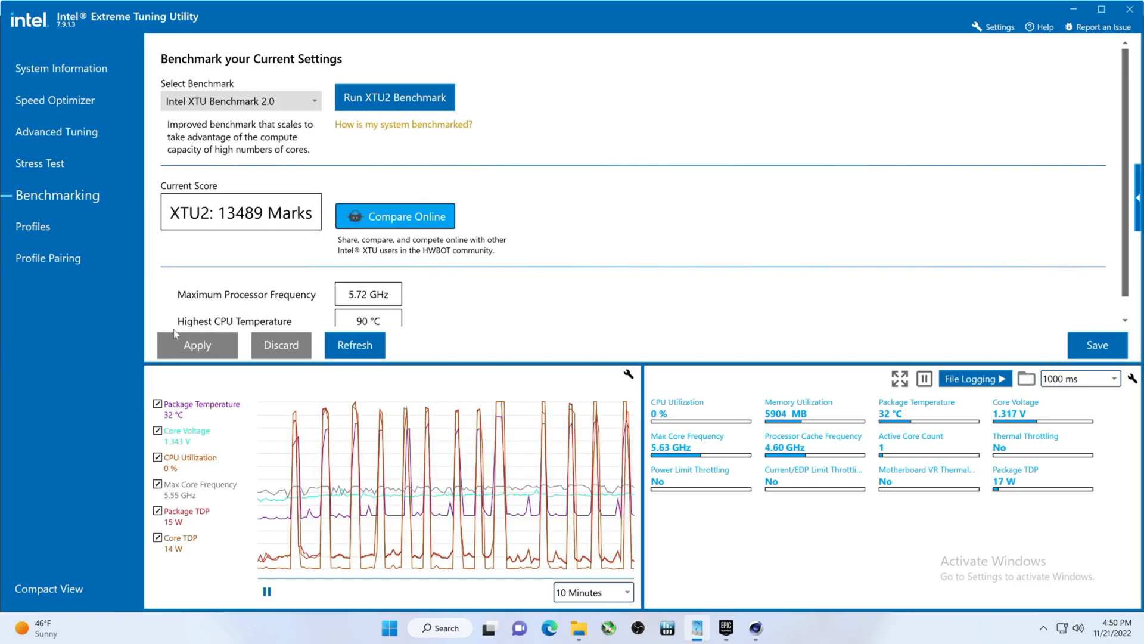
left_click(56, 133)
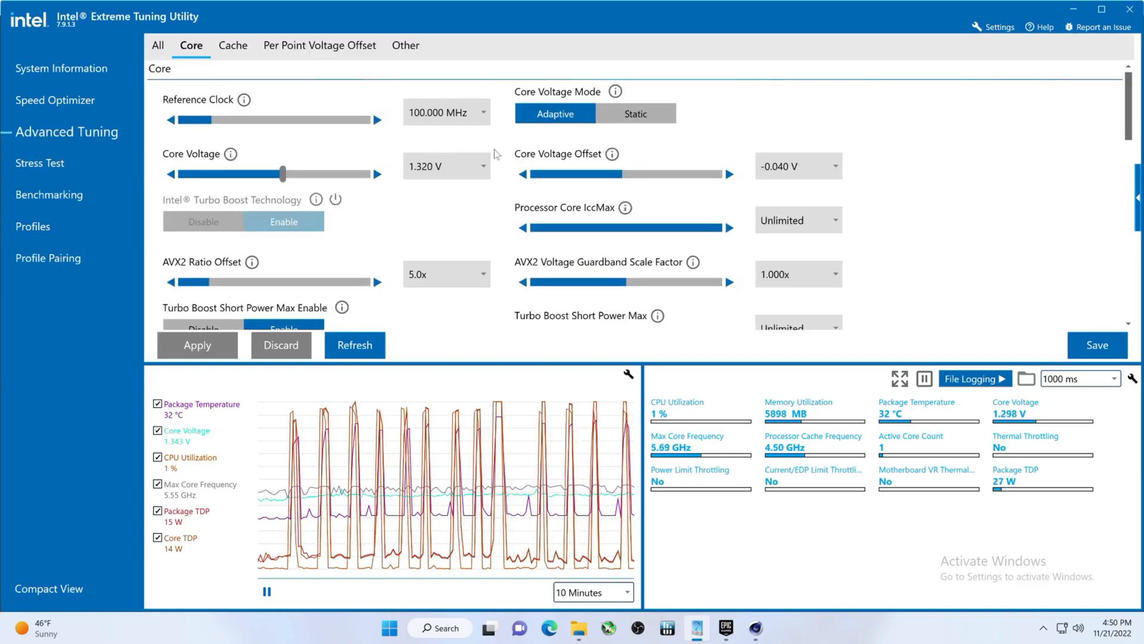
scroll("down", 3)
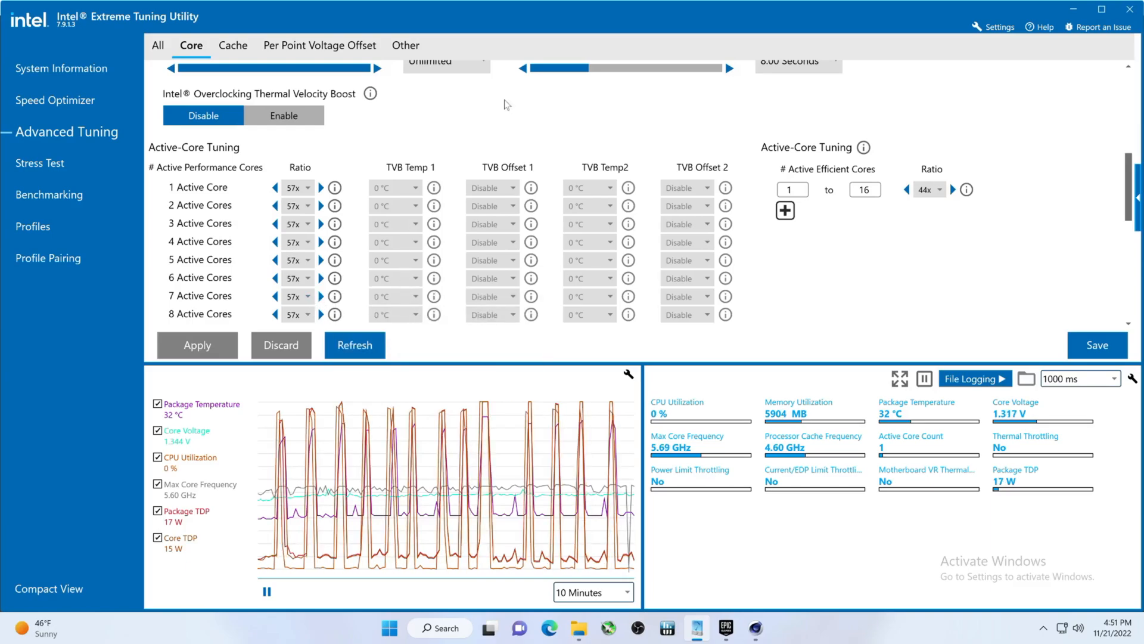
mouse_move(592, 143)
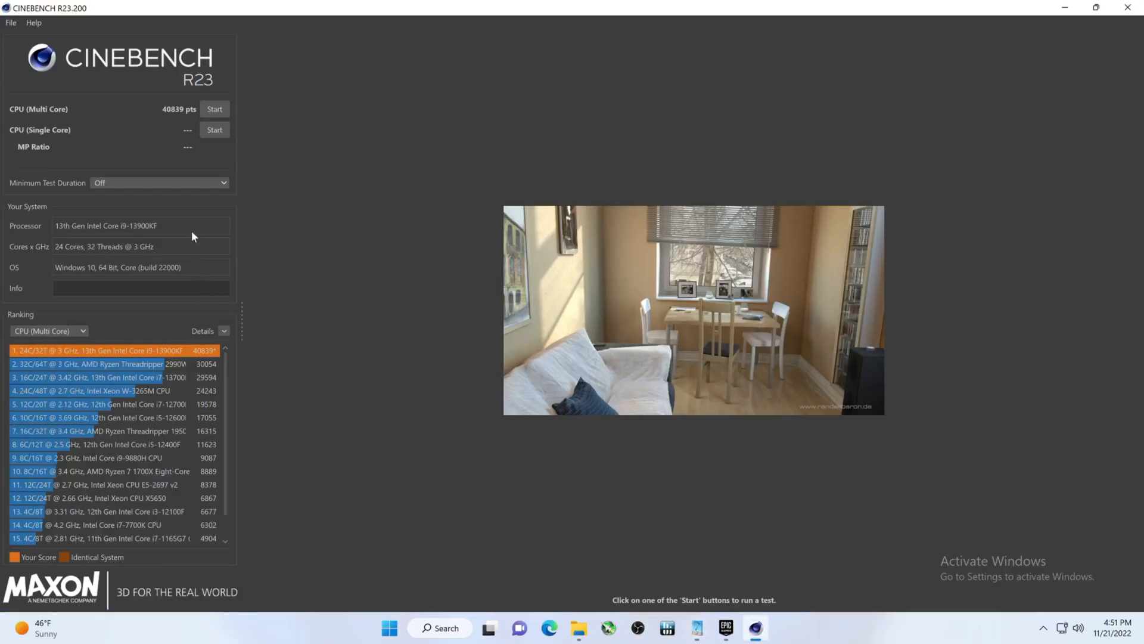
mouse_move(328, 187)
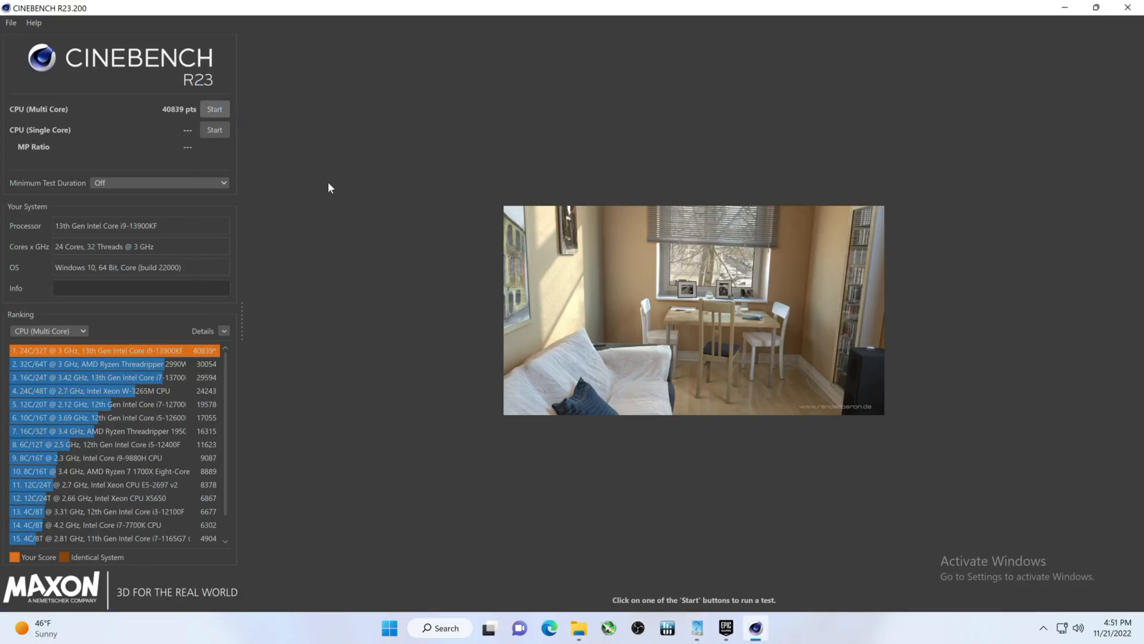
Step: Run the Cinebench R23 CPU multi-core test again, scoring 41253 pts
left_click(214, 108)
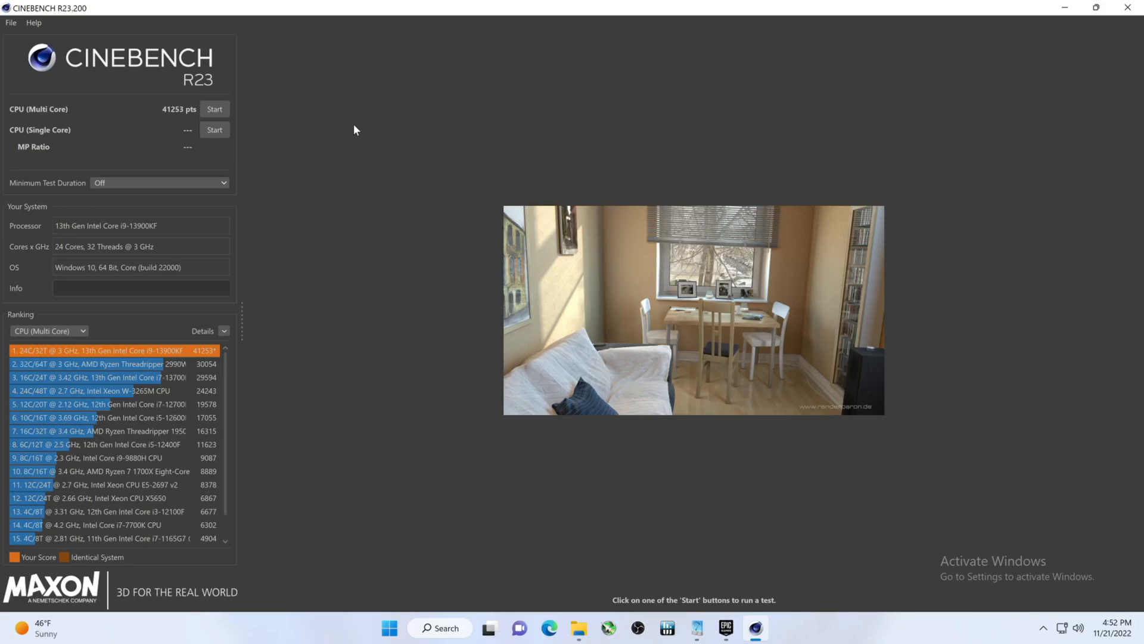
mouse_move(257, 498)
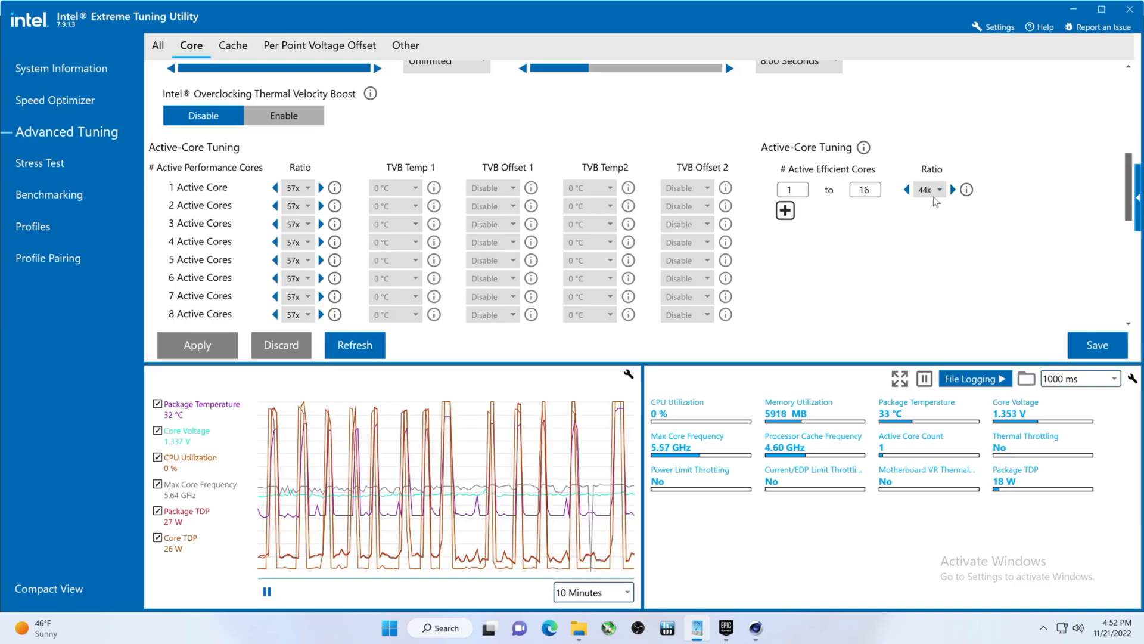
Step: Apply a 45x efficient-core ratio and start the XTU2 benchmark run
left_click(952, 189)
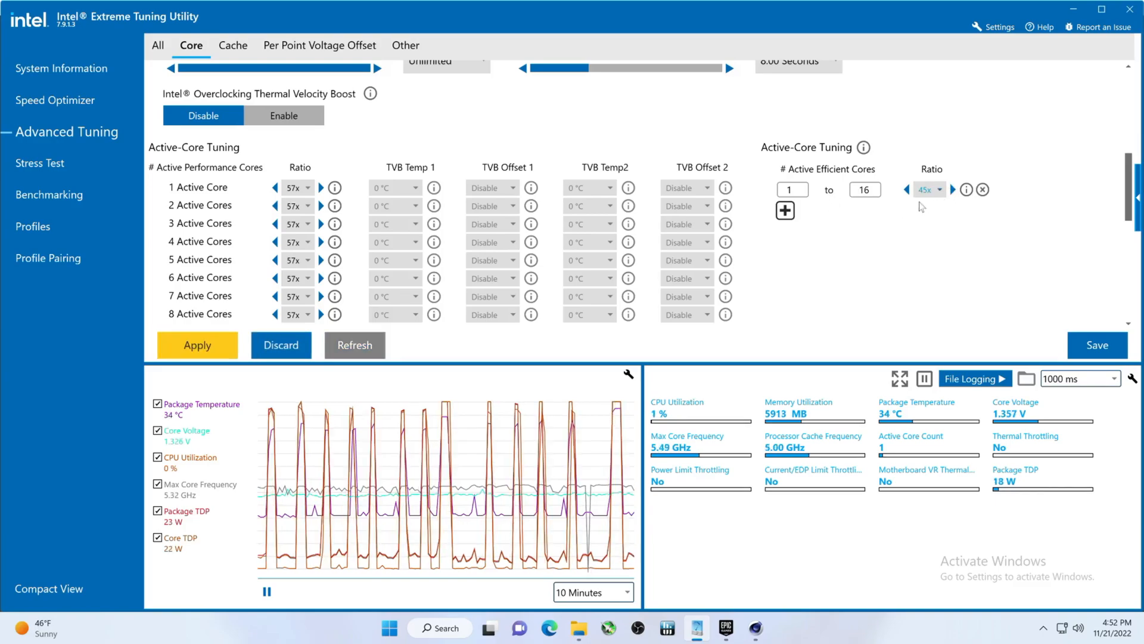
left_click(197, 344)
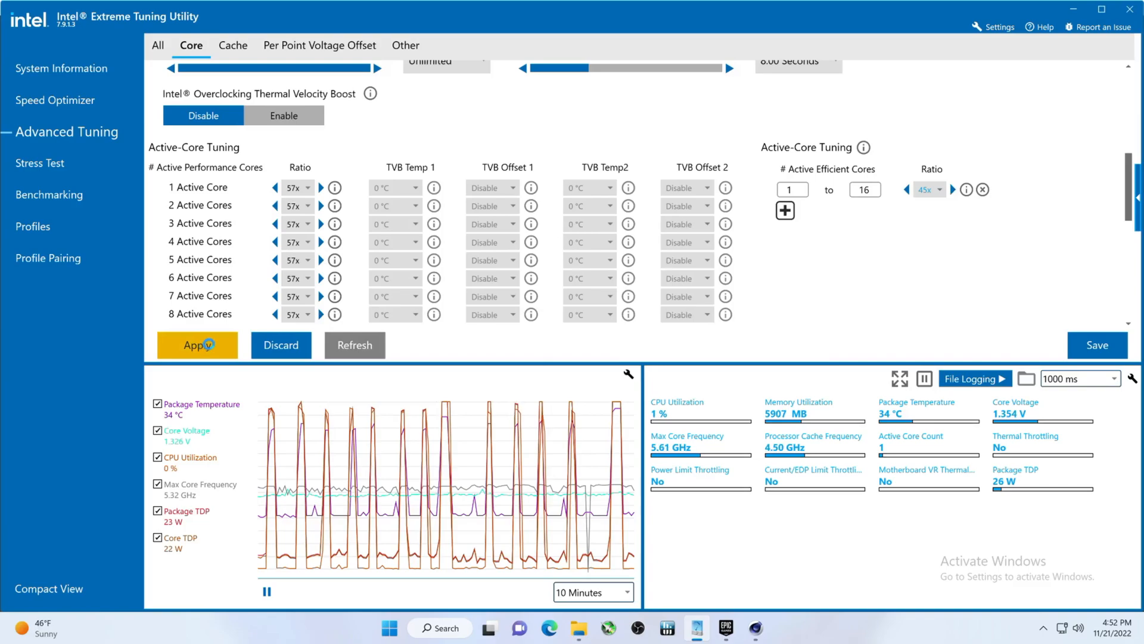
left_click(197, 345)
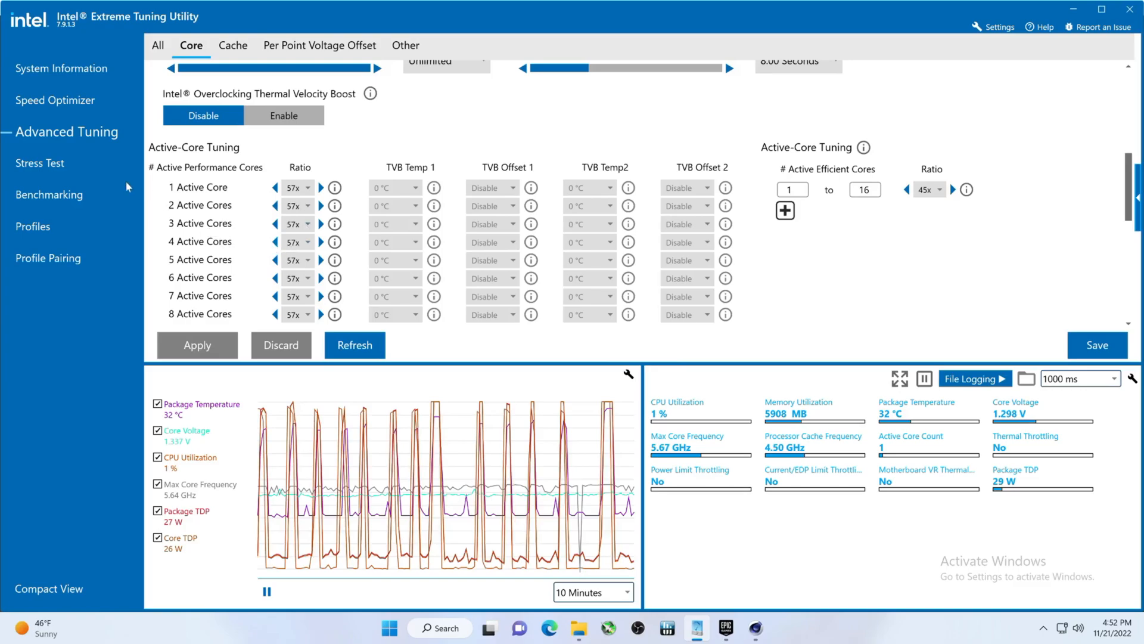
left_click(58, 195)
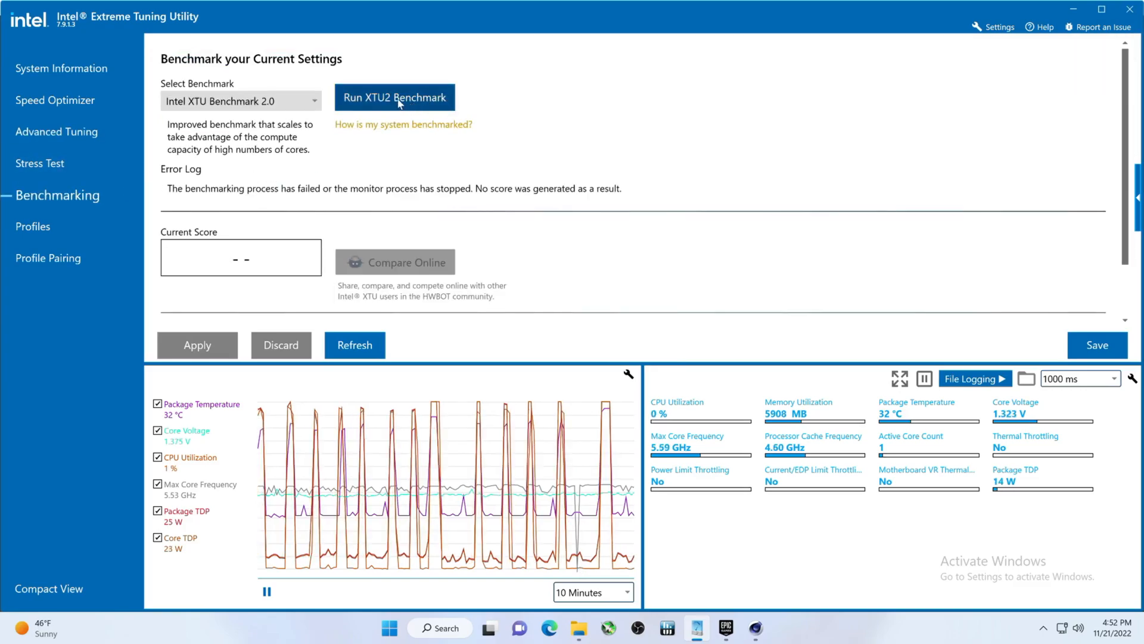
left_click(394, 97)
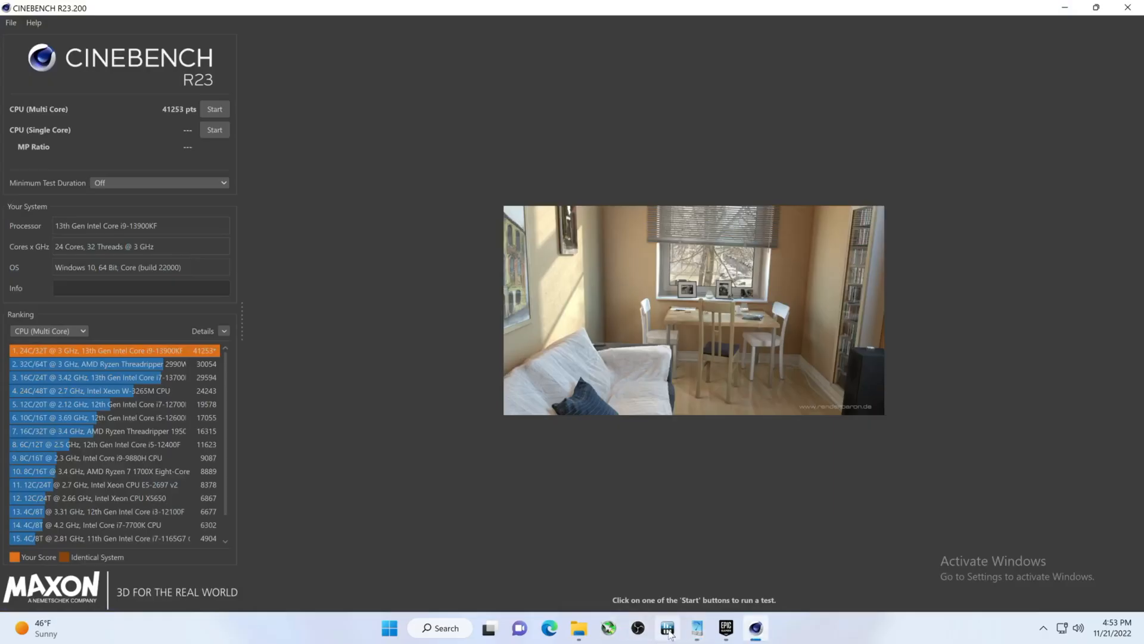
Step: Launch HWiNFO64 in sensors-only mode, dismiss the update notice, and check the Cinebench score
left_click(666, 628)
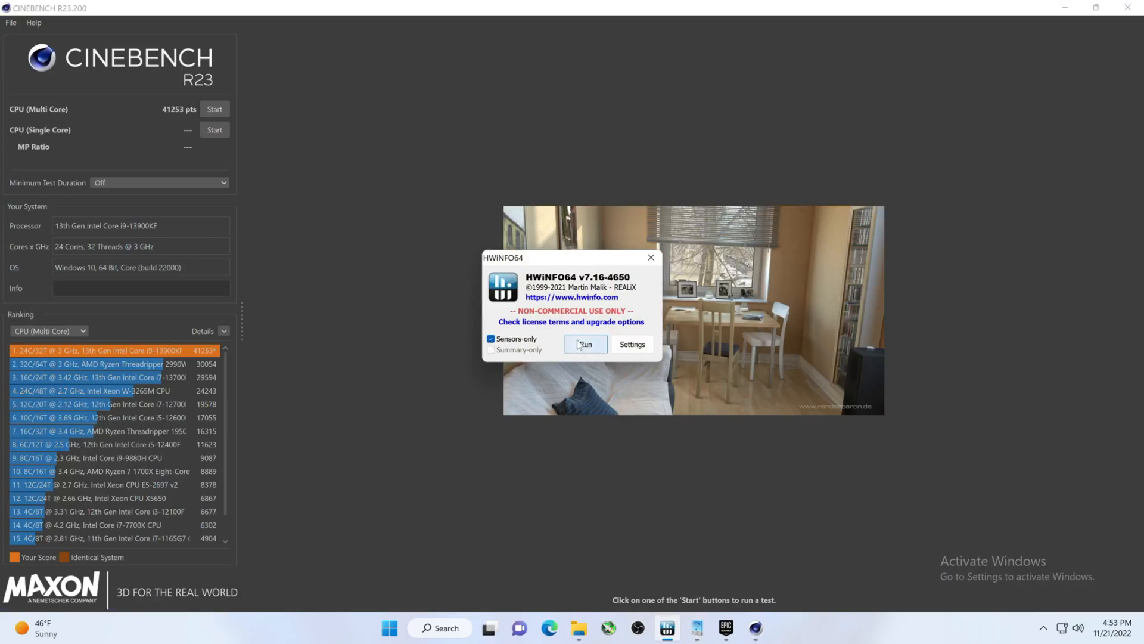
left_click(584, 343)
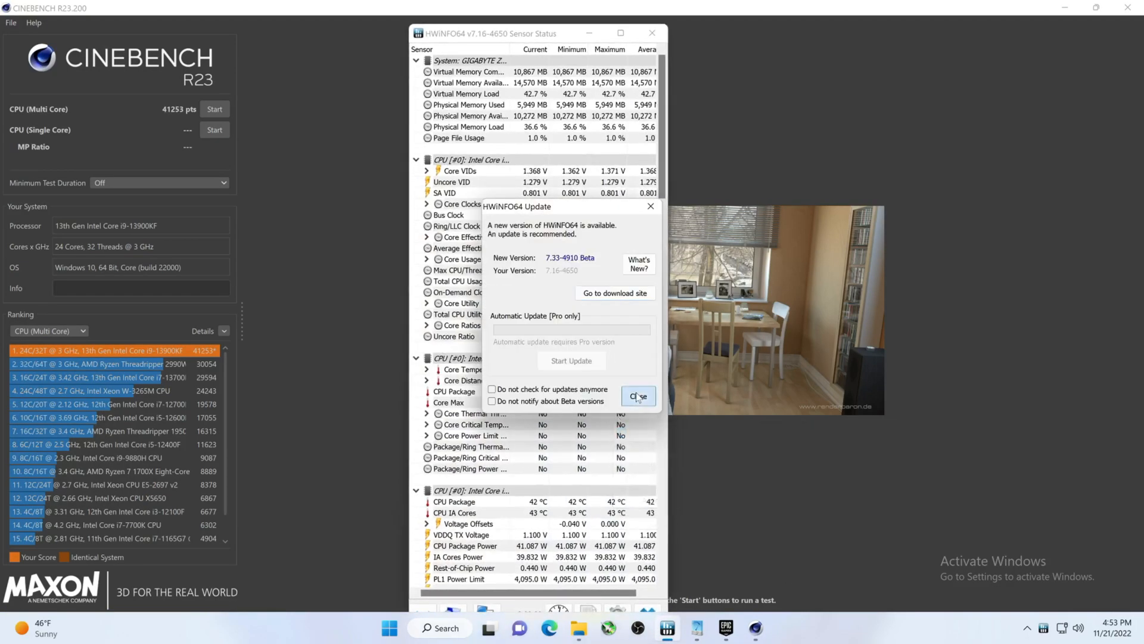
left_click(637, 396)
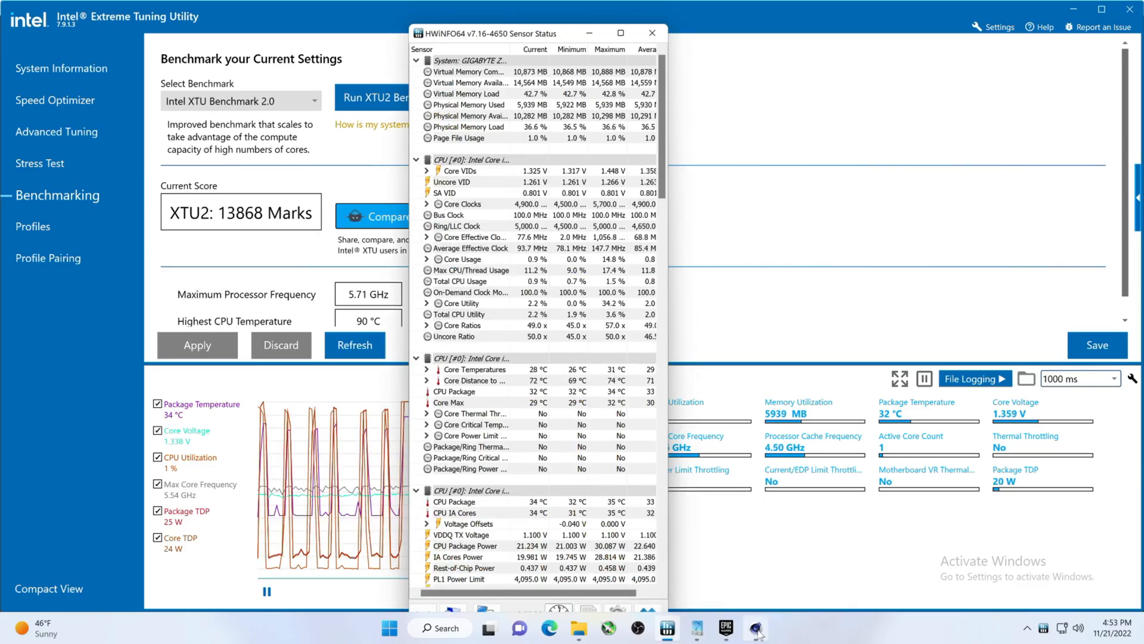
left_click(754, 628)
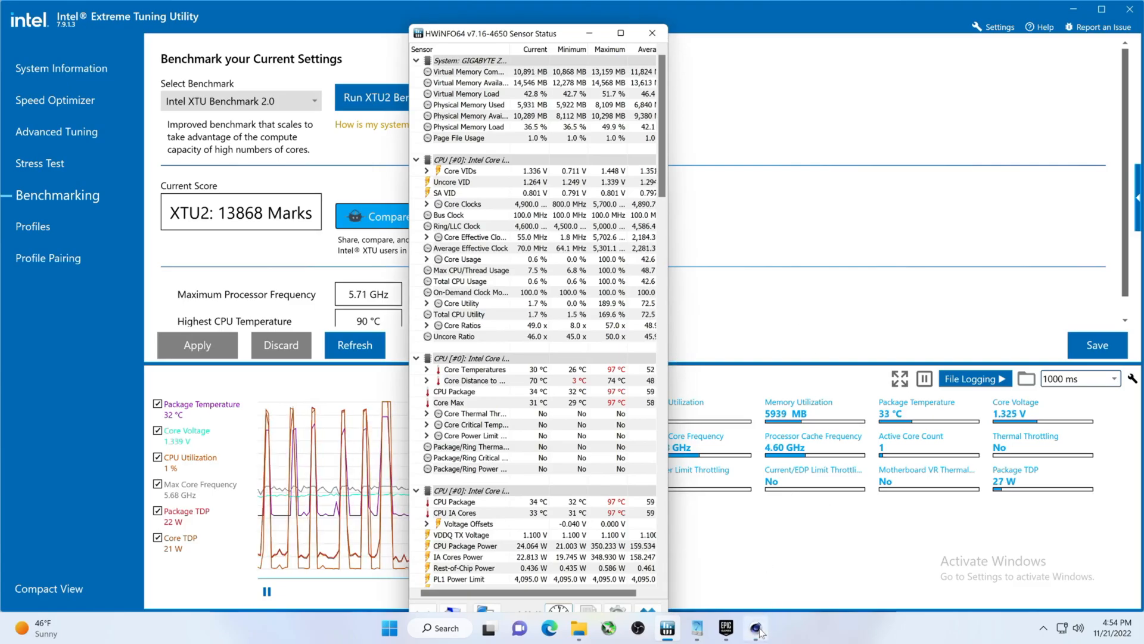
left_click(755, 627)
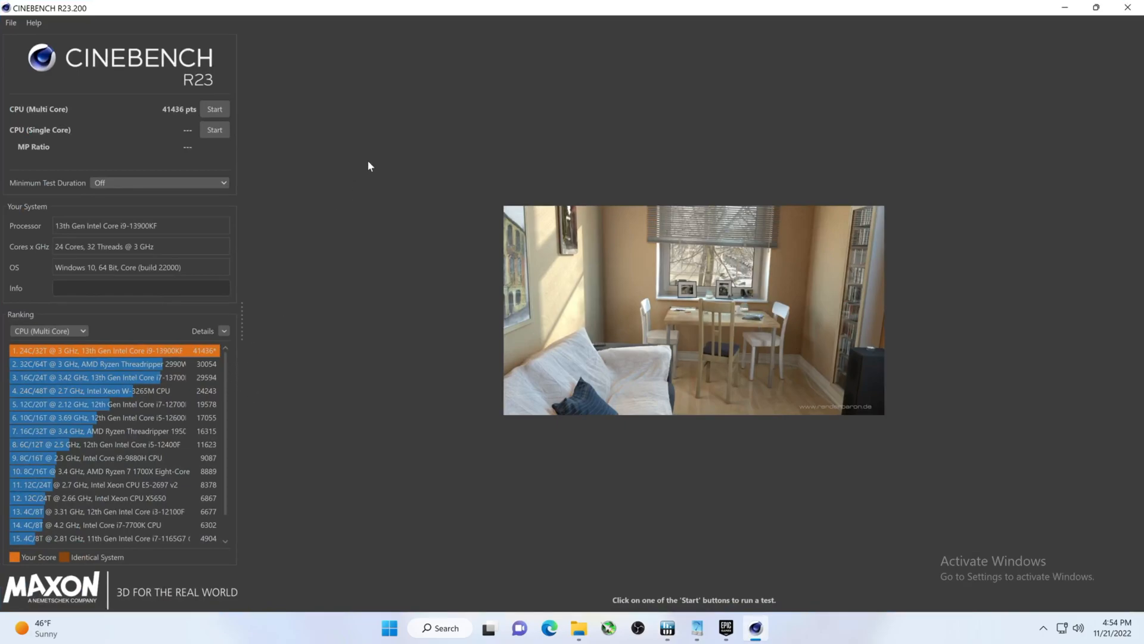
mouse_move(372, 162)
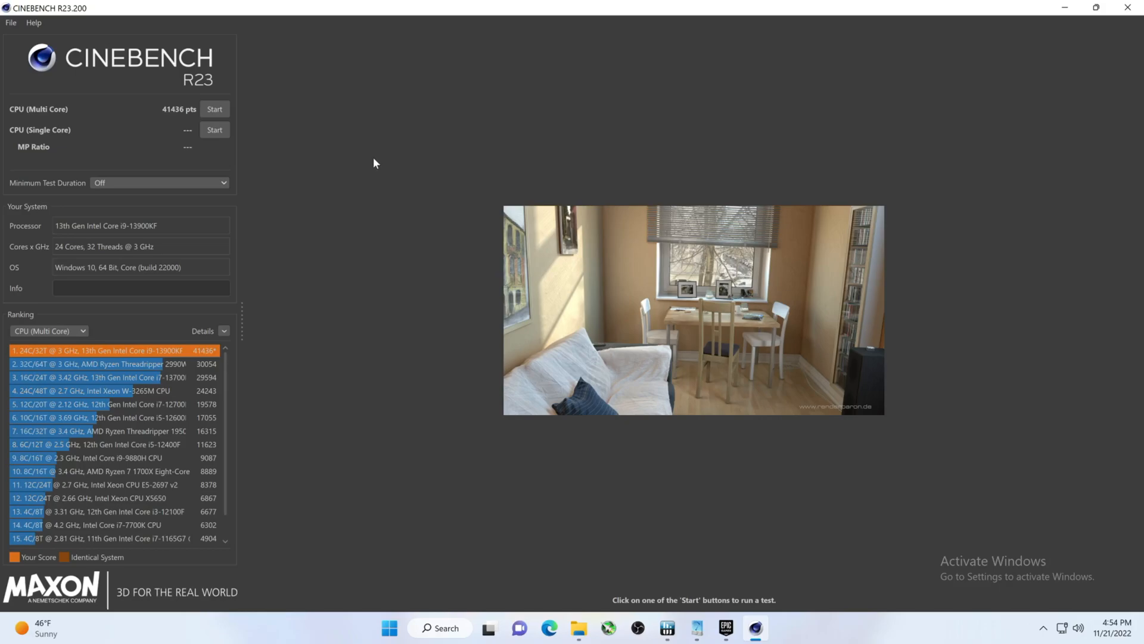
mouse_move(1054, 23)
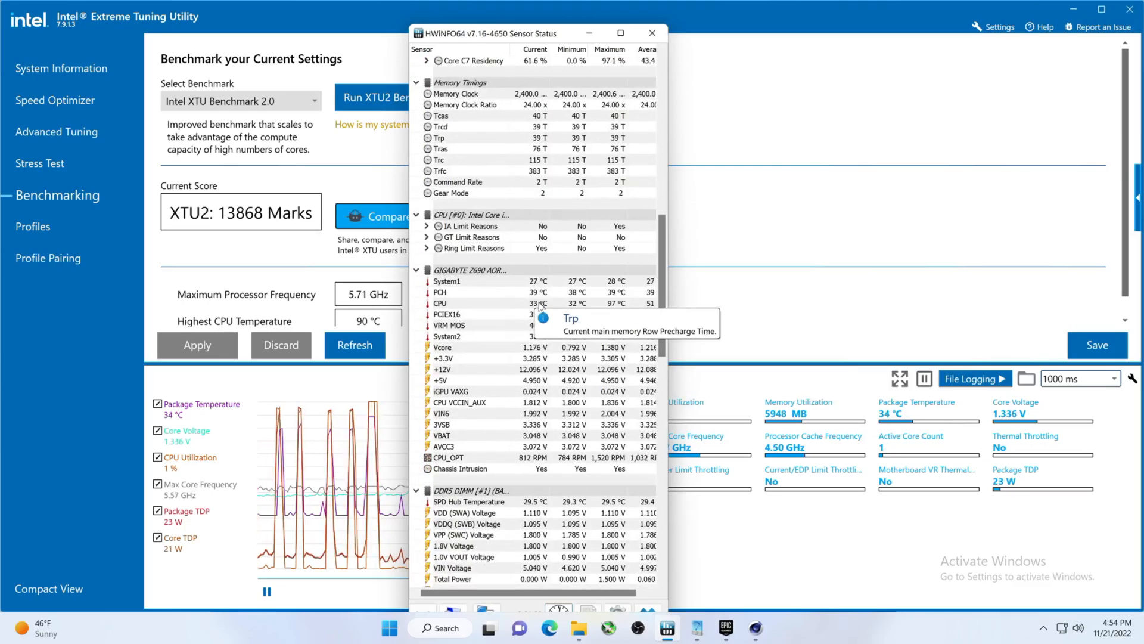
Step: Minimize the HWiNFO64 sensor window and return to XTU's Advanced Tuning core settings
scroll("up", 3)
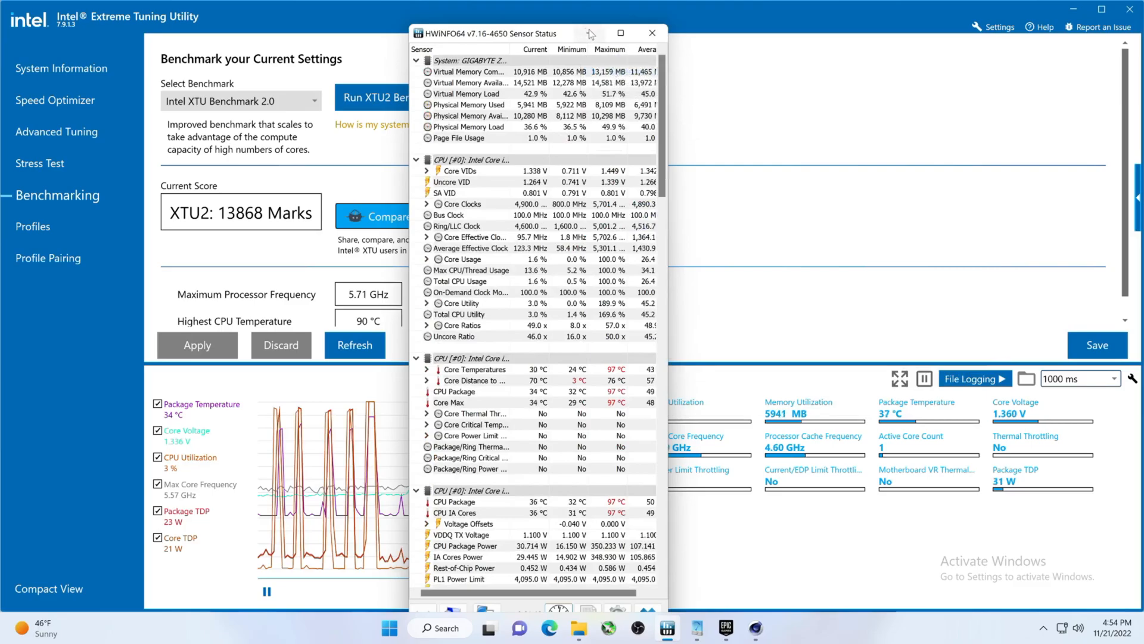
left_click(650, 33)
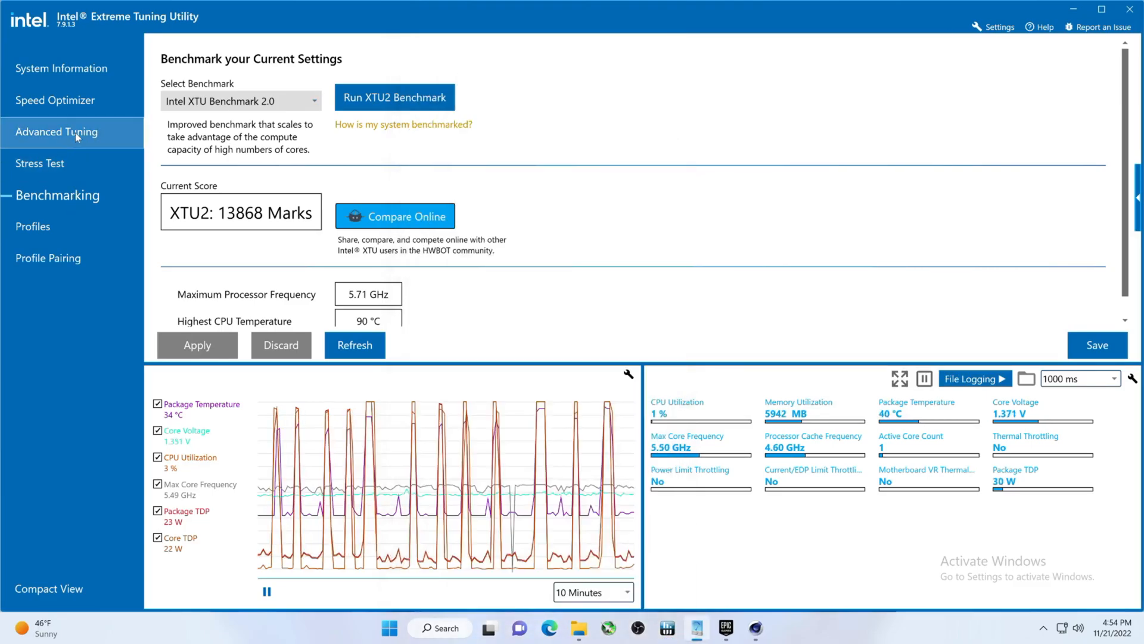
left_click(56, 132)
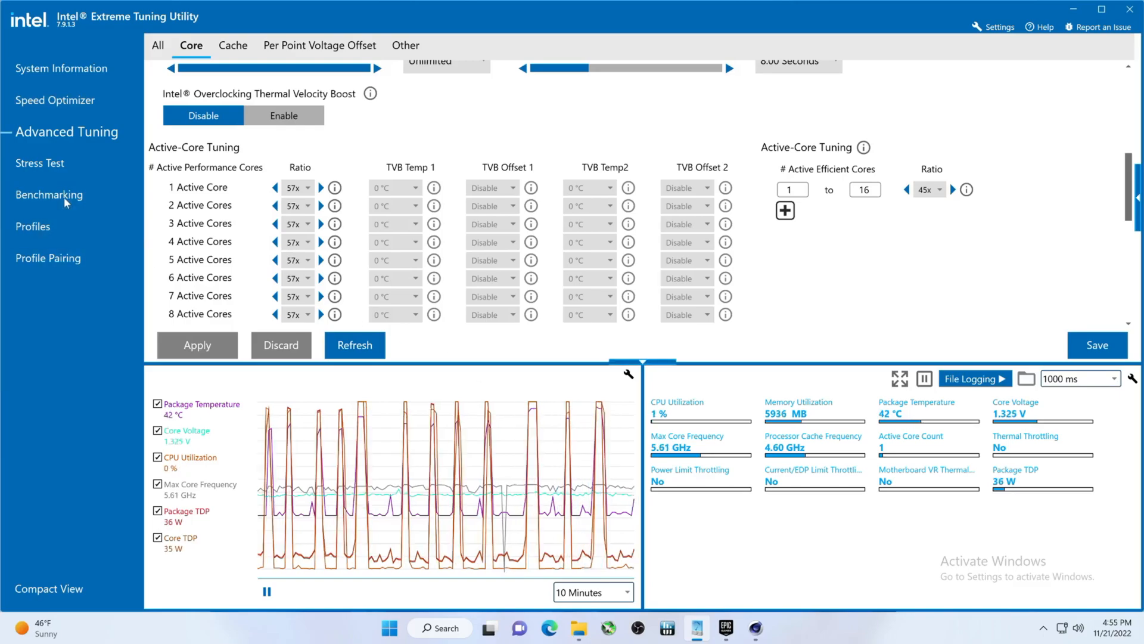
left_click(49, 195)
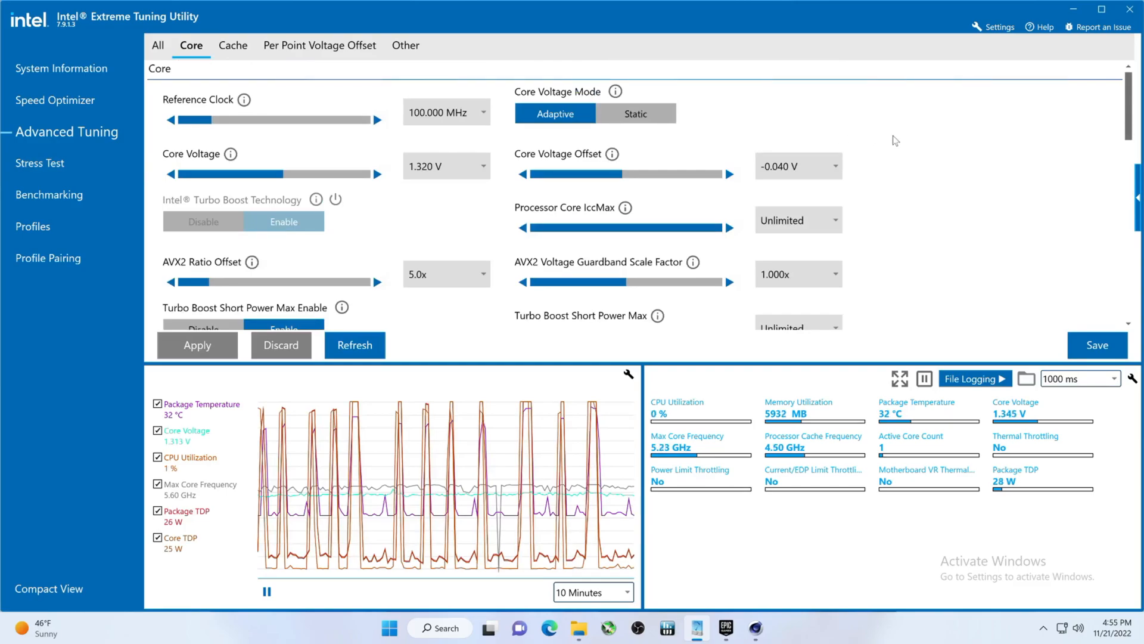
Step: Lower the efficient-core ratio to 42x under Active-Core Tuning and apply it
scroll("down", 3)
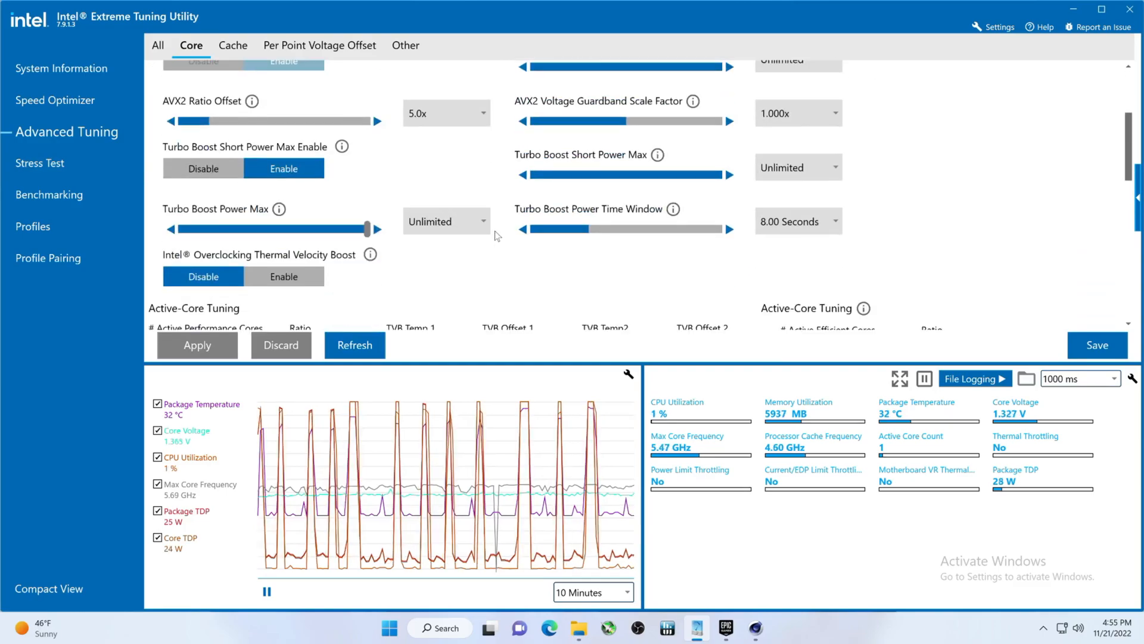
scroll("down", 3)
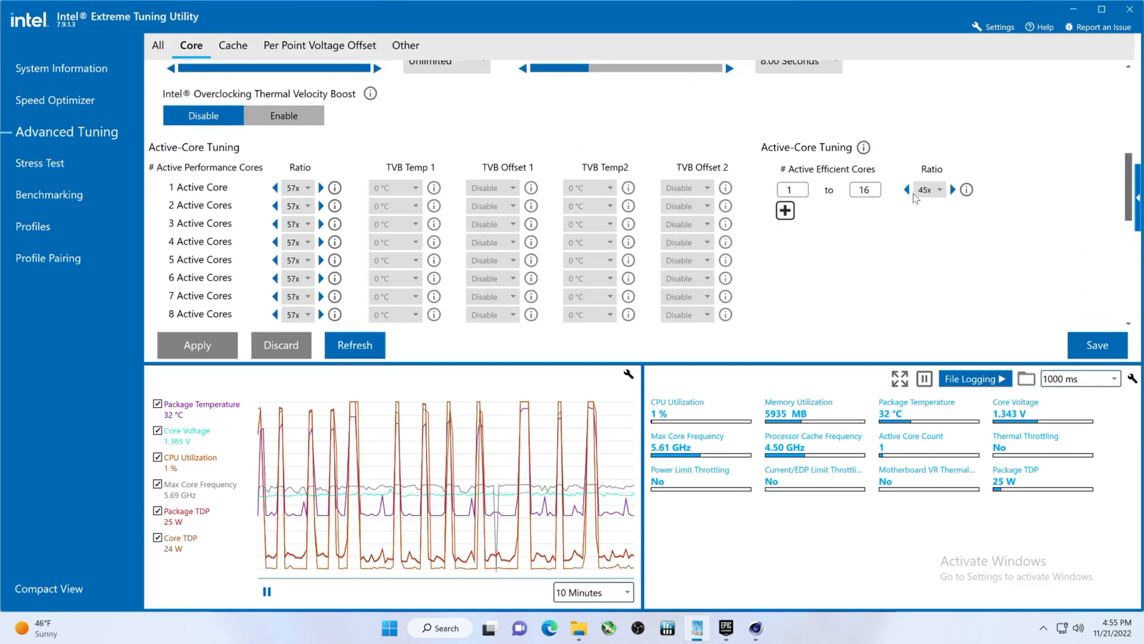
left_click(908, 189)
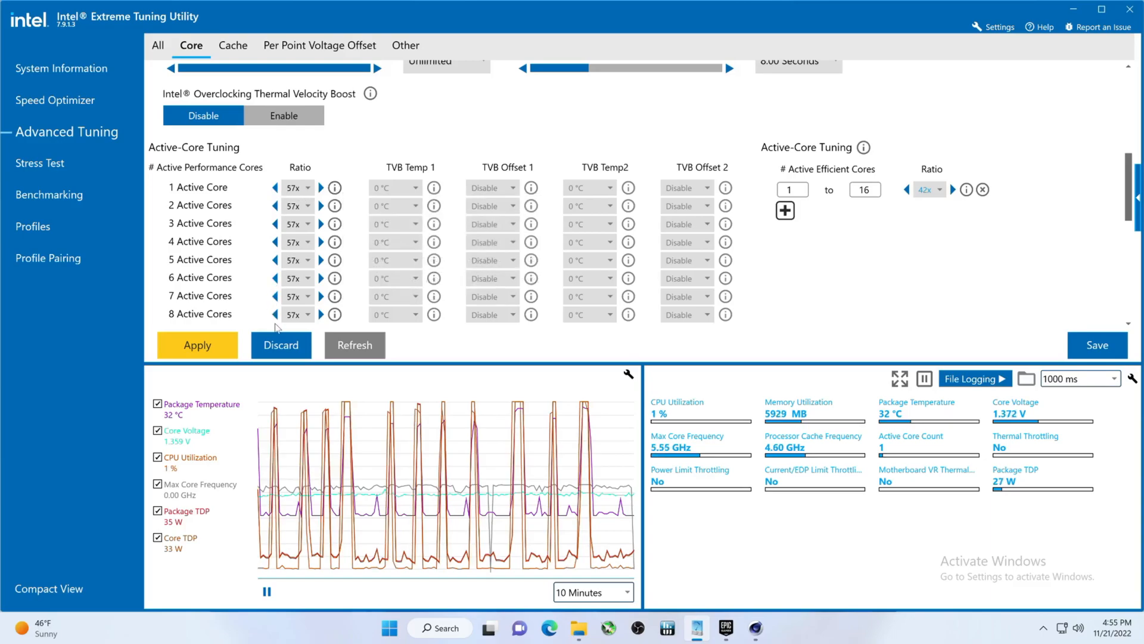
left_click(275, 315)
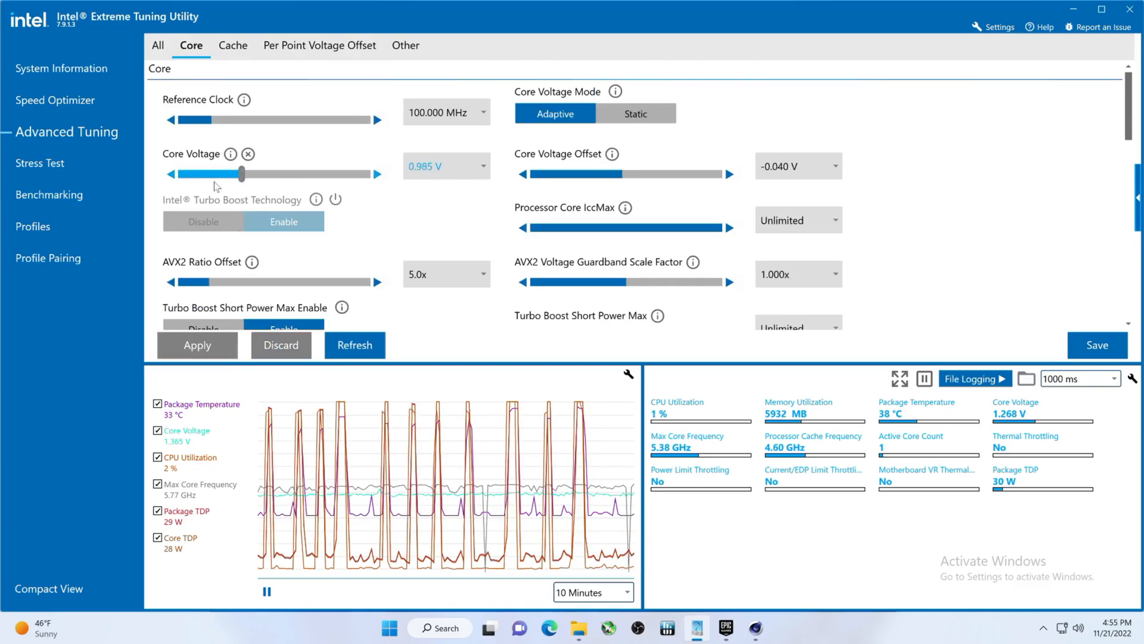
Step: Reset Core Voltage to Default, then apply a -0.070 V core voltage offset
left_click(248, 153)
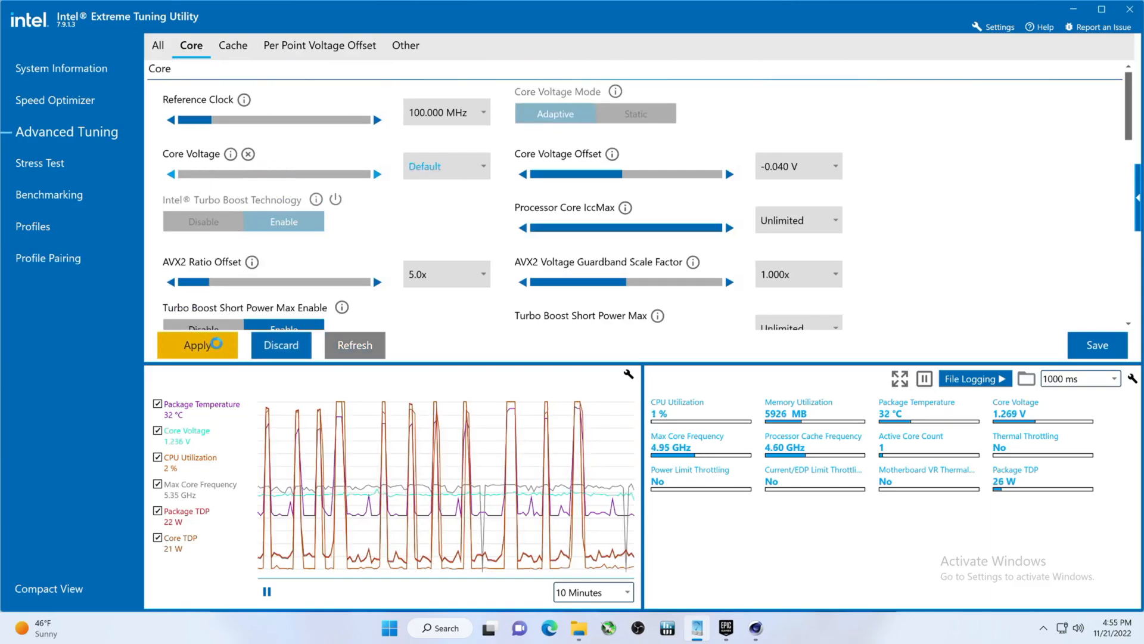
left_click(197, 345)
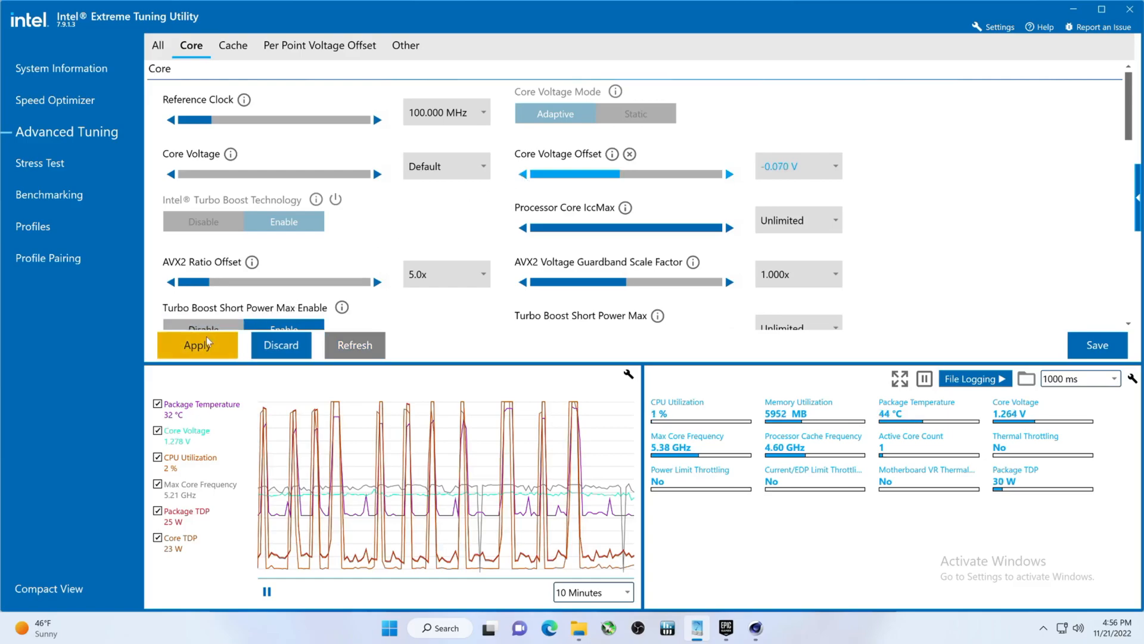
left_click(196, 344)
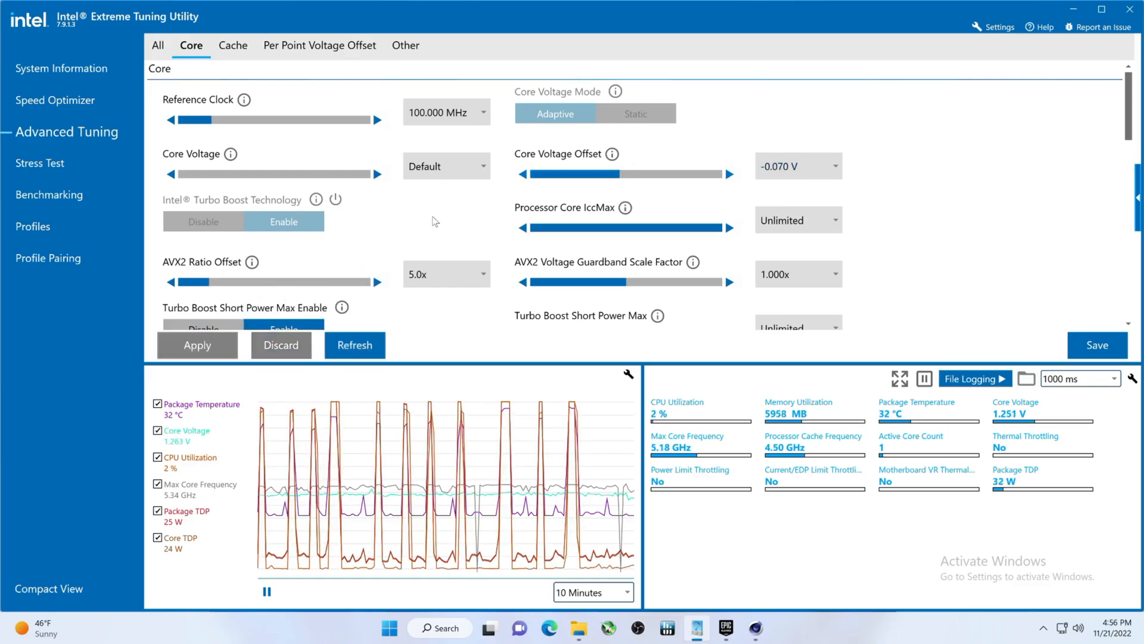